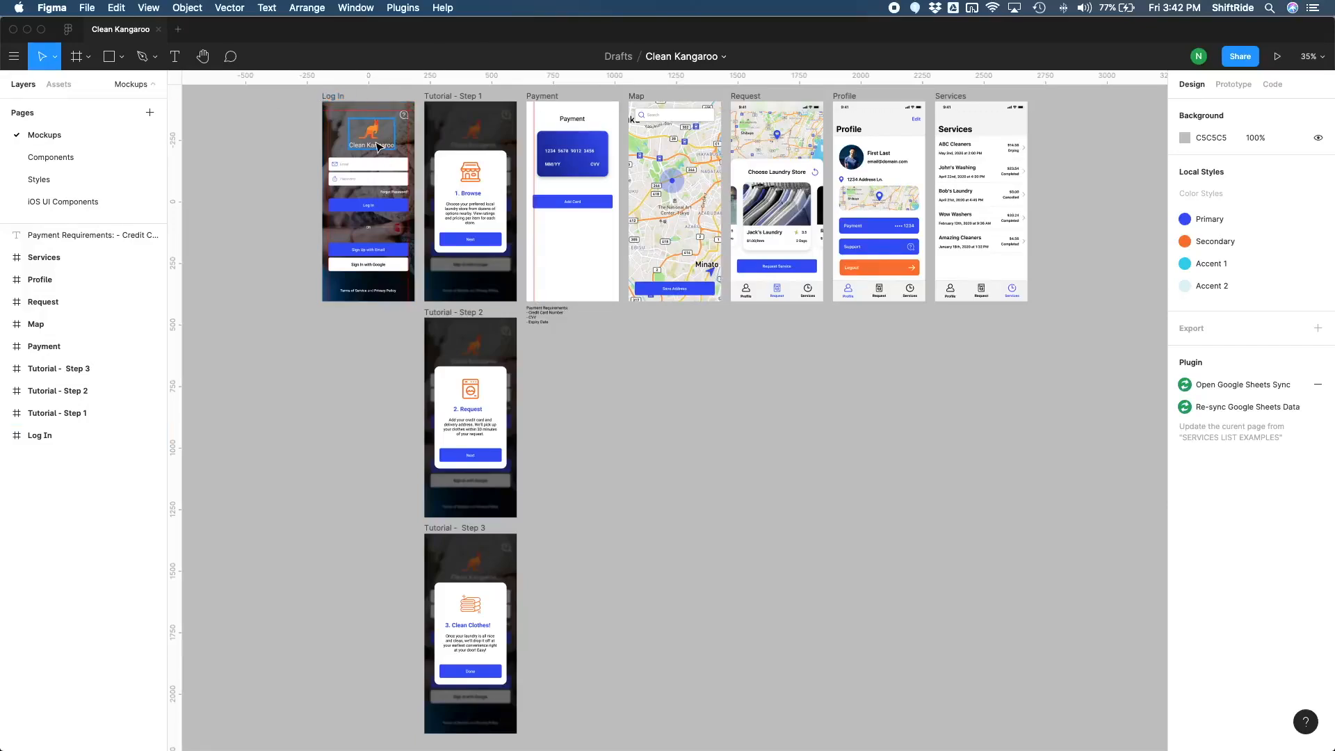
mouse_move(381, 152)
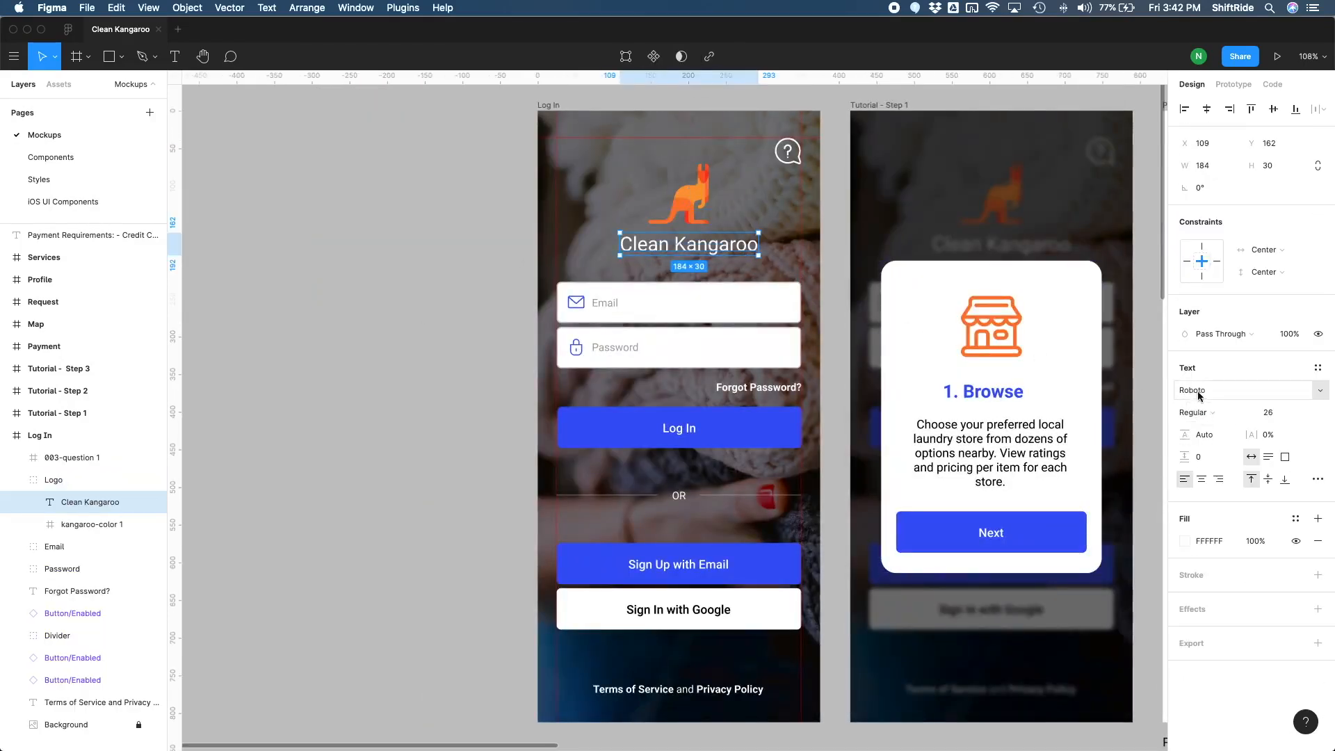
Step: Bring up the Rubik & Karla pairing in FontPair within Firefox
scroll("right", 3)
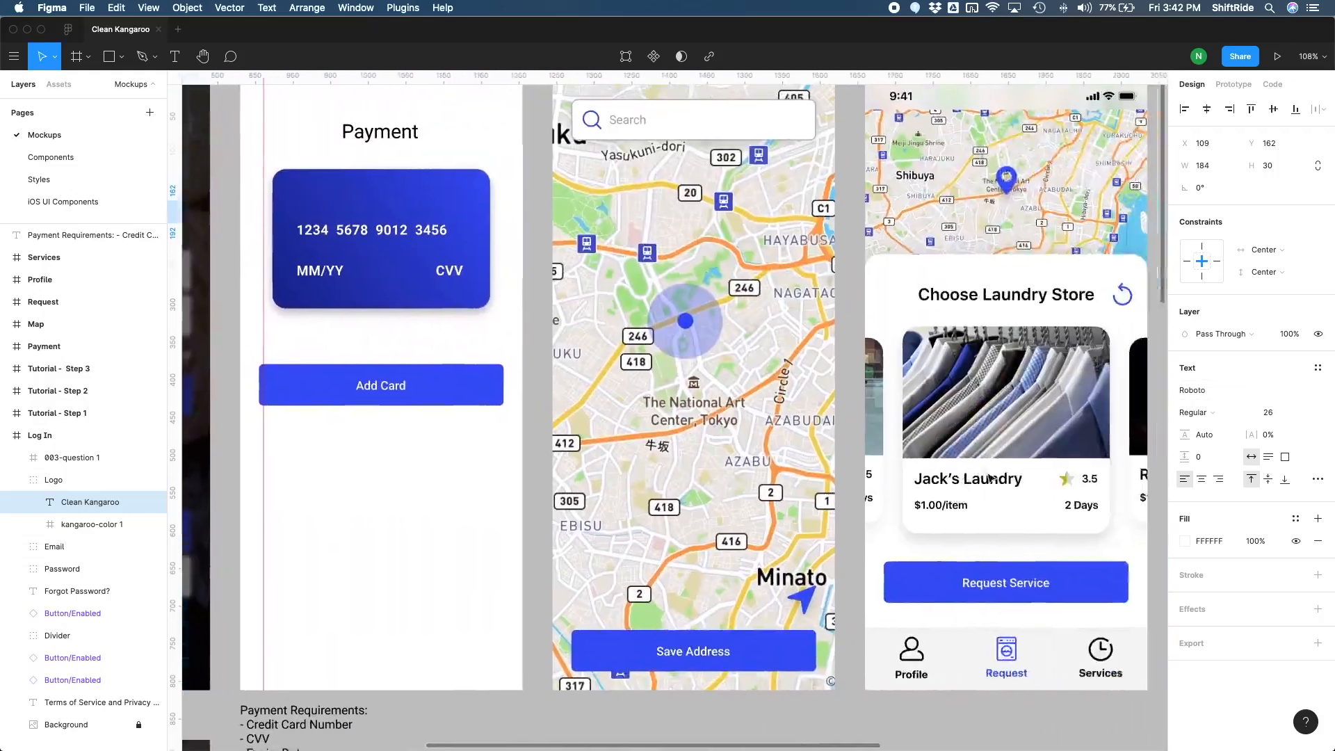
scroll("right", 3)
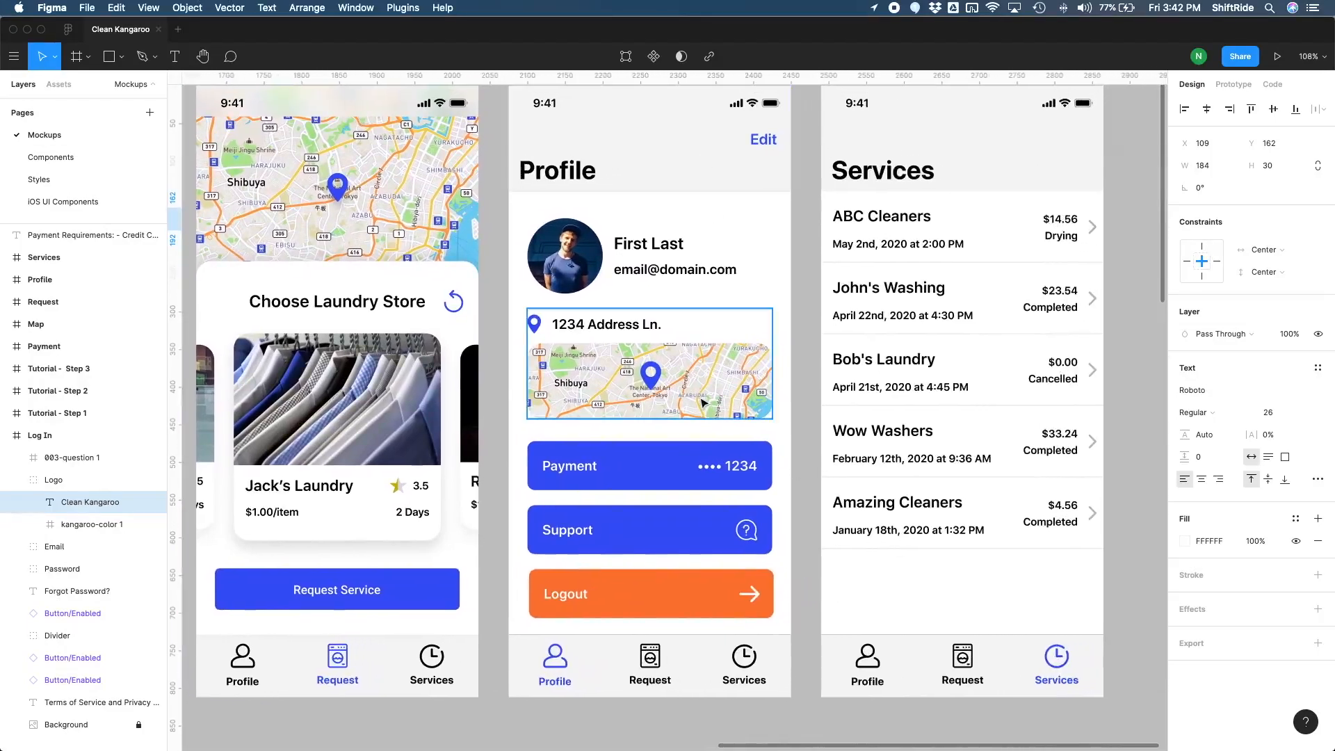
left_click(649, 256)
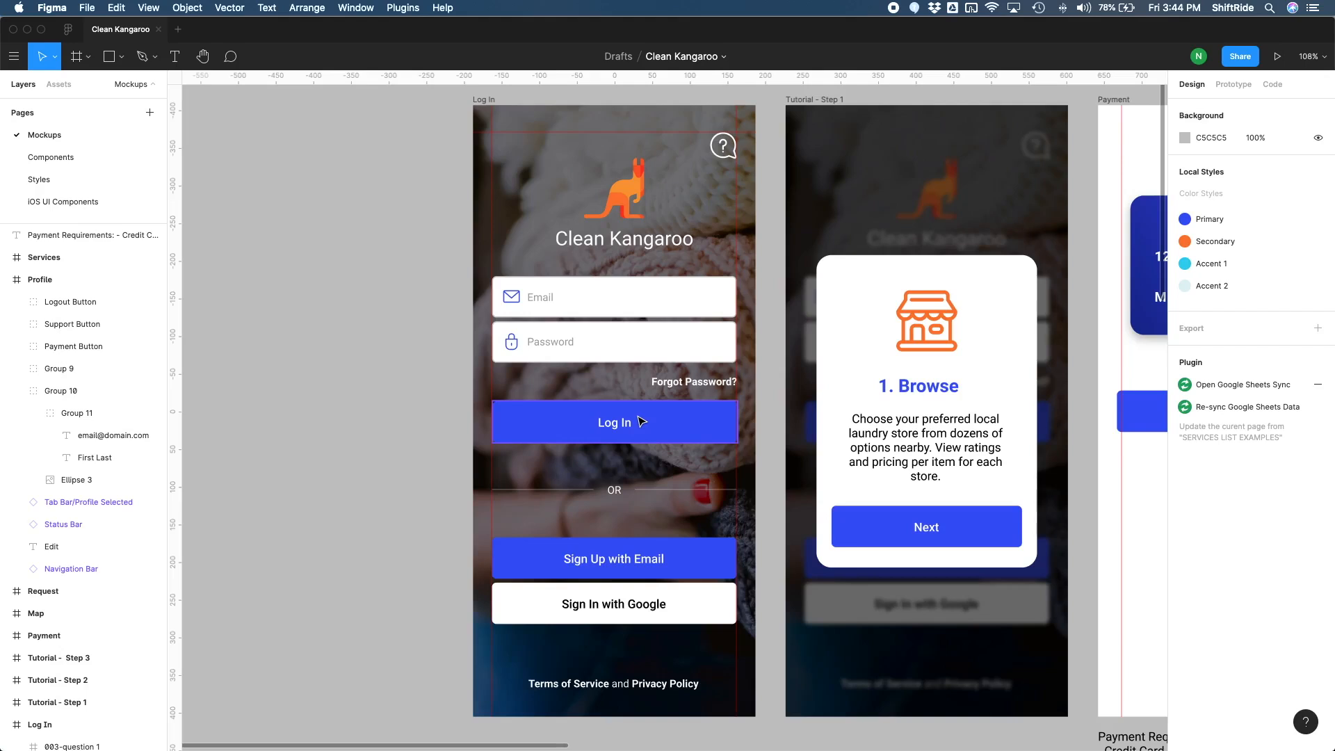
left_click(926, 319)
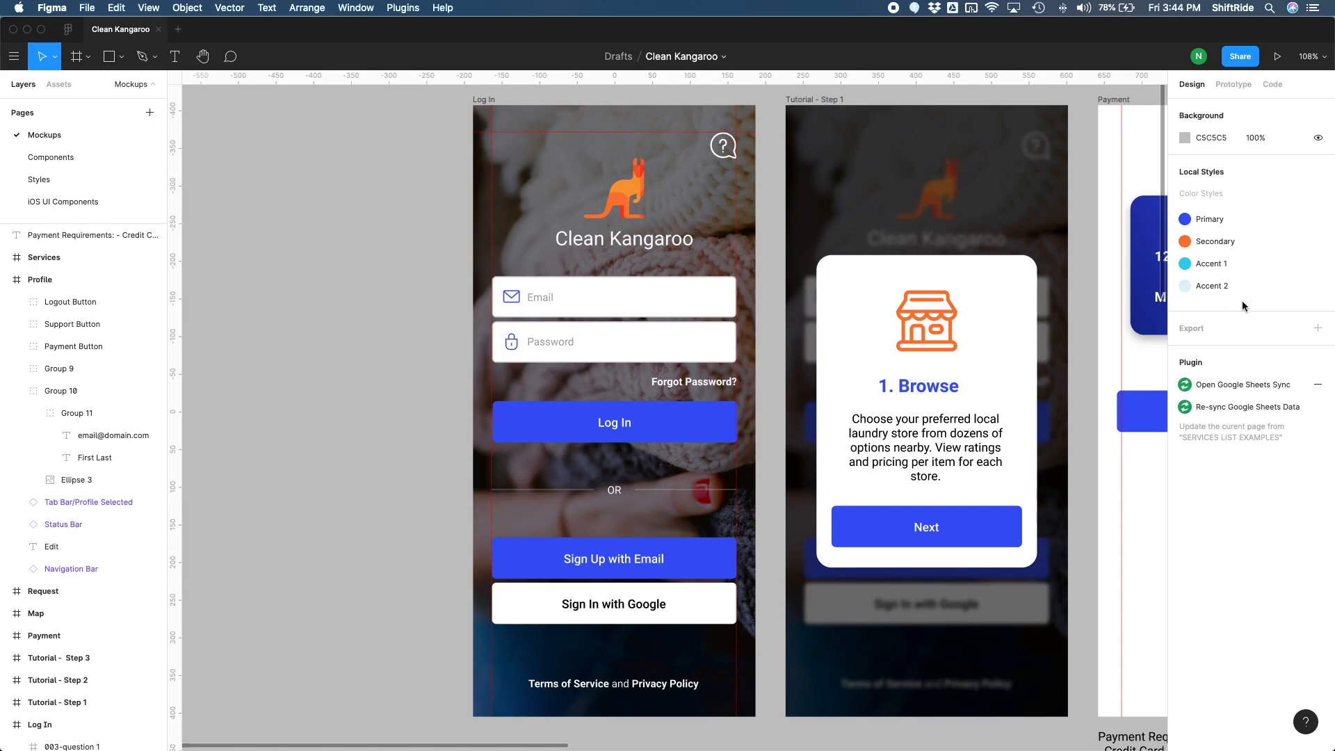
mouse_move(1239, 298)
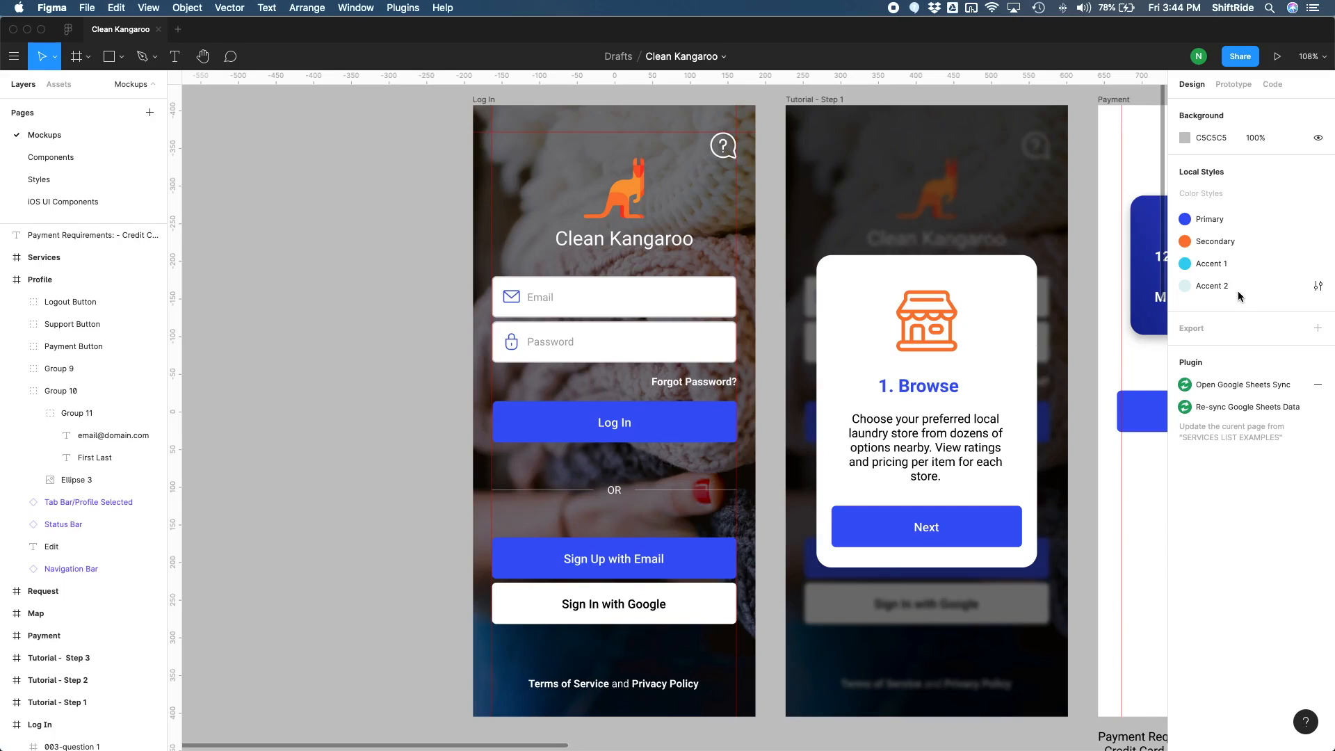
left_click(613, 297)
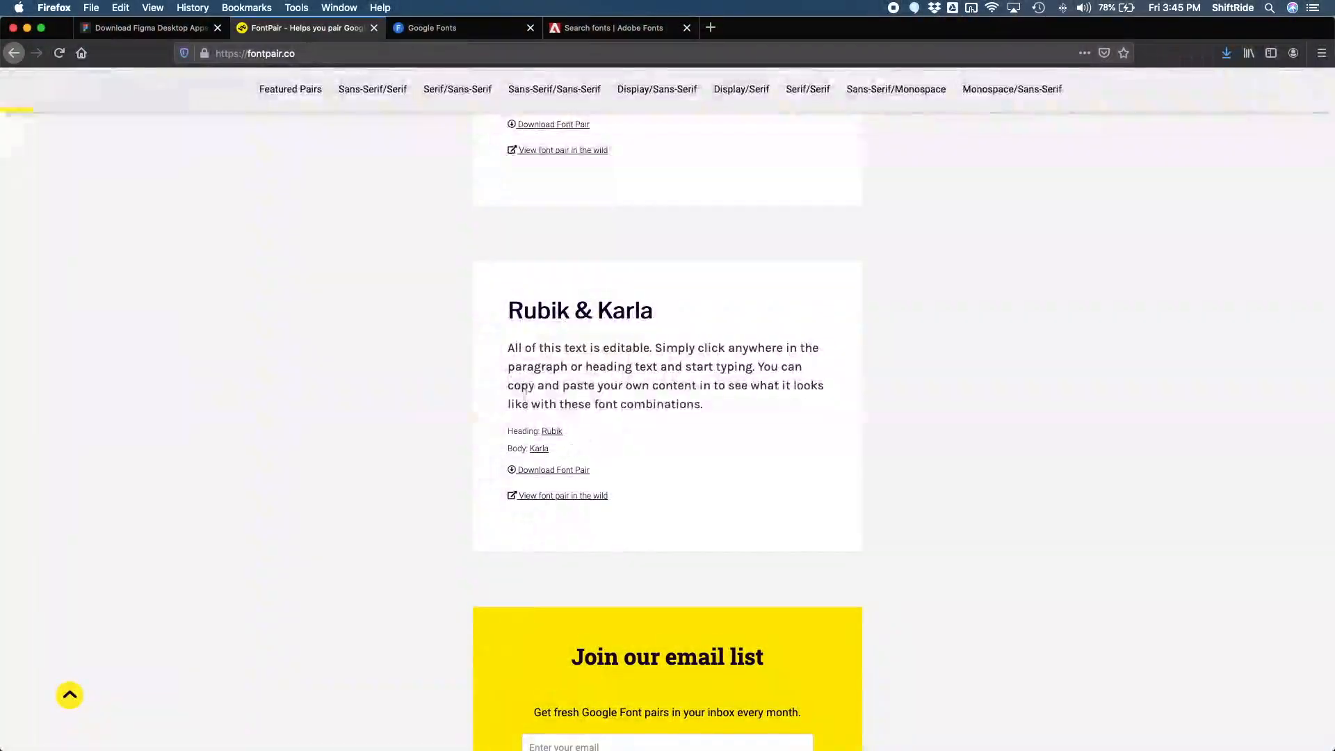
Step: Highlight the Heading (Rubik) and Body (Karla) labels of the pairing
double_click(522, 431)
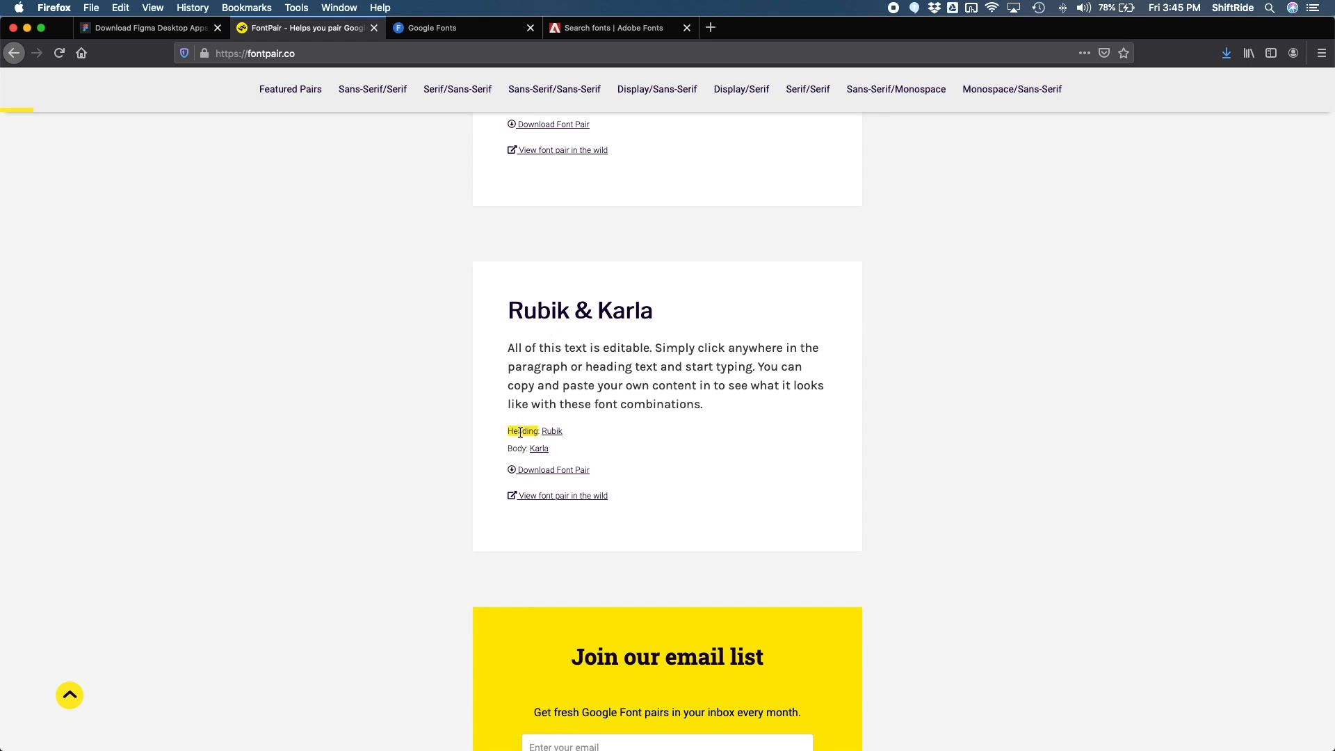
left_click(628, 348)
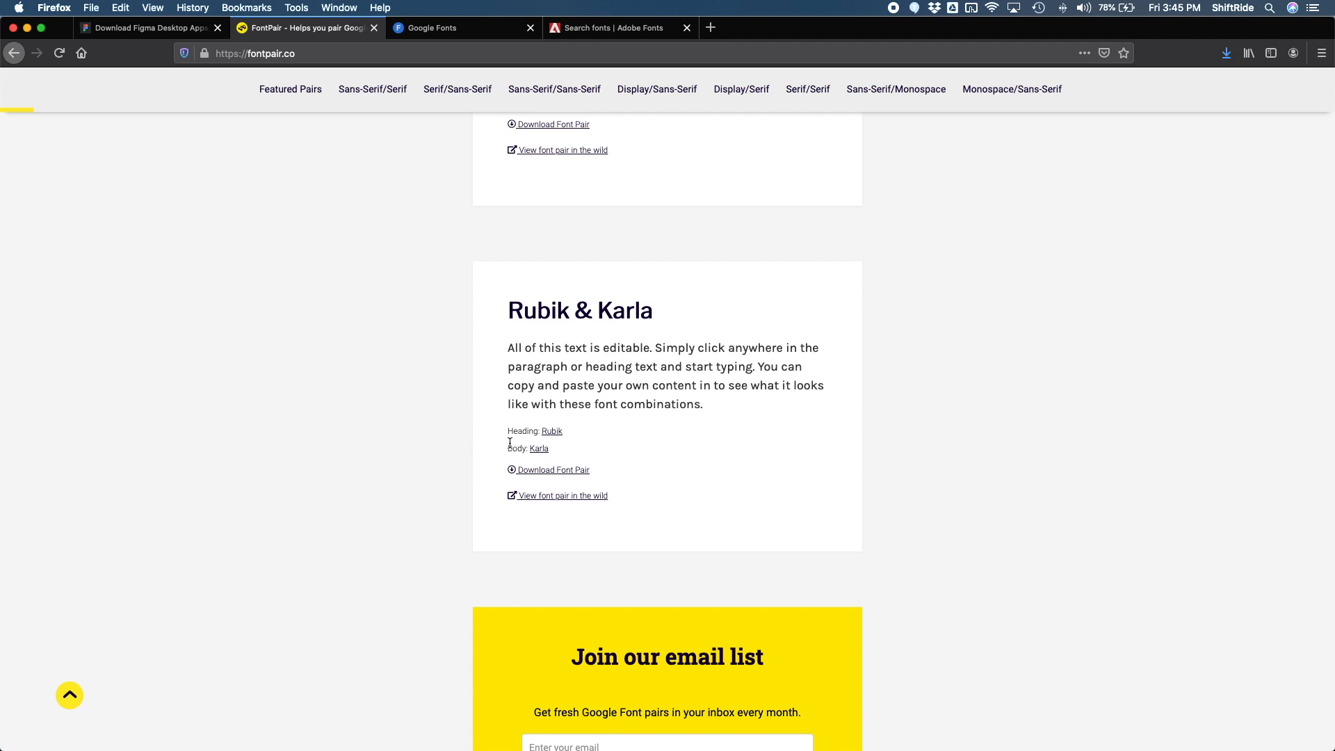
double_click(516, 448)
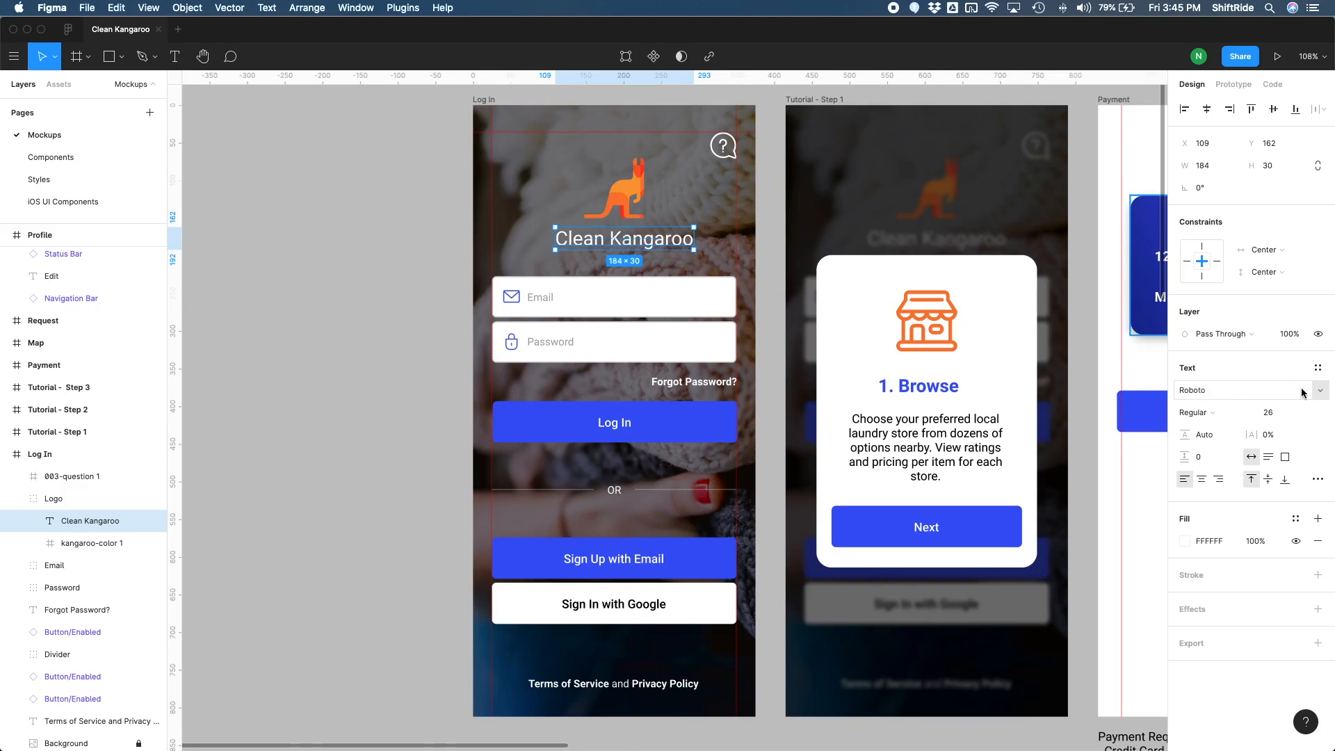
Step: Change the Clean Kangaroo title's font family from Roboto to Rubik
left_click(1235, 389)
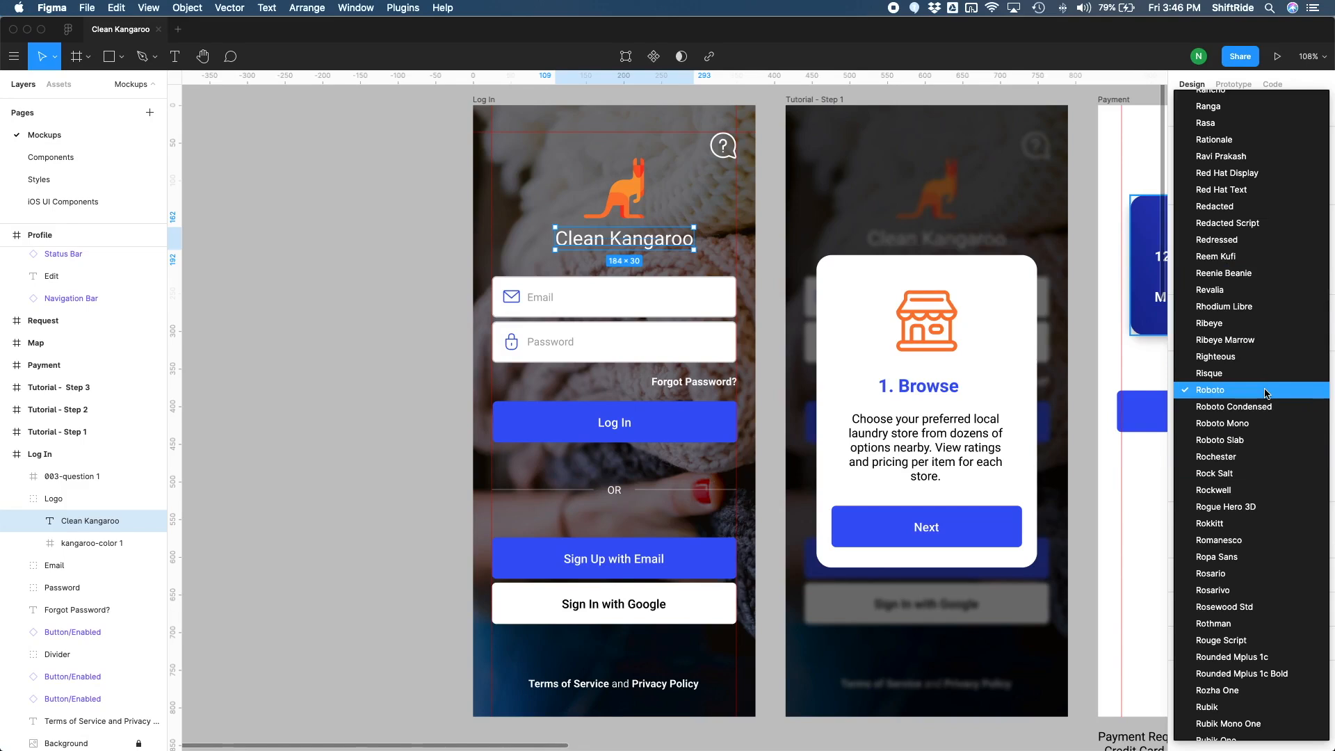
left_click(1208, 389)
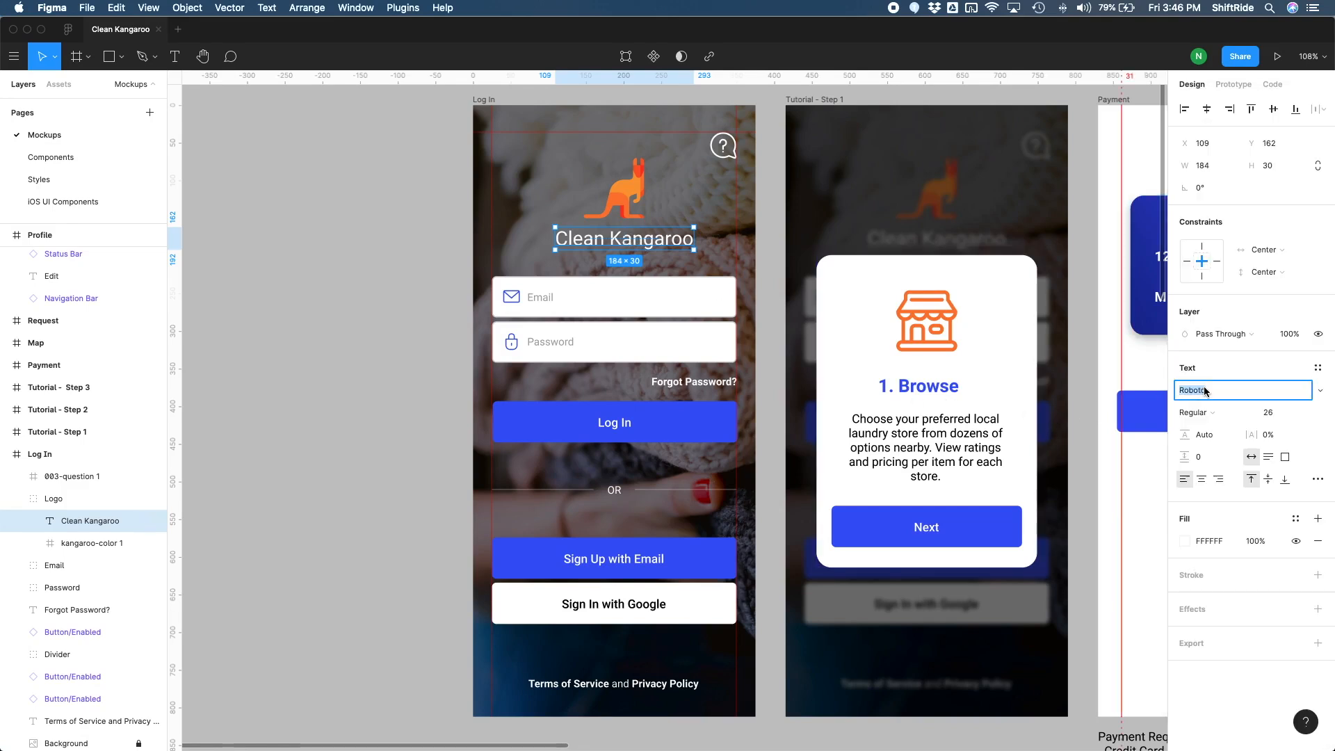
type("Rubik")
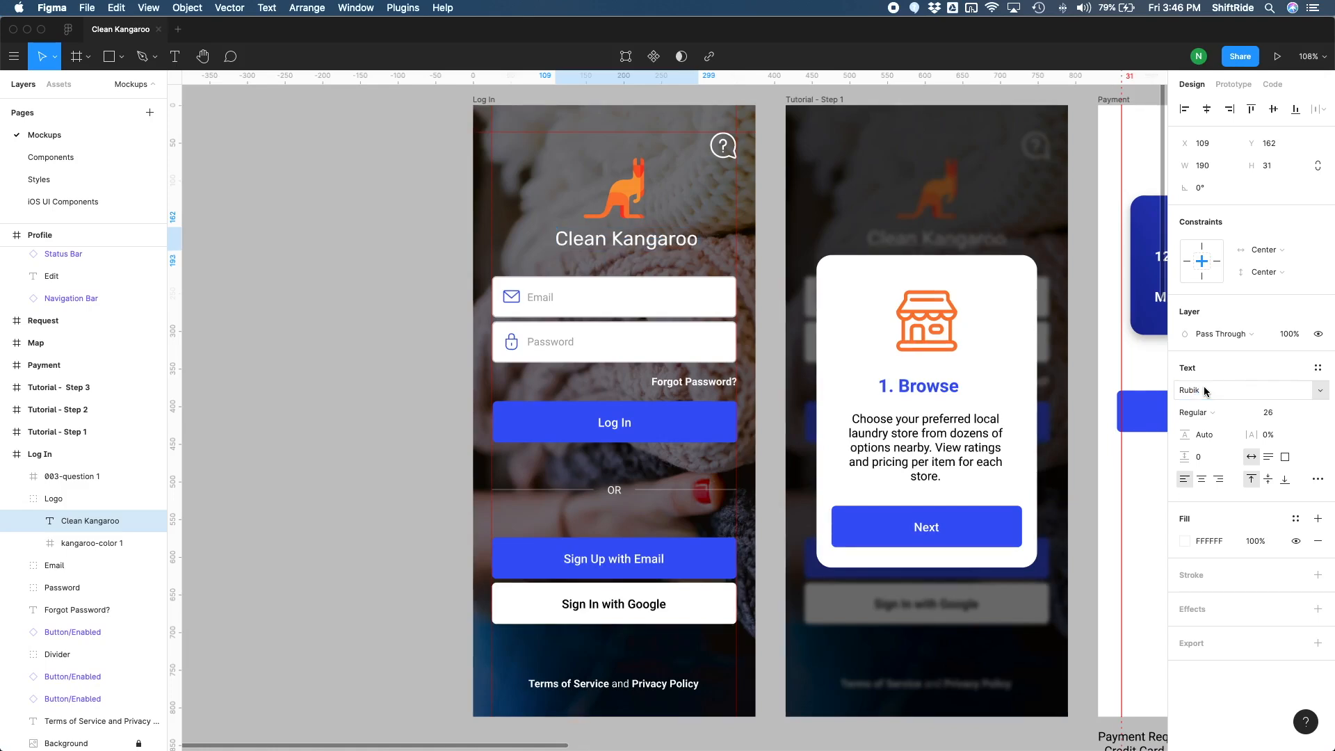
left_click(626, 238)
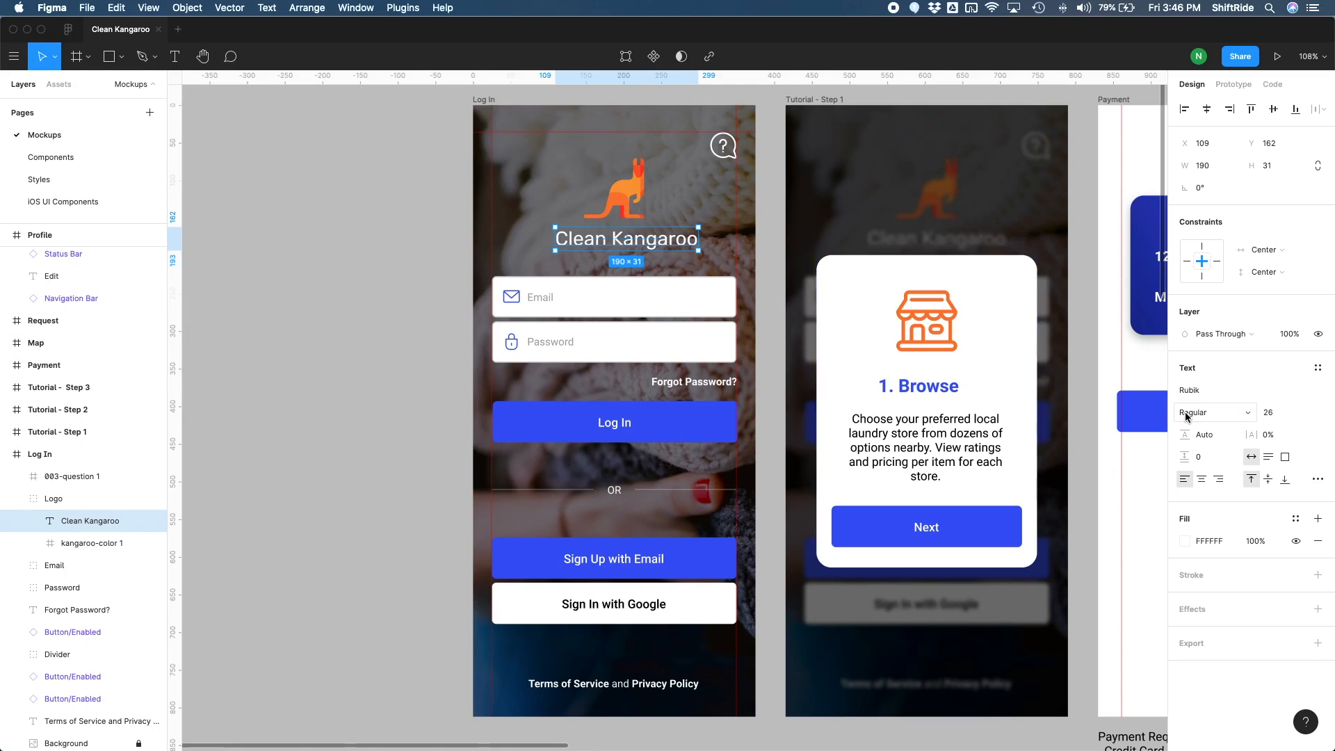
Step: Try the Black and Light weights on the title before settling on Medium
left_click(1212, 412)
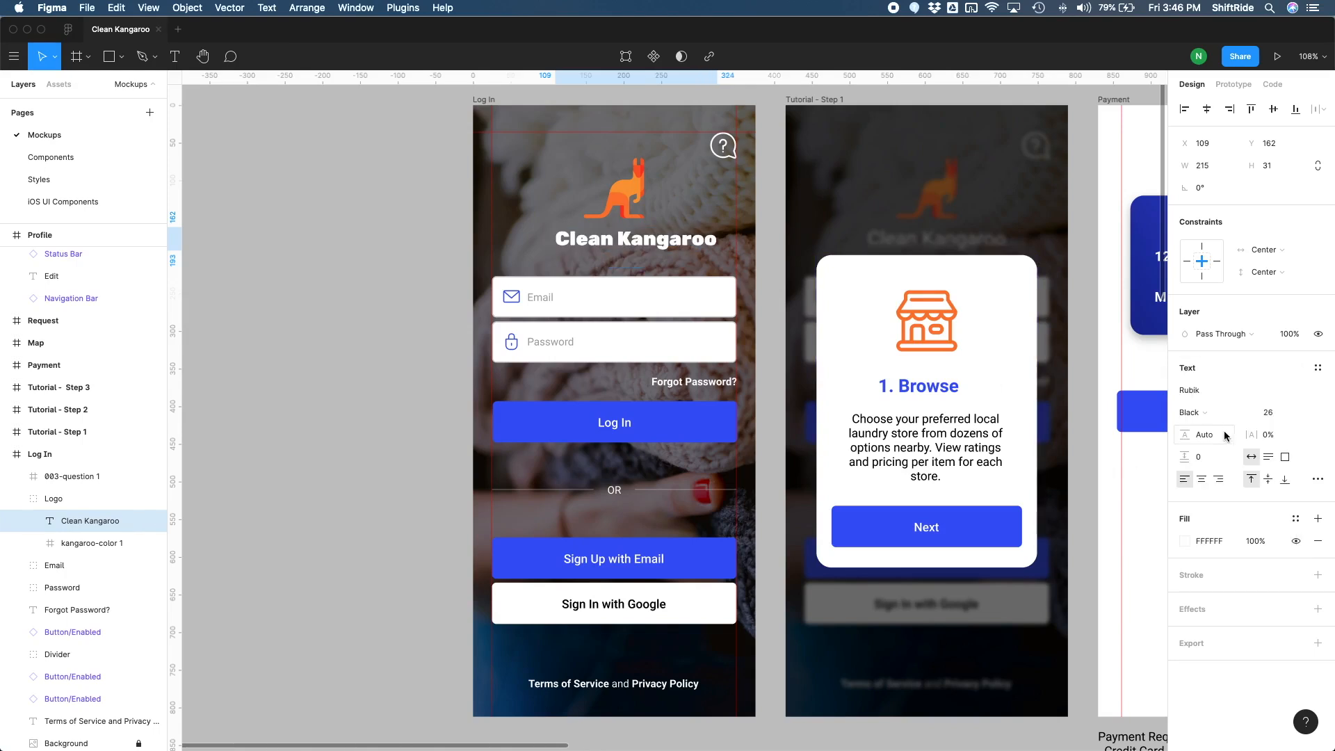
left_click(1196, 411)
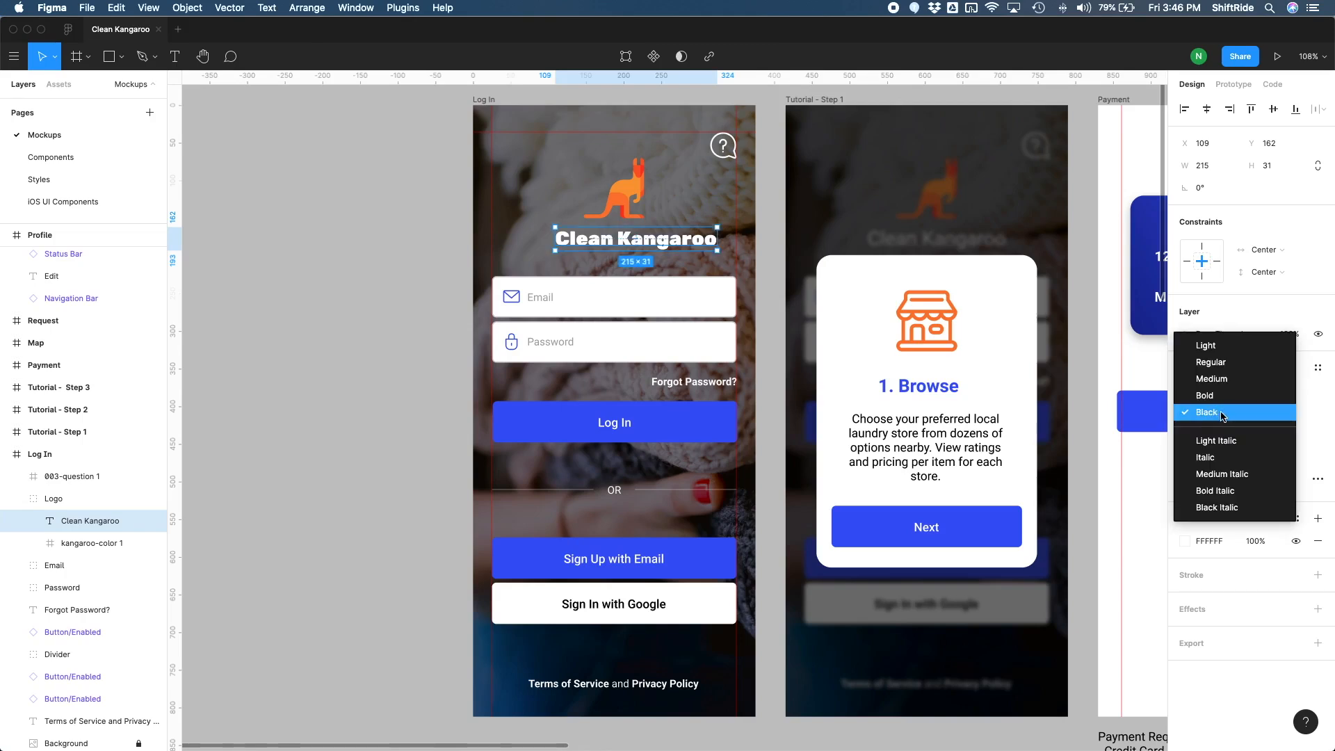
left_click(1205, 345)
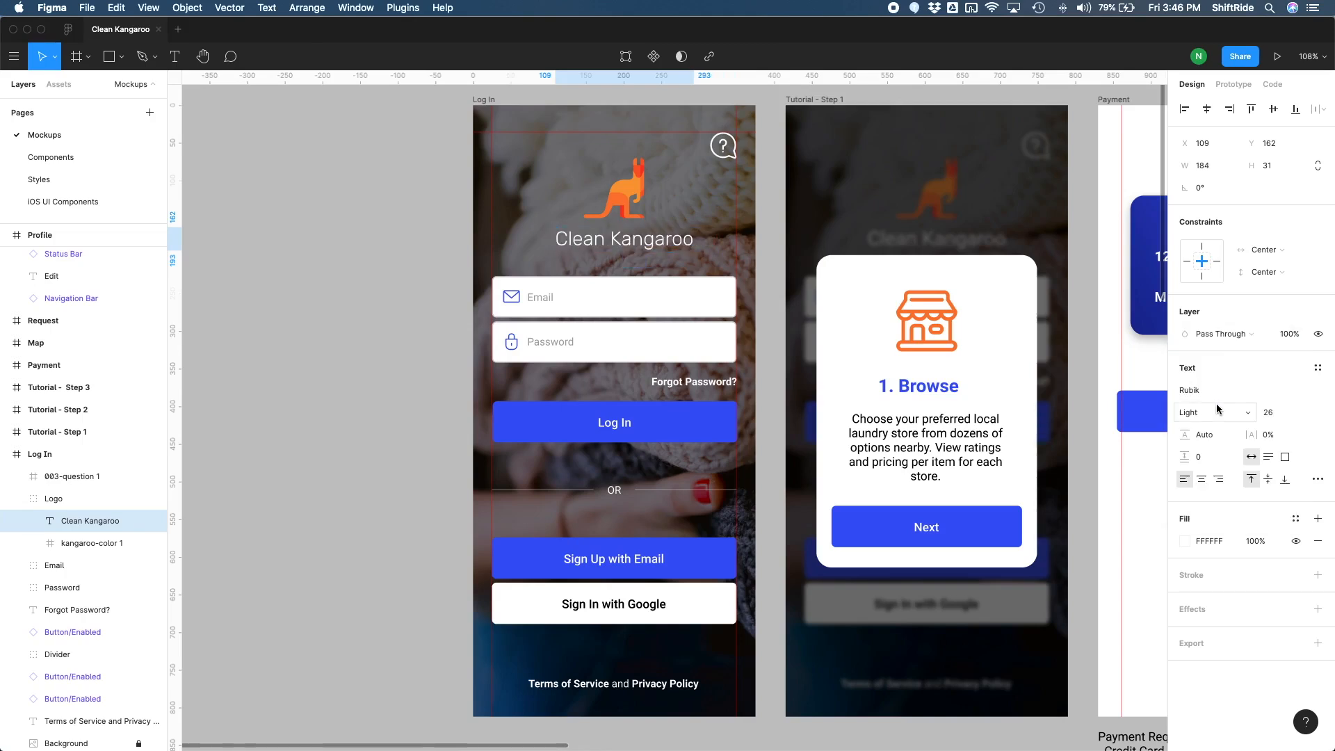
left_click(1215, 411)
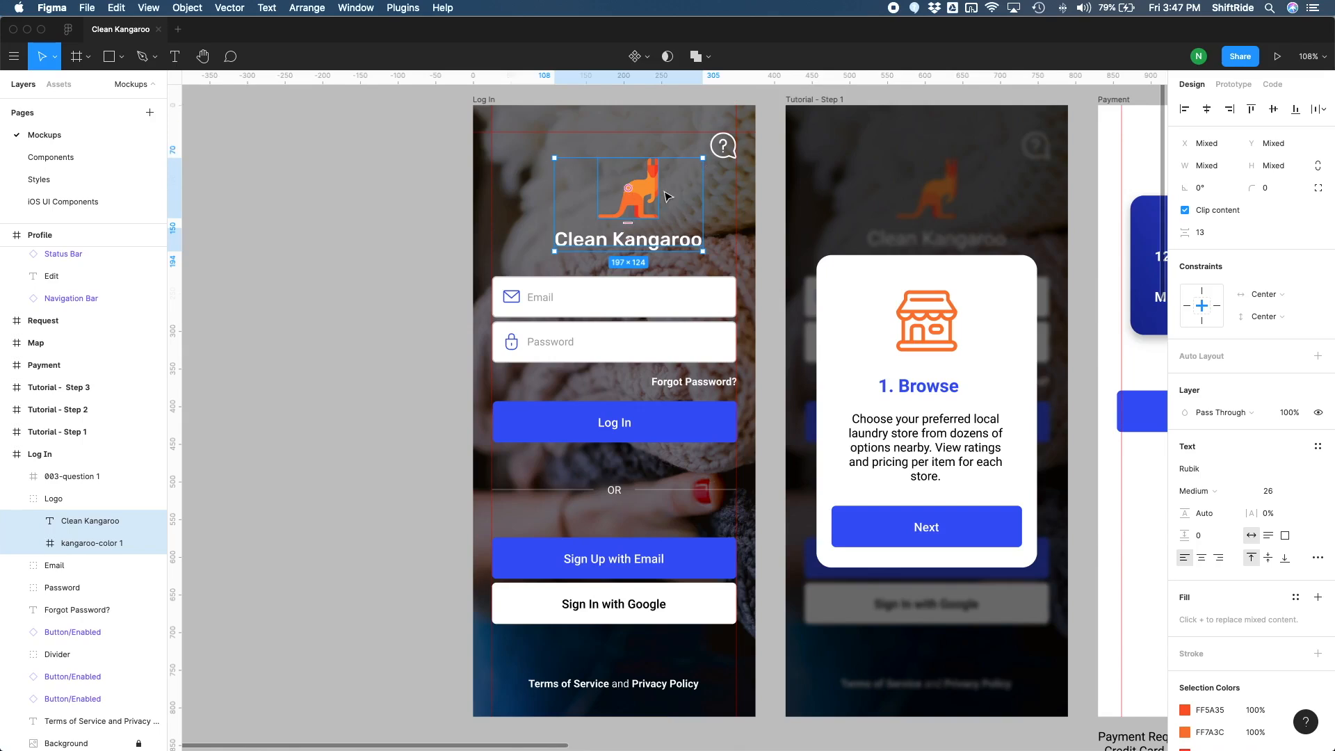
Step: Align the logo group's title and kangaroo icon on their horizontal centres, then select the title
left_click(54, 498)
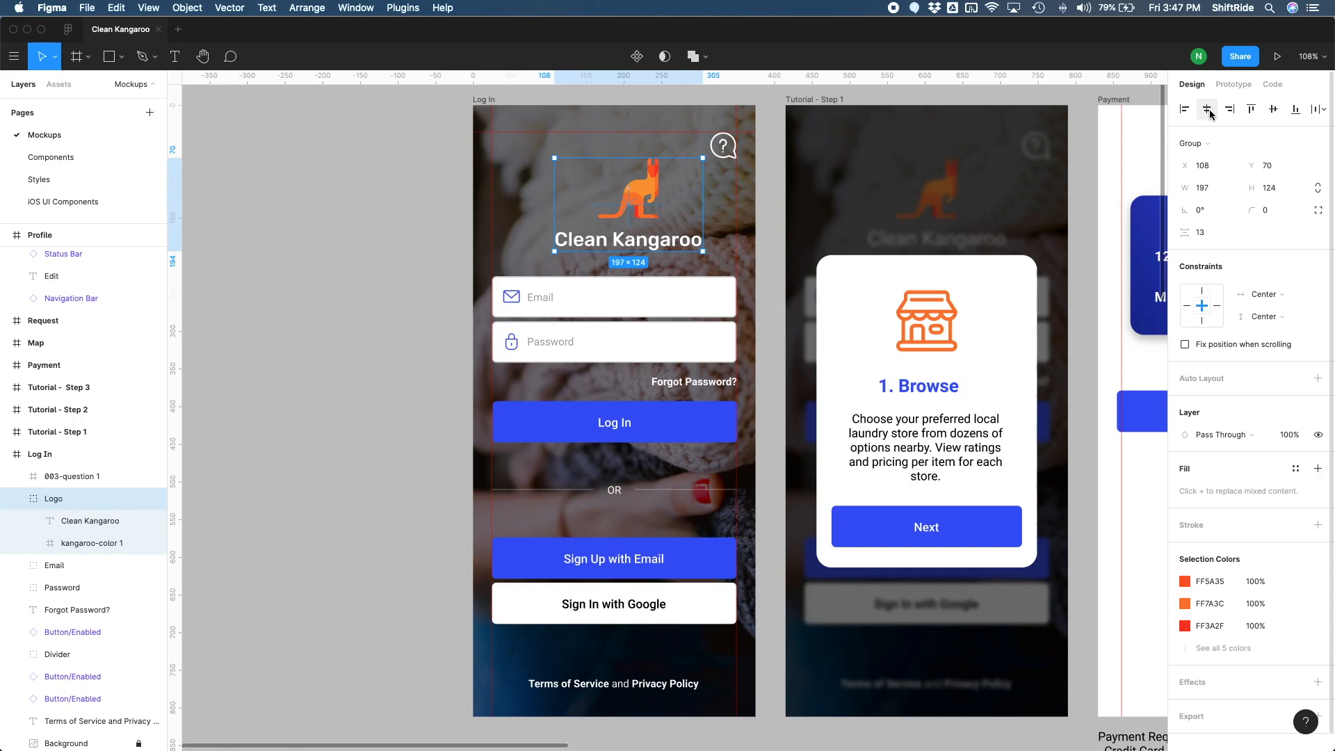
left_click(379, 298)
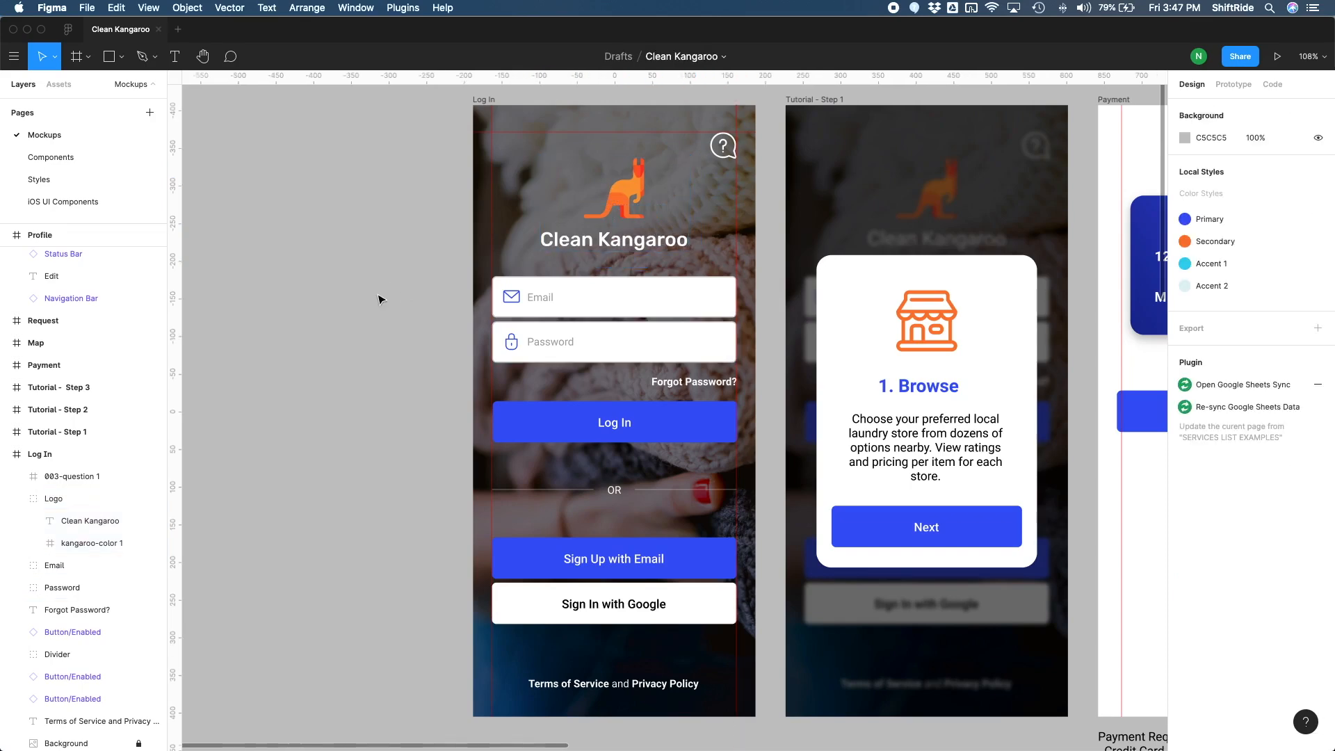
left_click(614, 296)
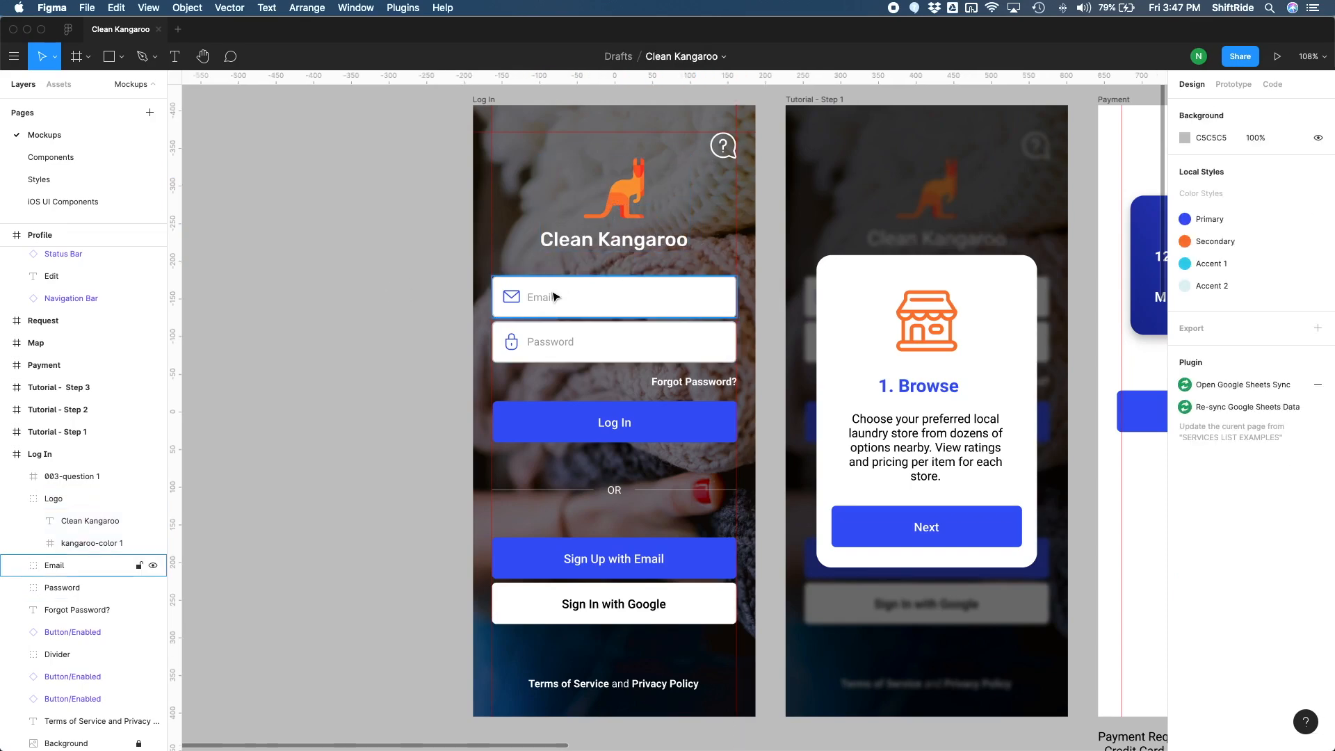
left_click(612, 240)
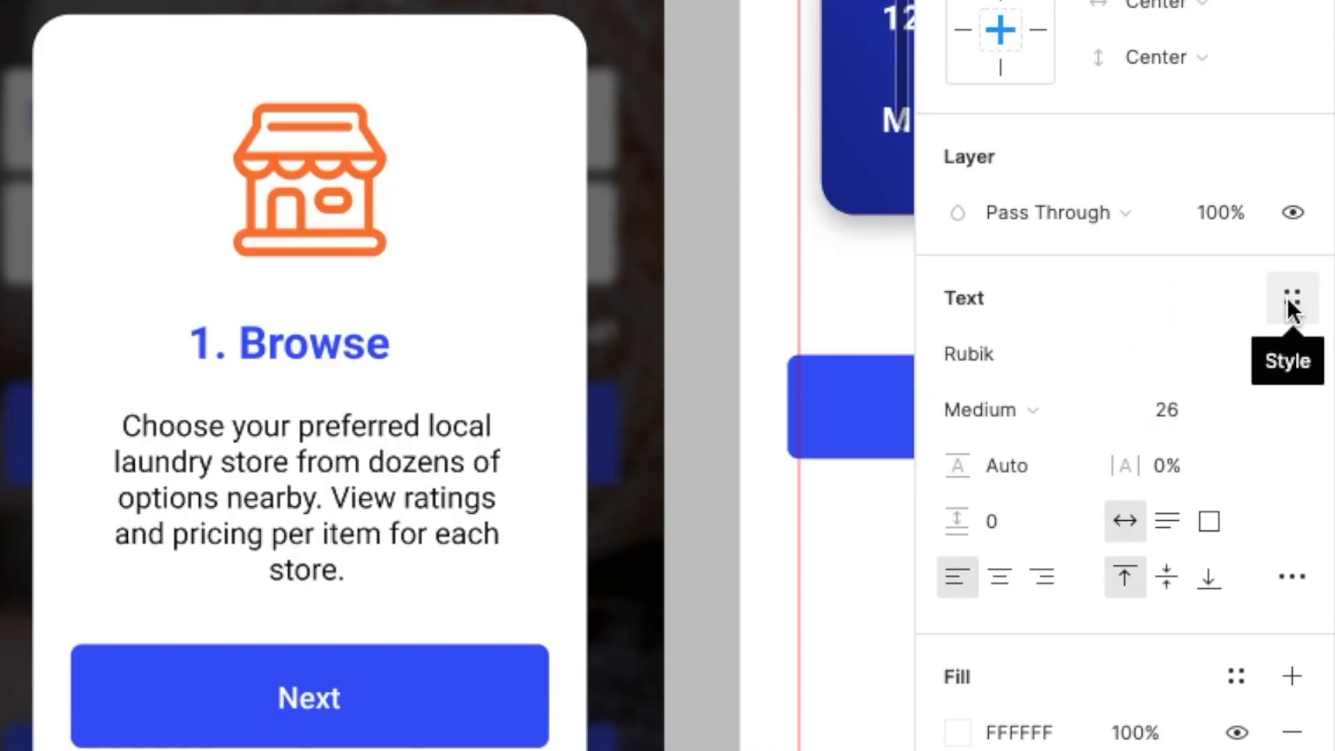
Step: Create a text style named 'Header - Rubik 26 pt' from the Clean Kangaroo title
left_click(1290, 298)
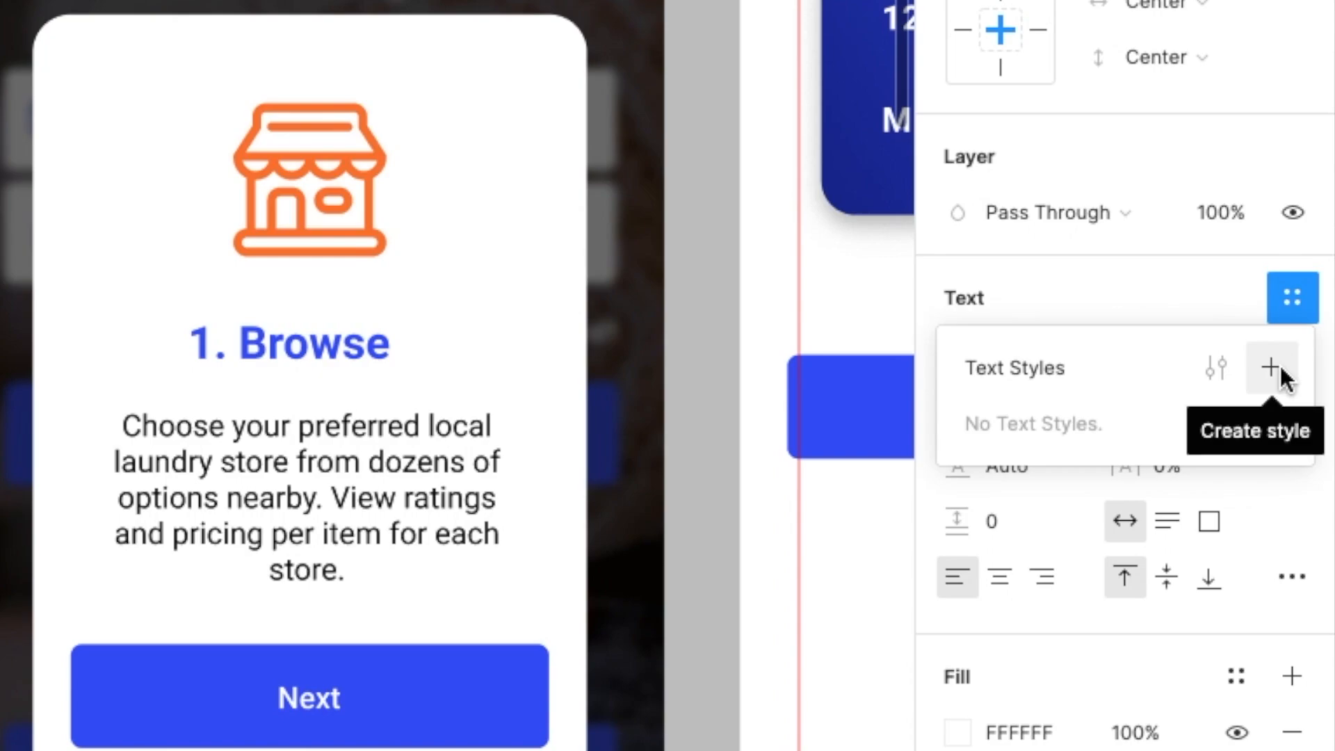
left_click(1270, 367)
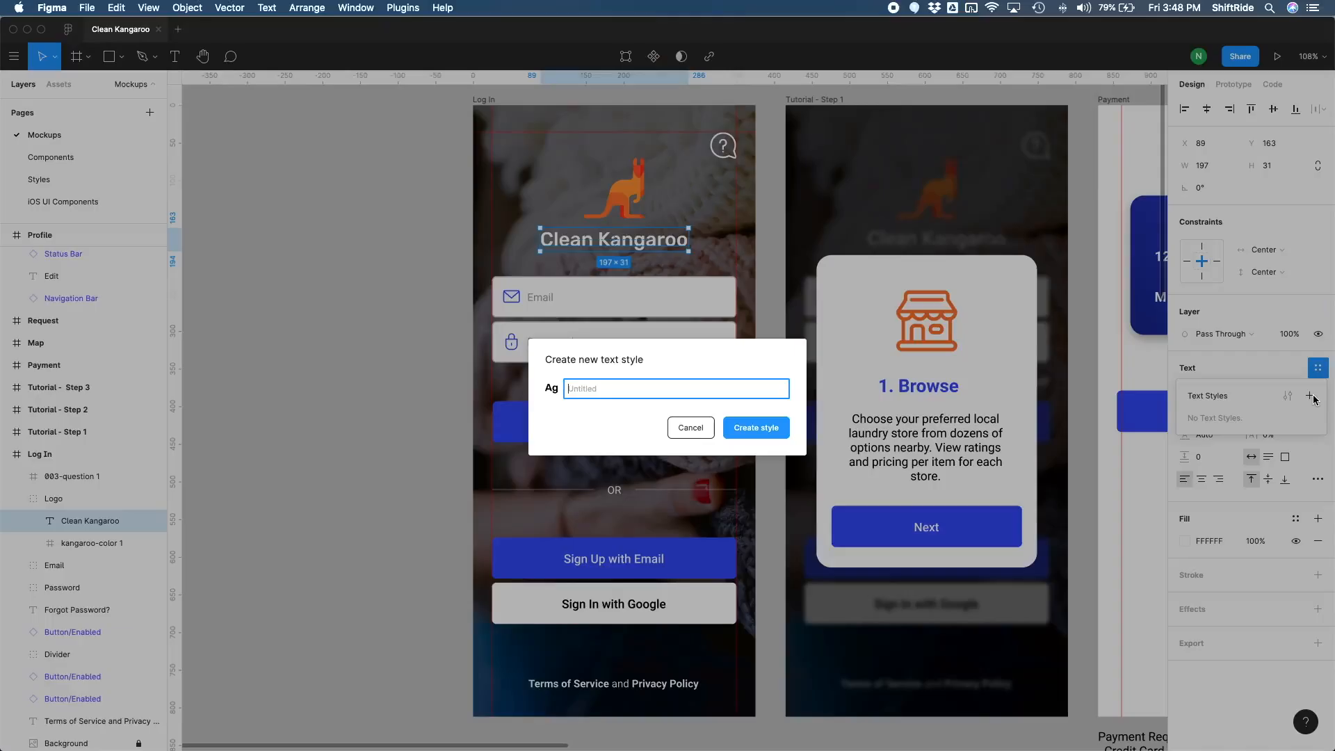
type("H")
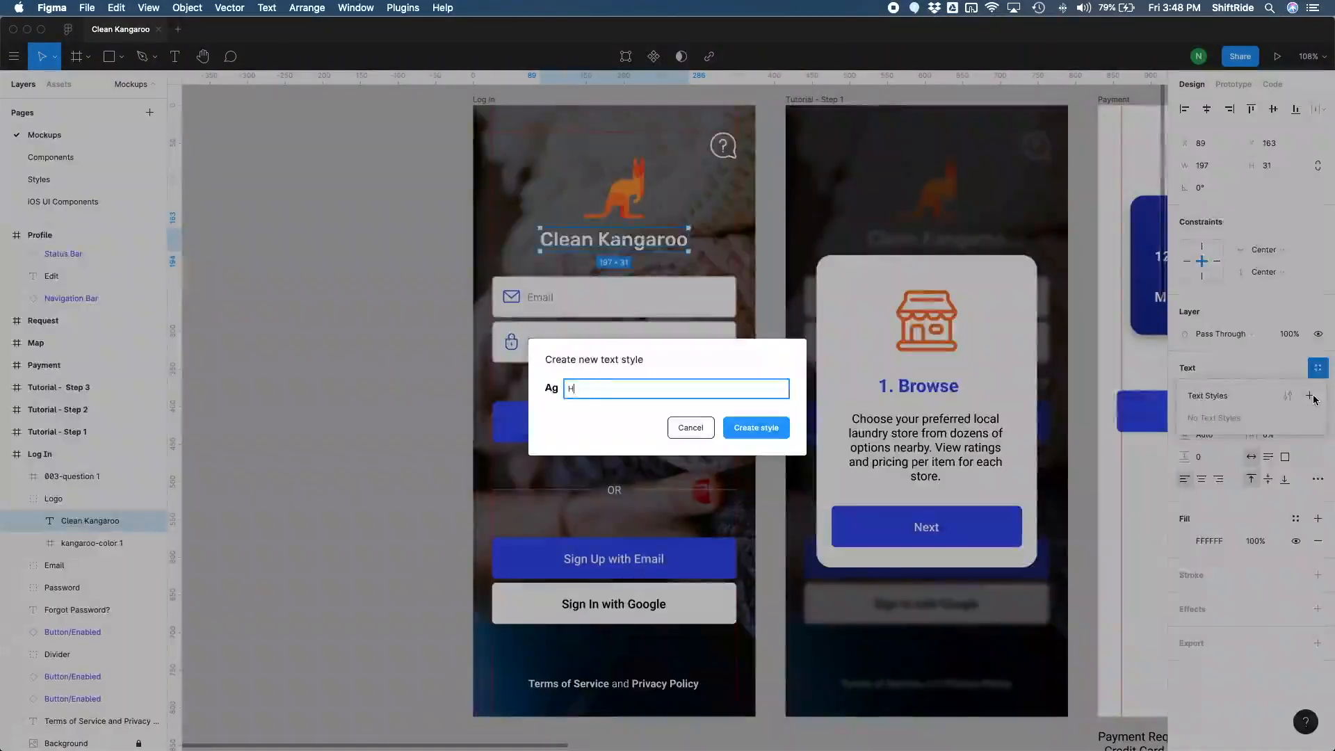
type("Header -")
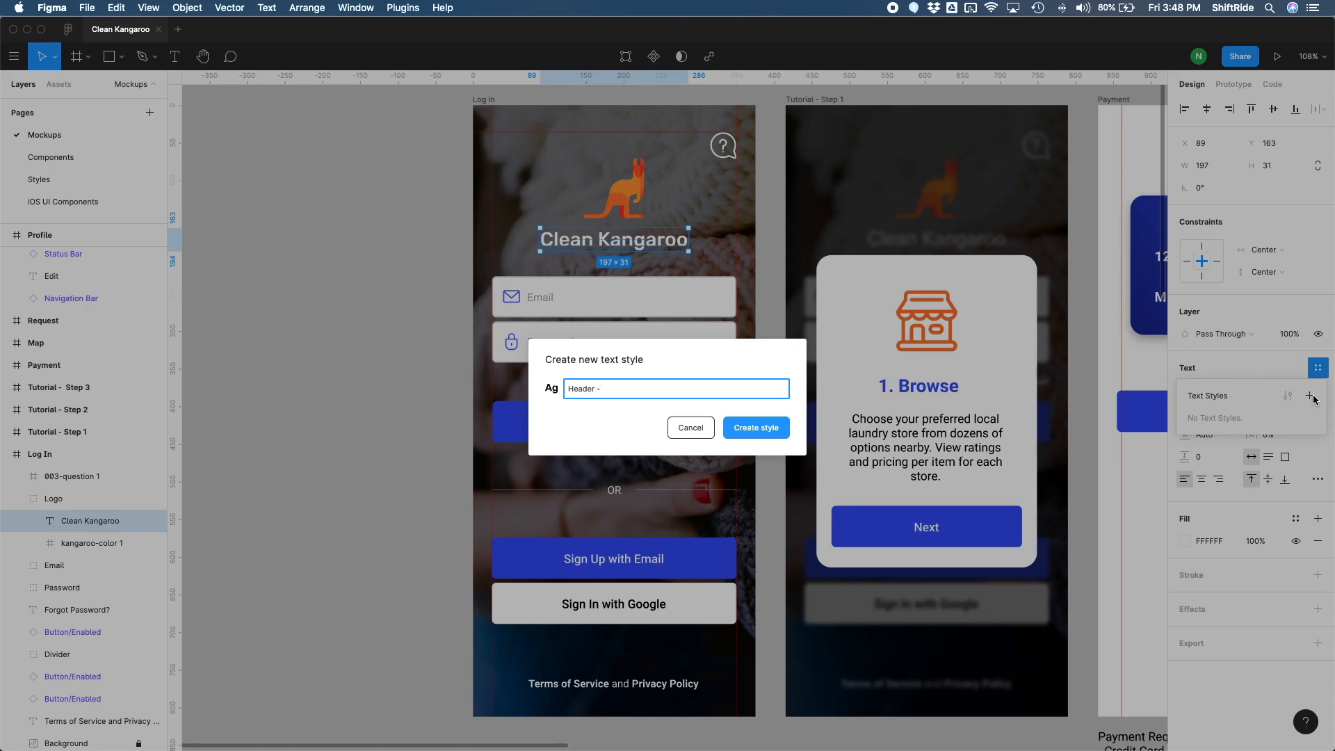
type("Rubik")
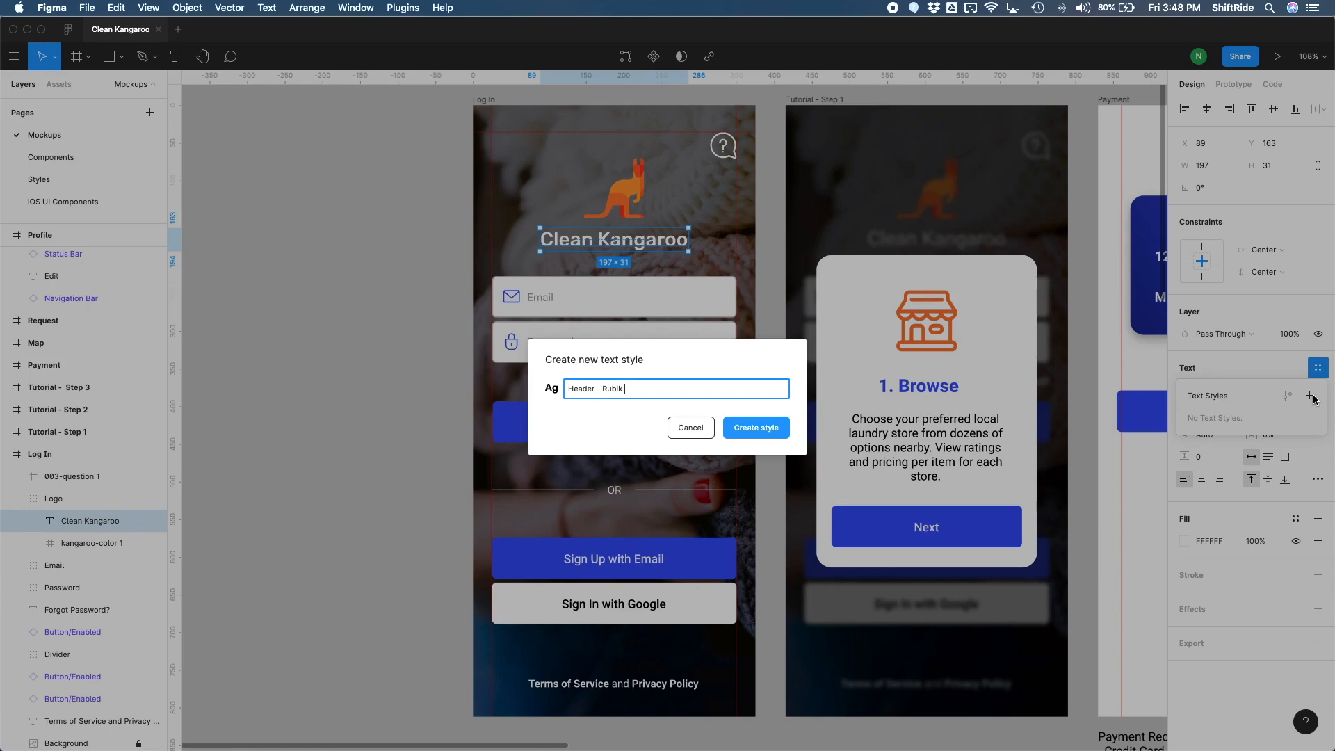
type("26 pt")
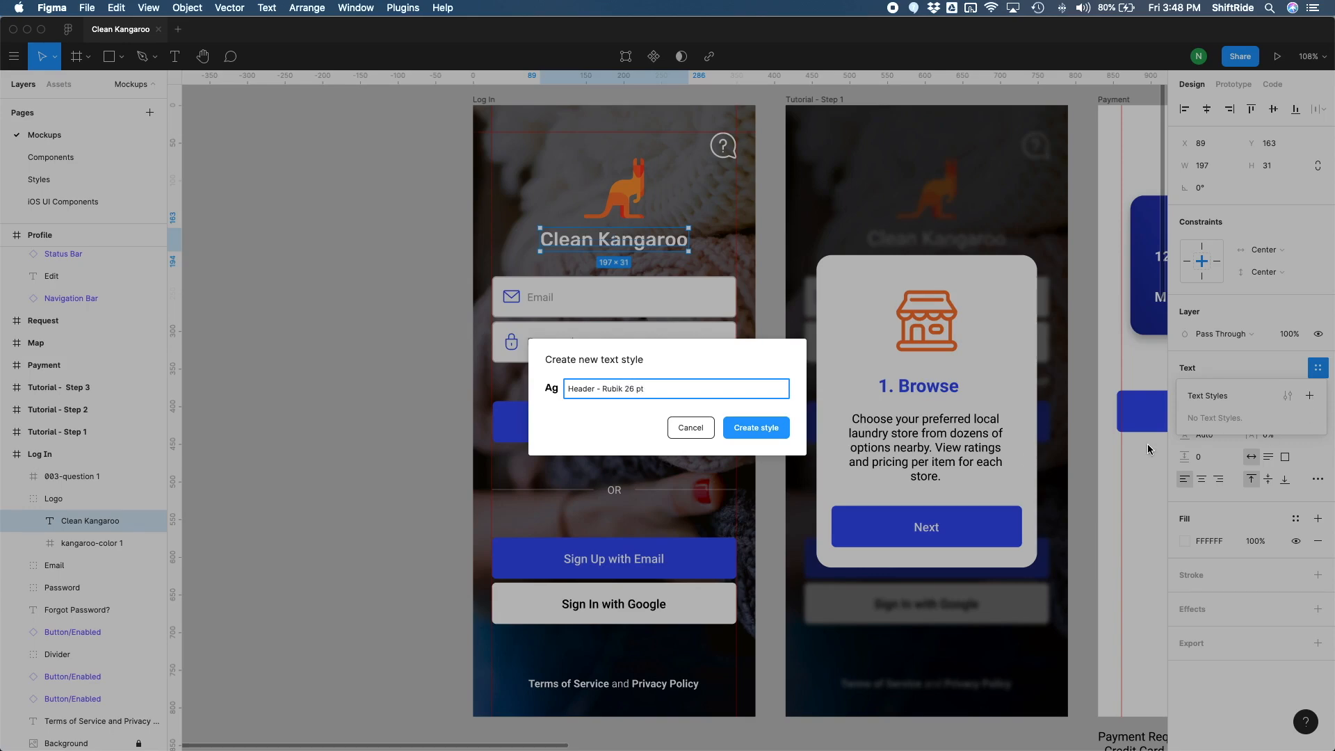
double_click(604, 387)
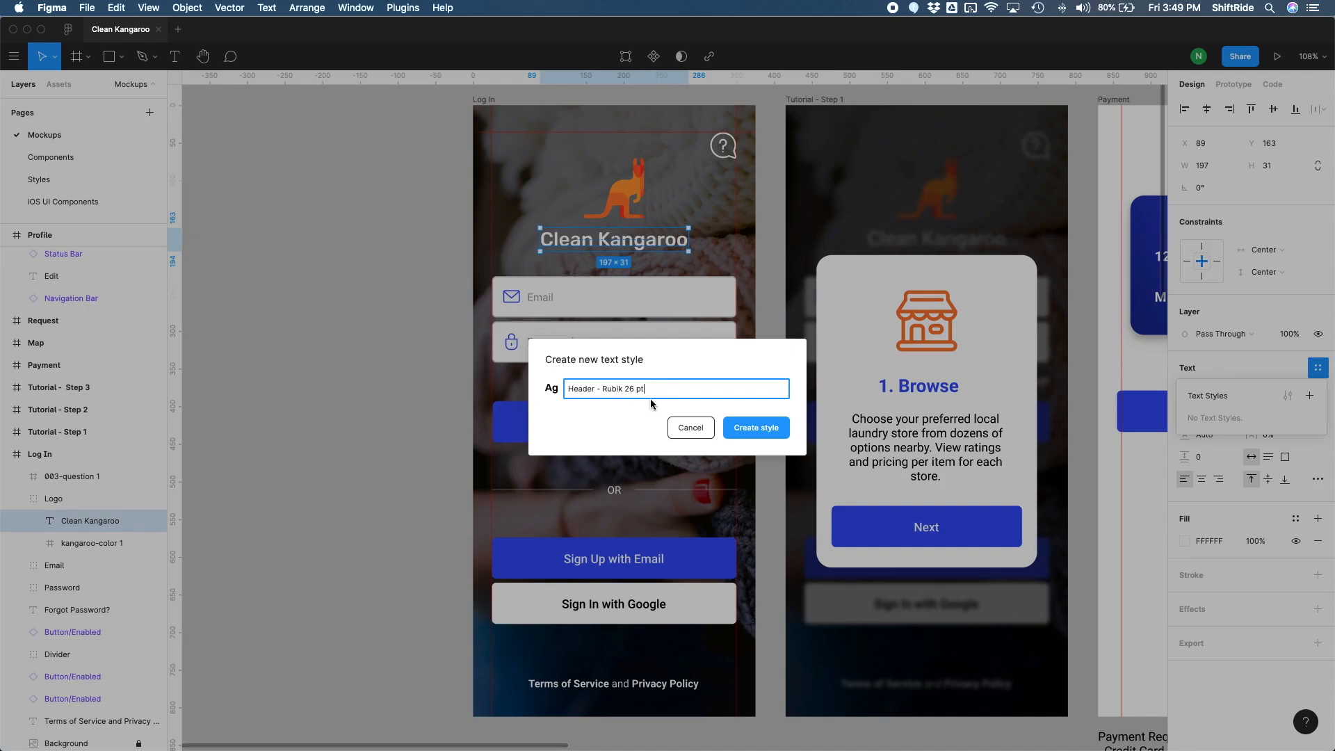
double_click(622, 389)
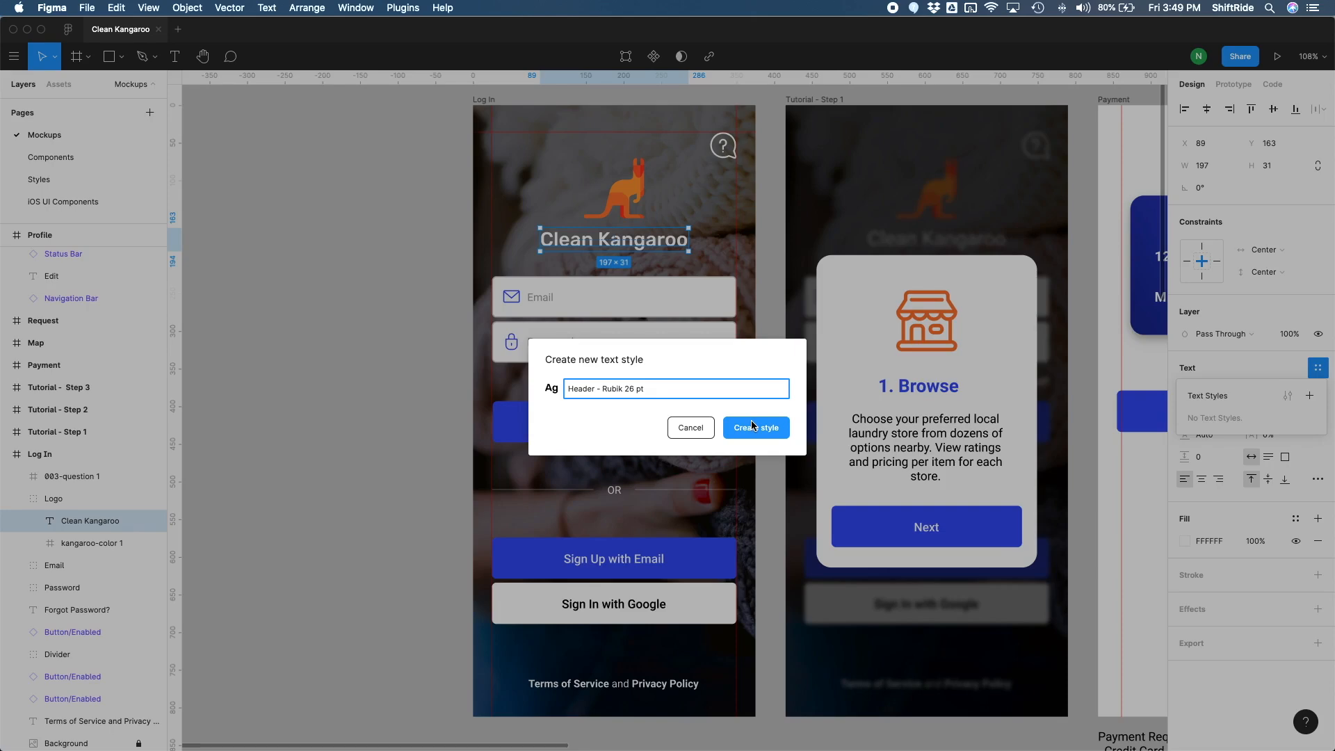
left_click(754, 427)
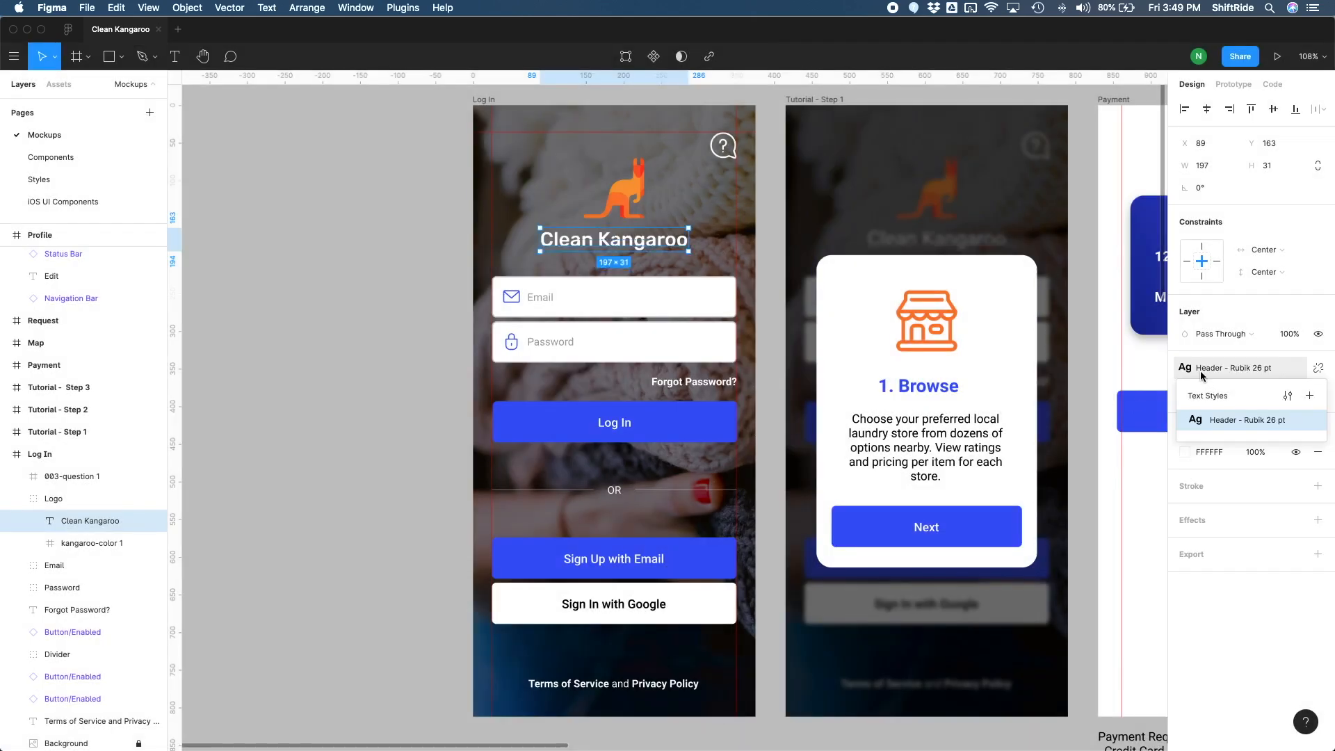
left_click(53, 497)
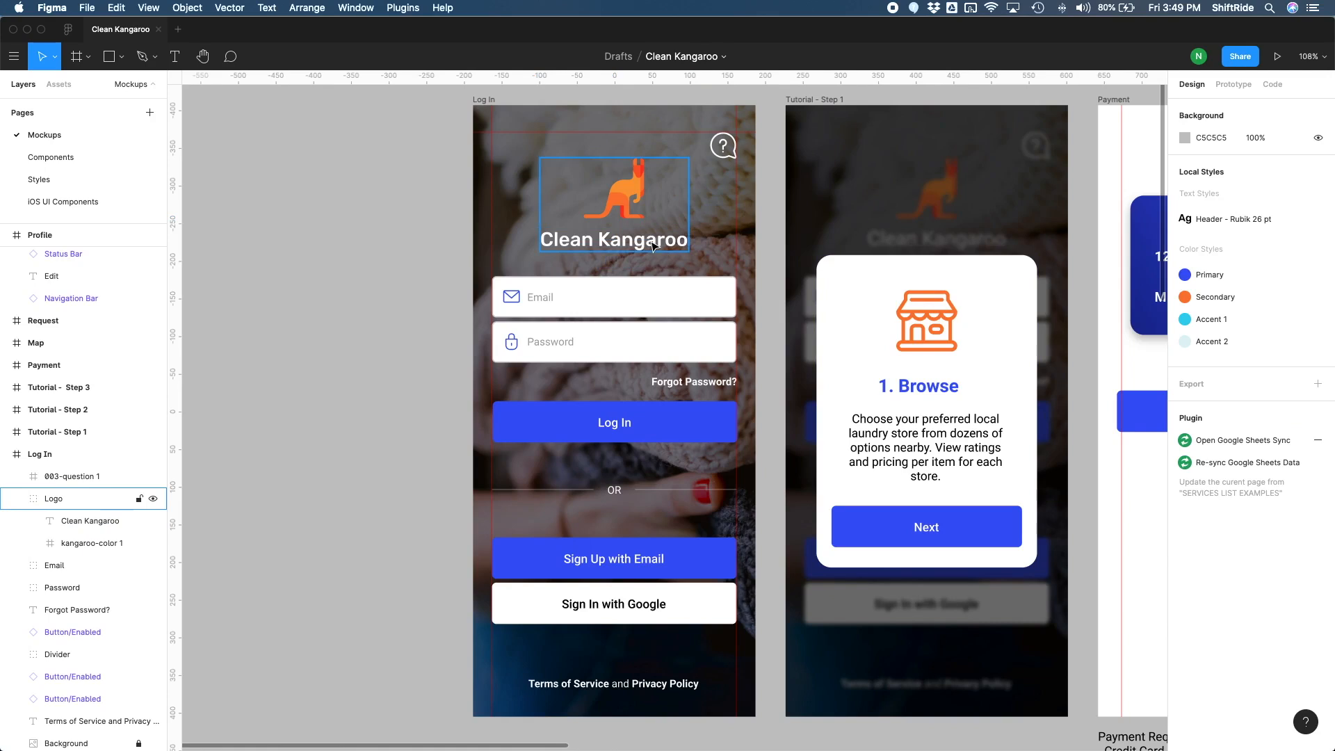
left_click(613, 241)
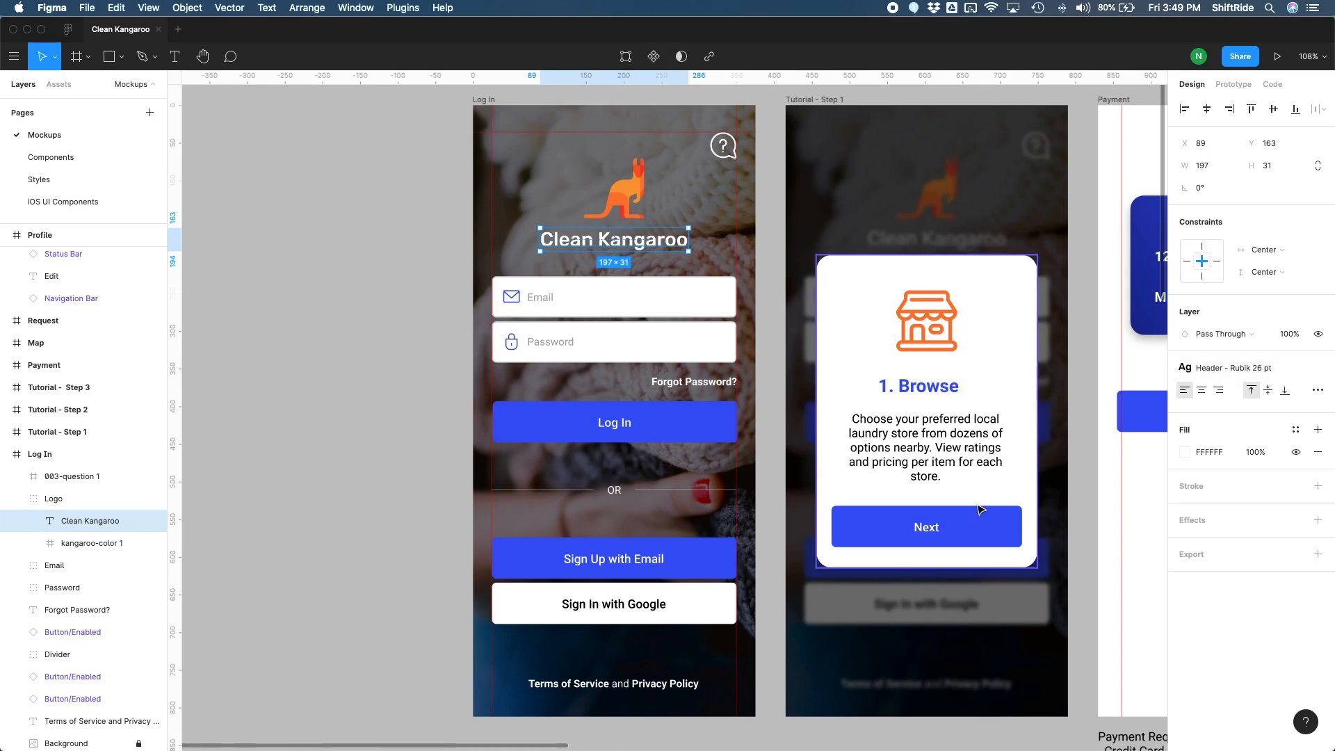
mouse_move(943, 393)
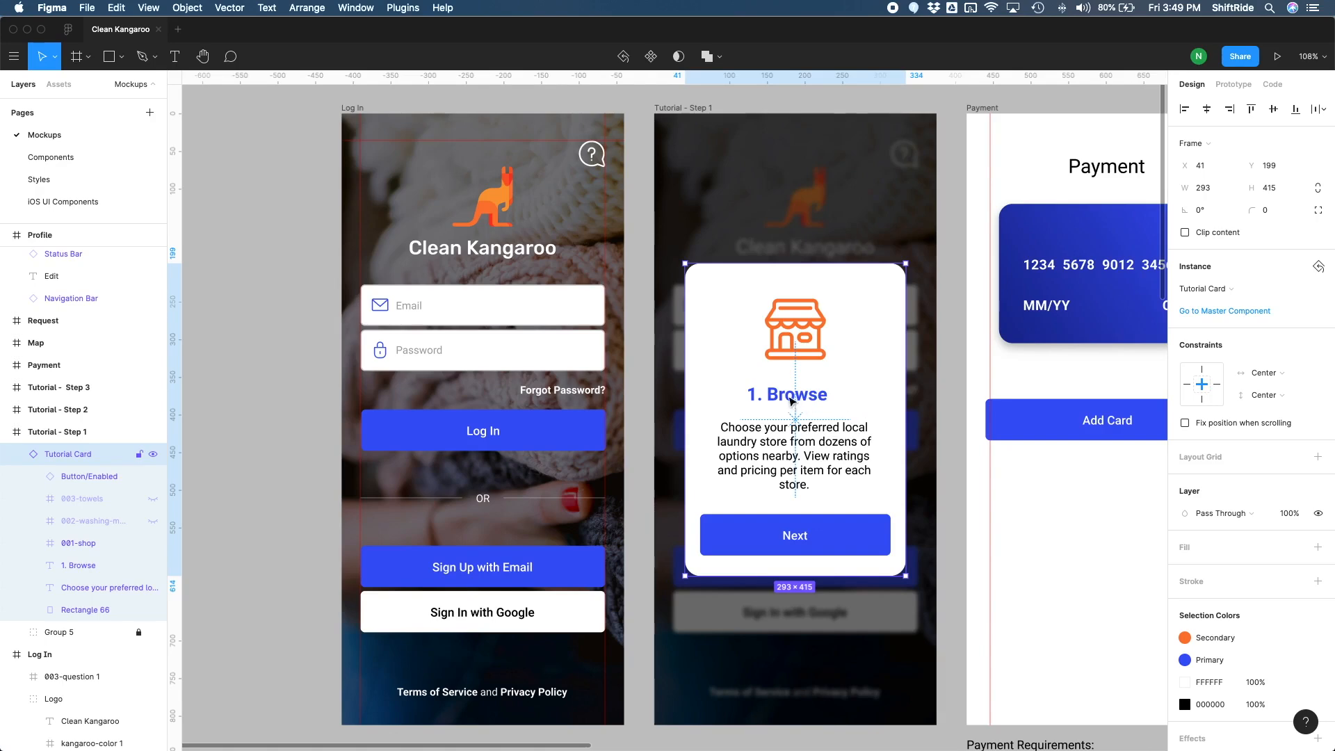
mouse_move(795, 398)
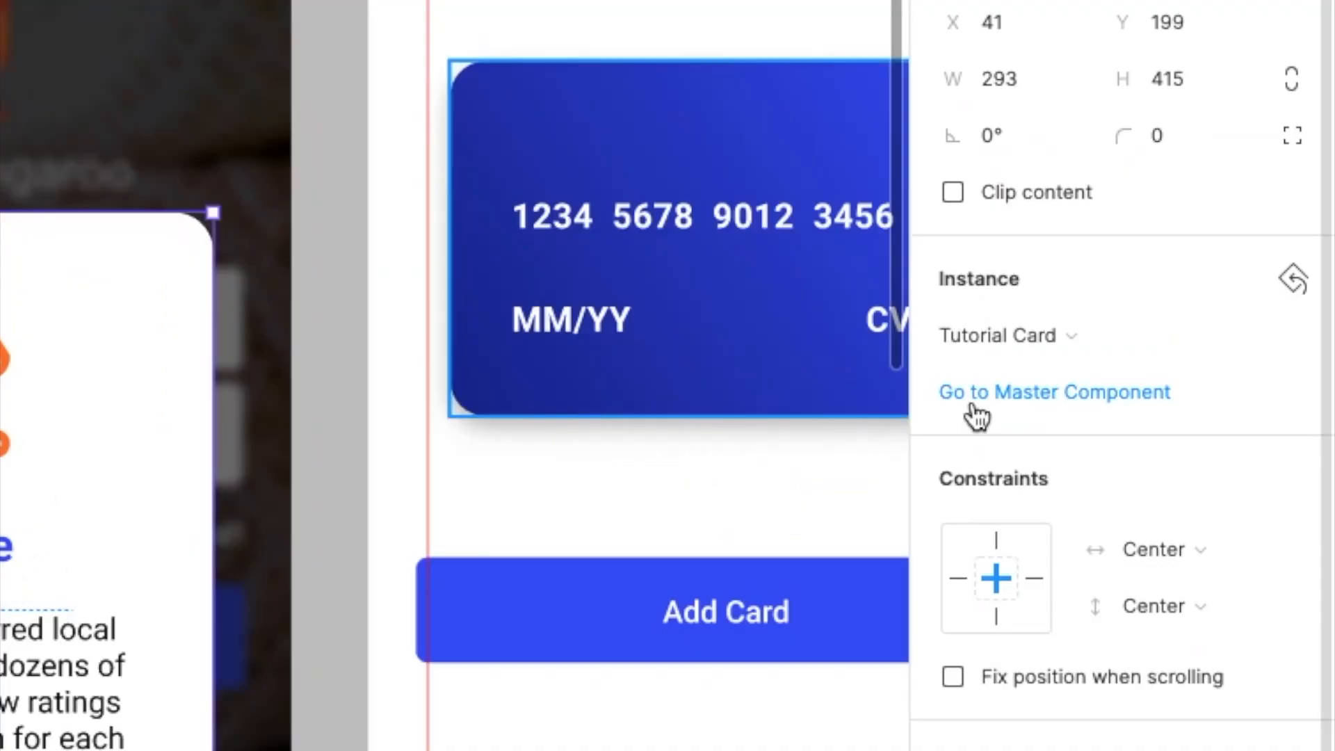
mouse_move(1026, 412)
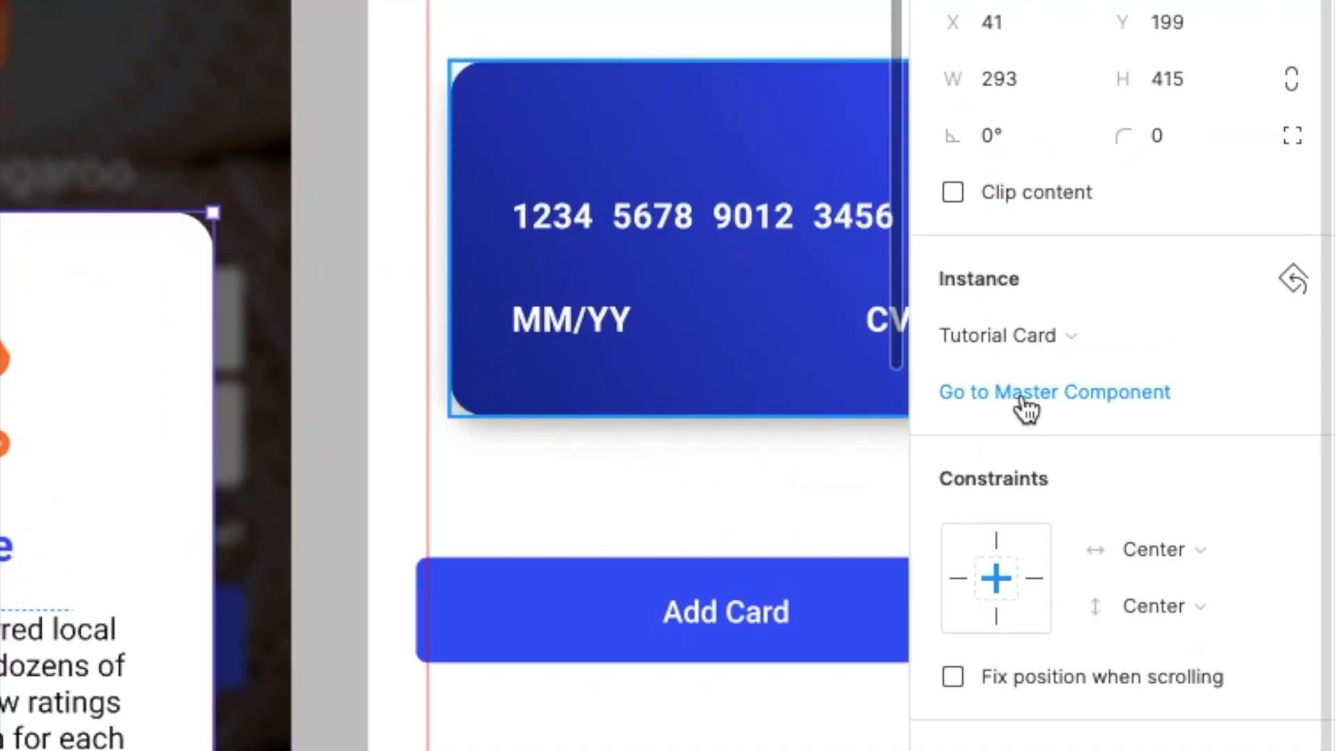
Step: Go to the Tutorial Card master component and select its 1. Browse heading
left_click(1054, 392)
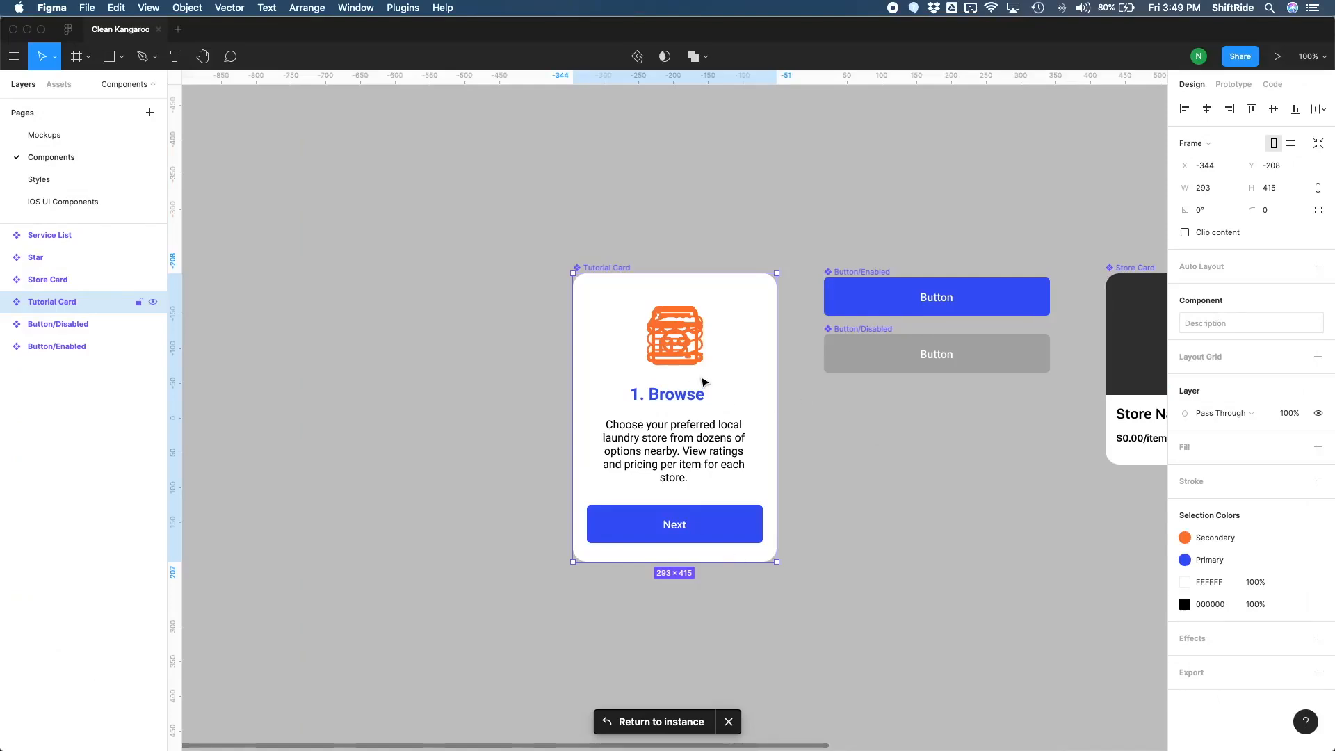
double_click(667, 394)
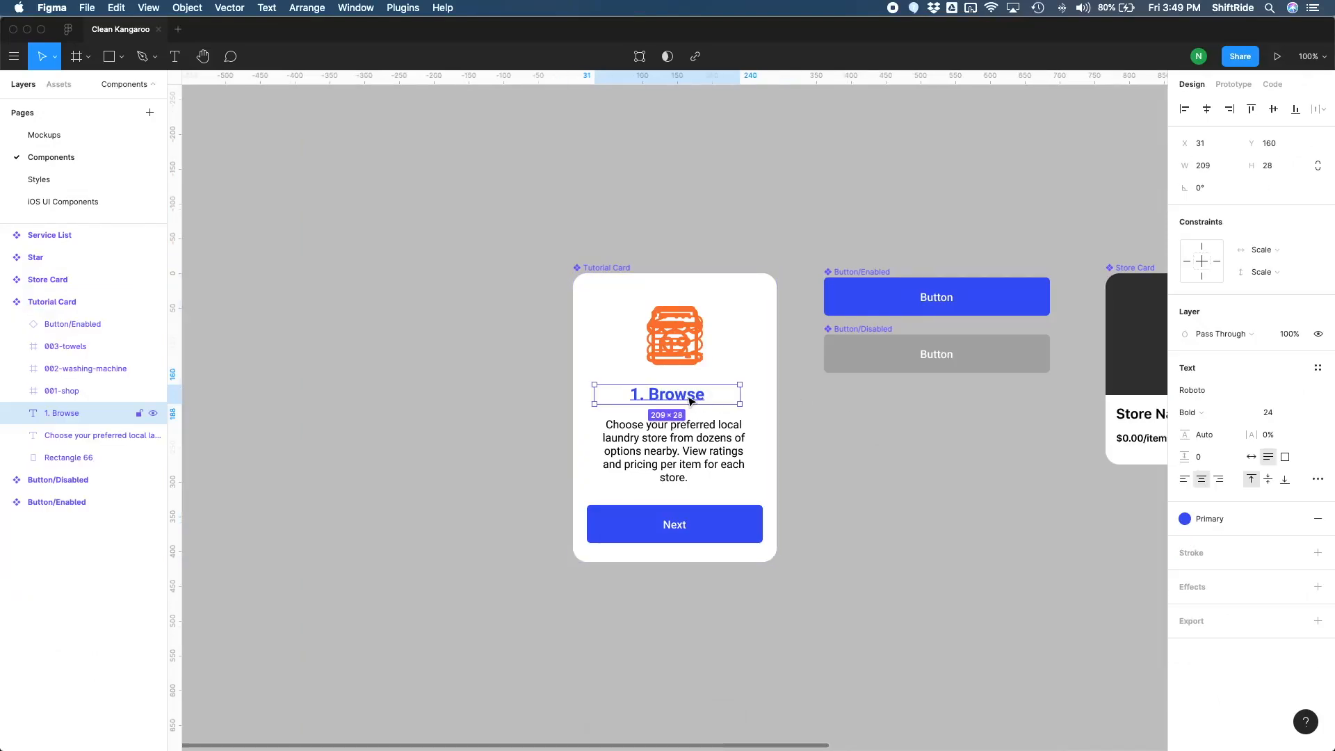
Step: Apply the Header - Rubik 26 pt style to the 1. Browse heading
left_click(47, 279)
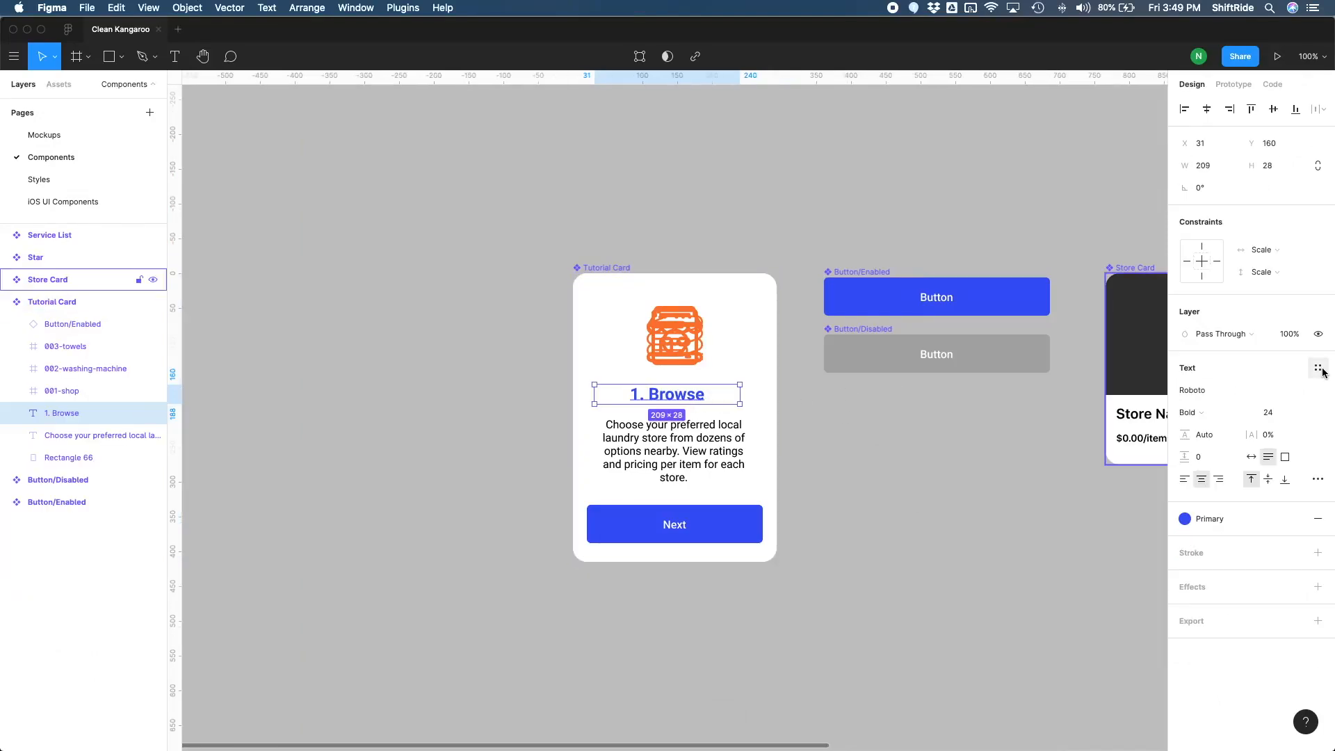
left_click(1316, 368)
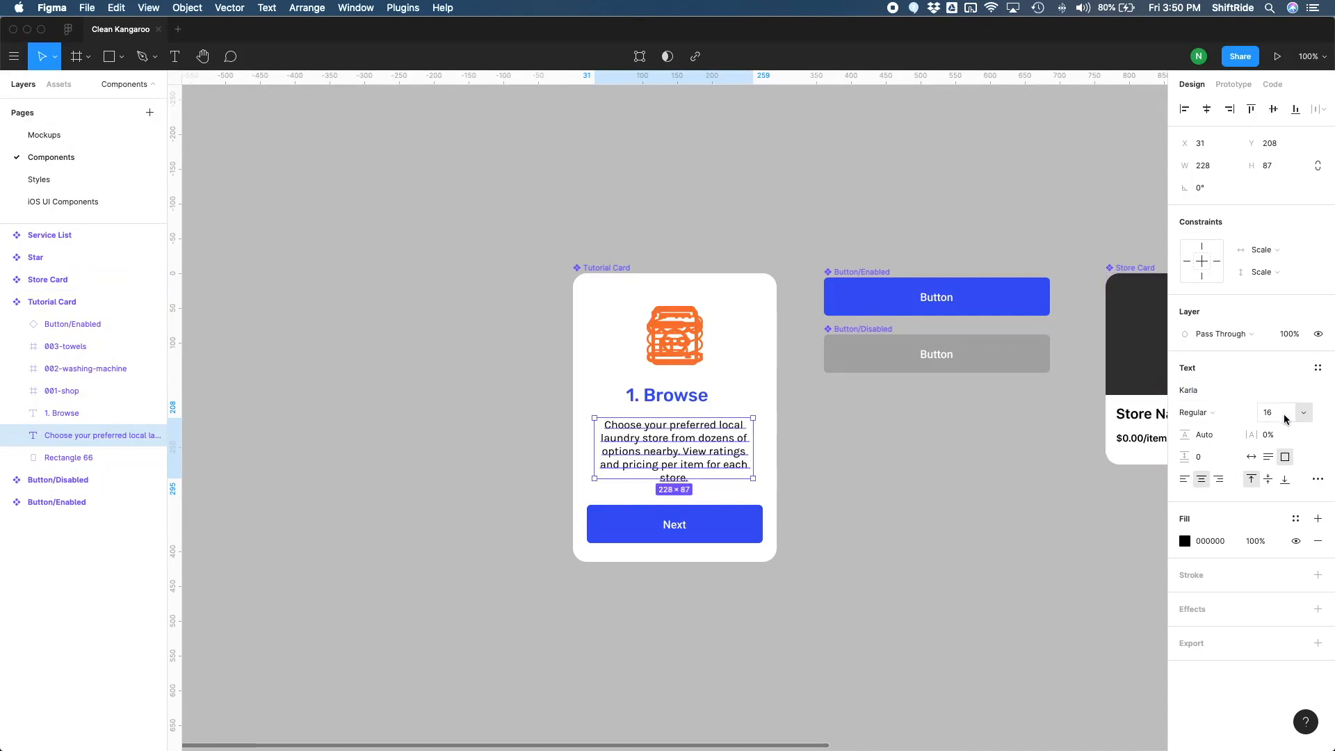
Step: Bump the description to Karla 17 and save it as the 'Body - Karla 17 pt' text style
left_click(1303, 409)
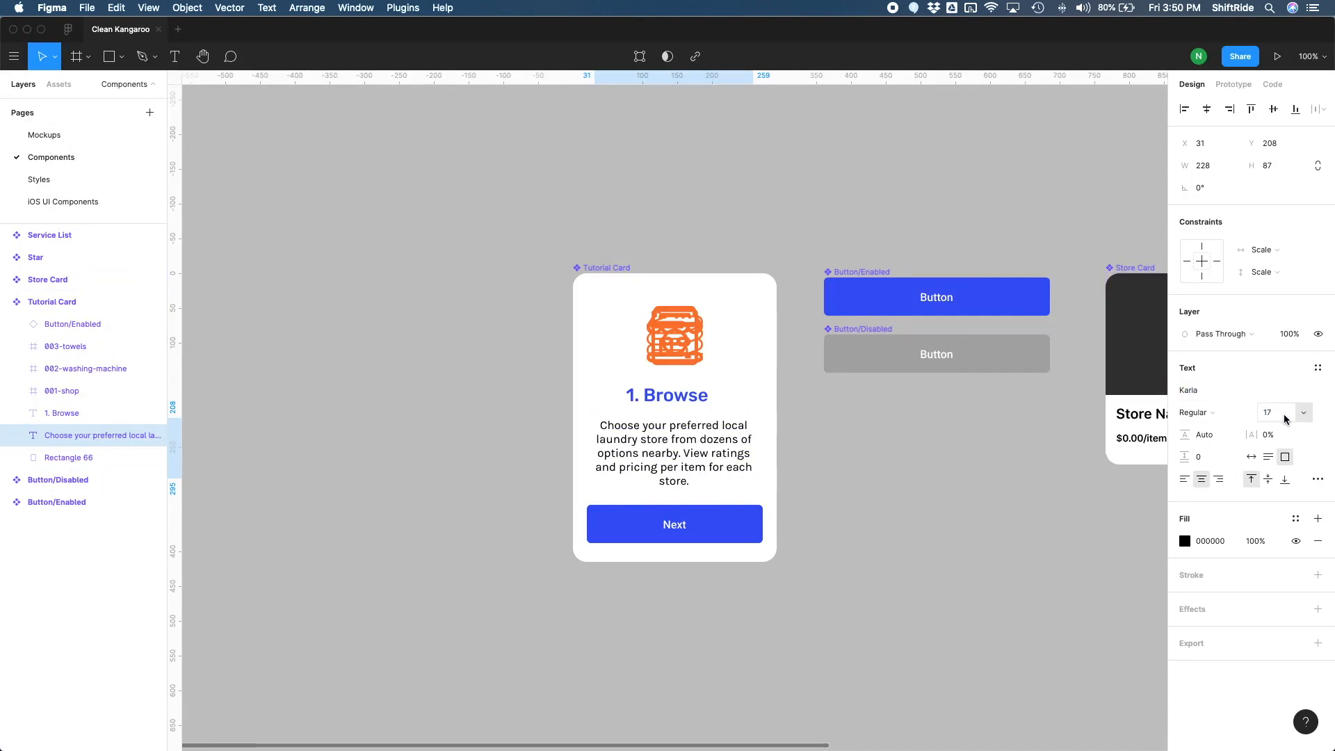
left_click(1318, 367)
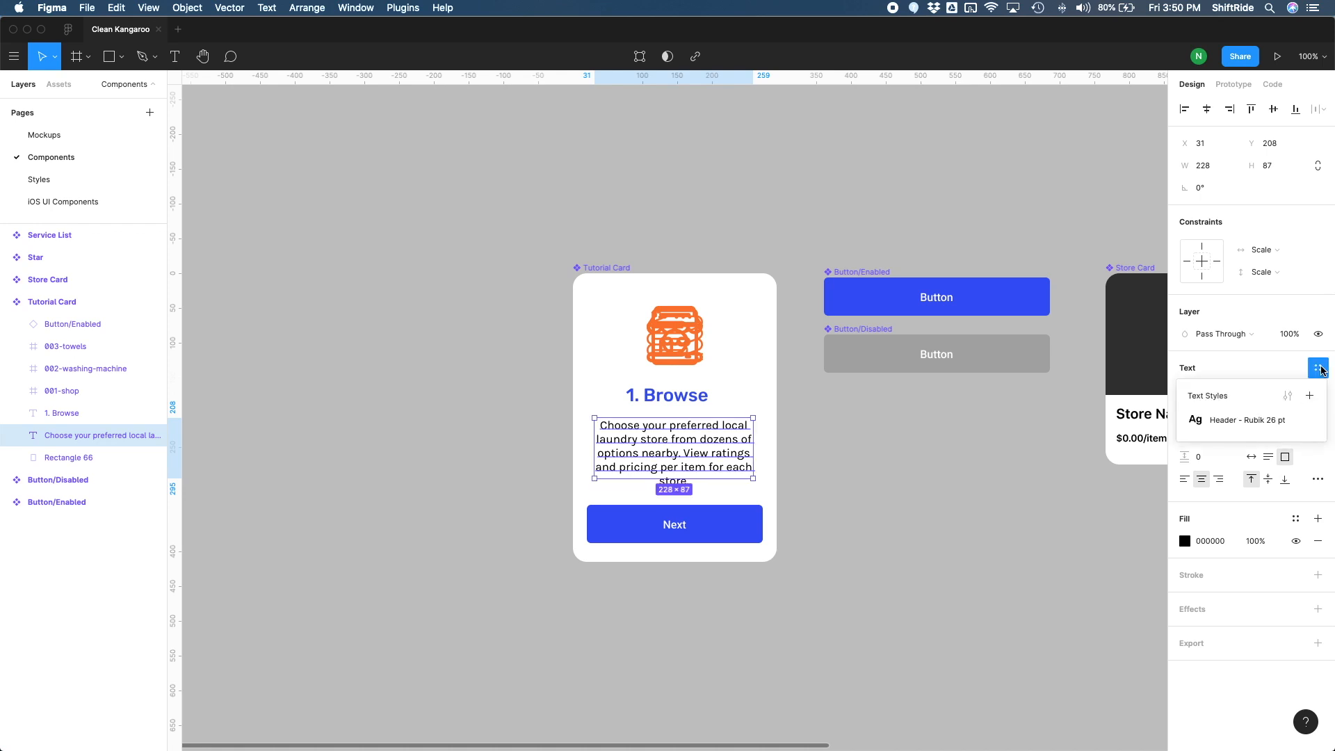
left_click(1310, 395)
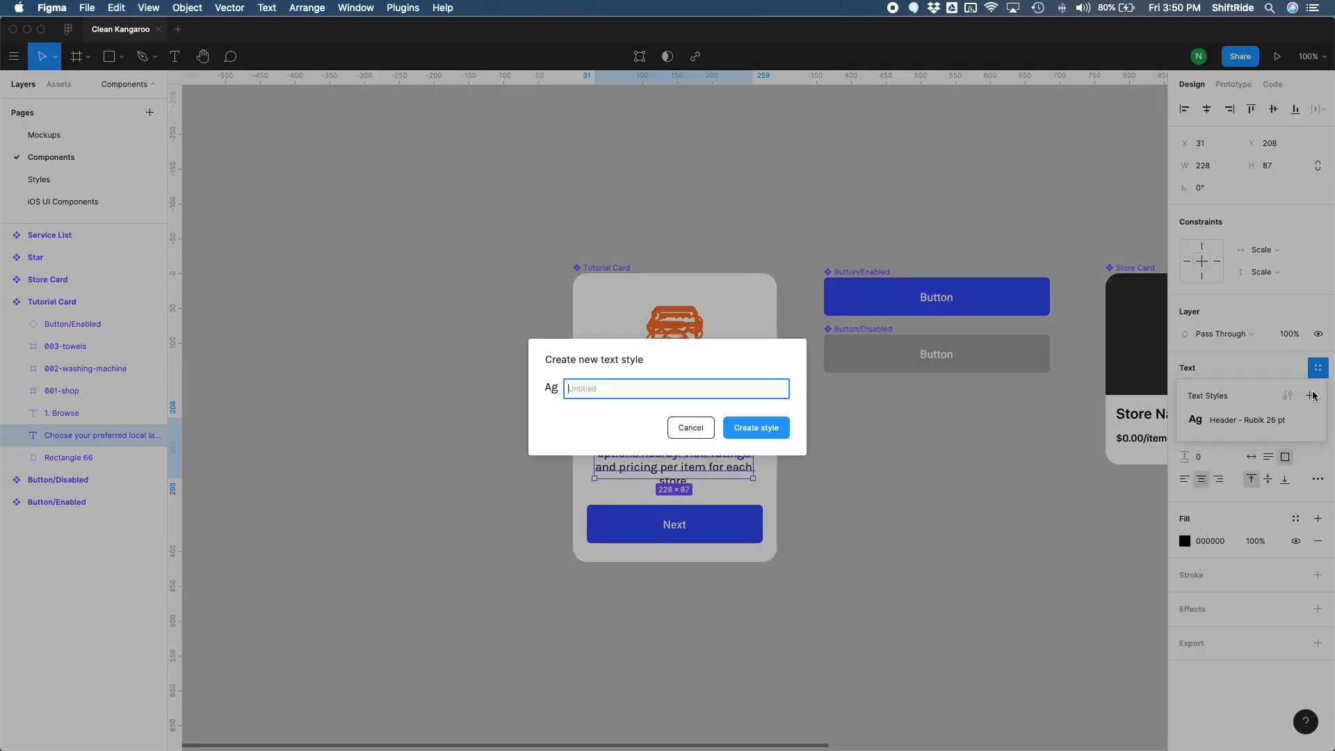
type("Body - Karla")
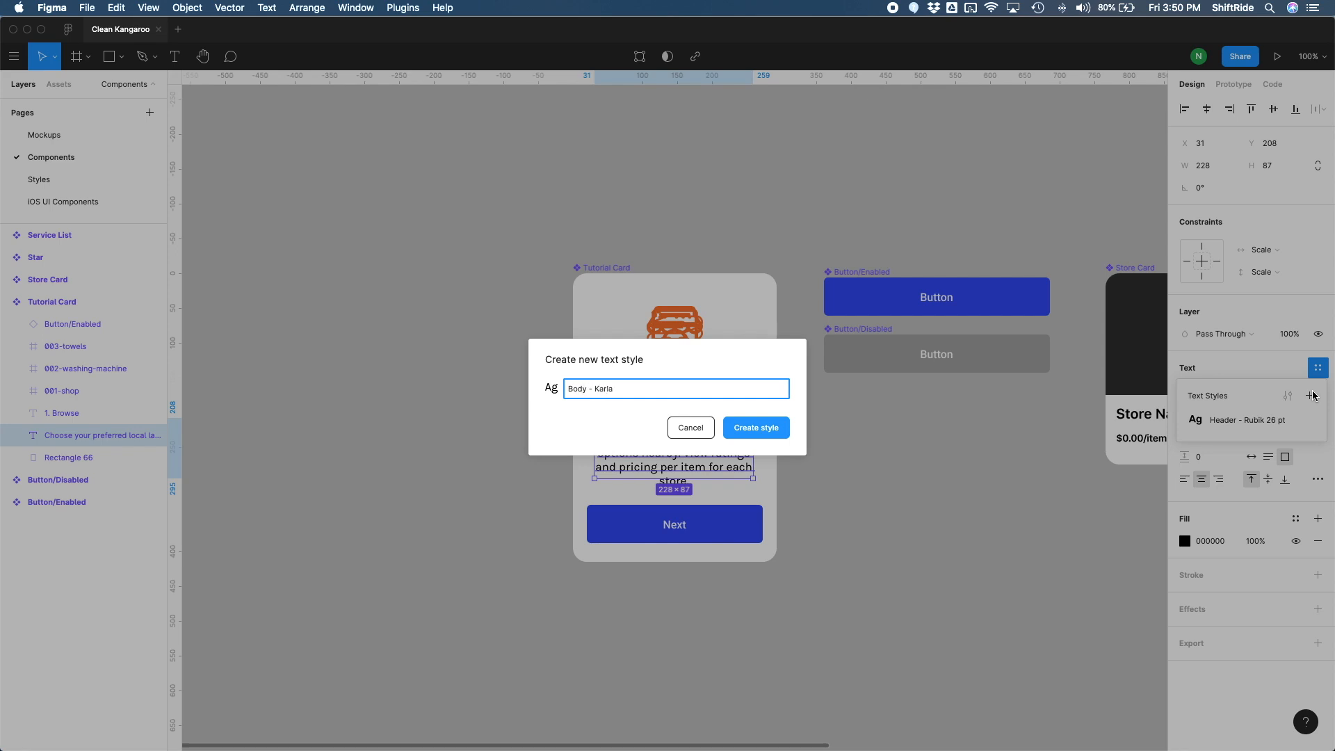
type("1")
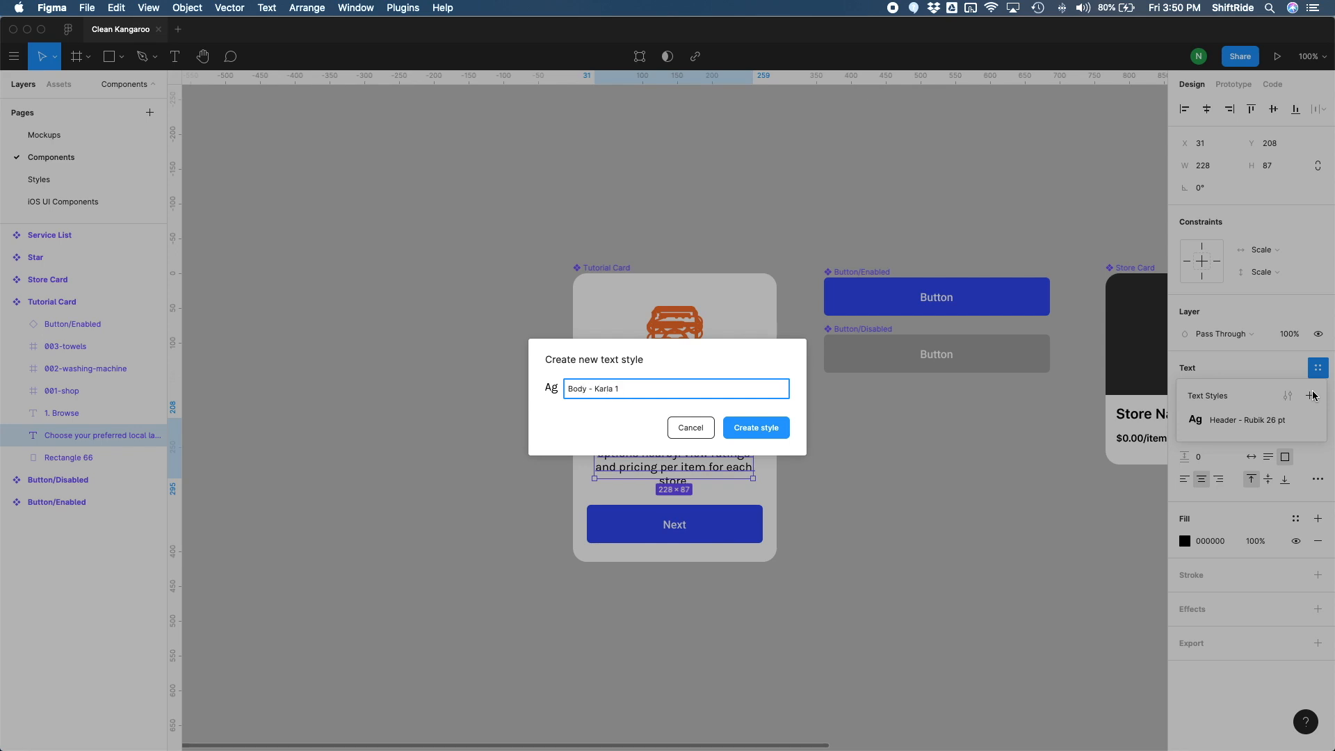
left_click(754, 427)
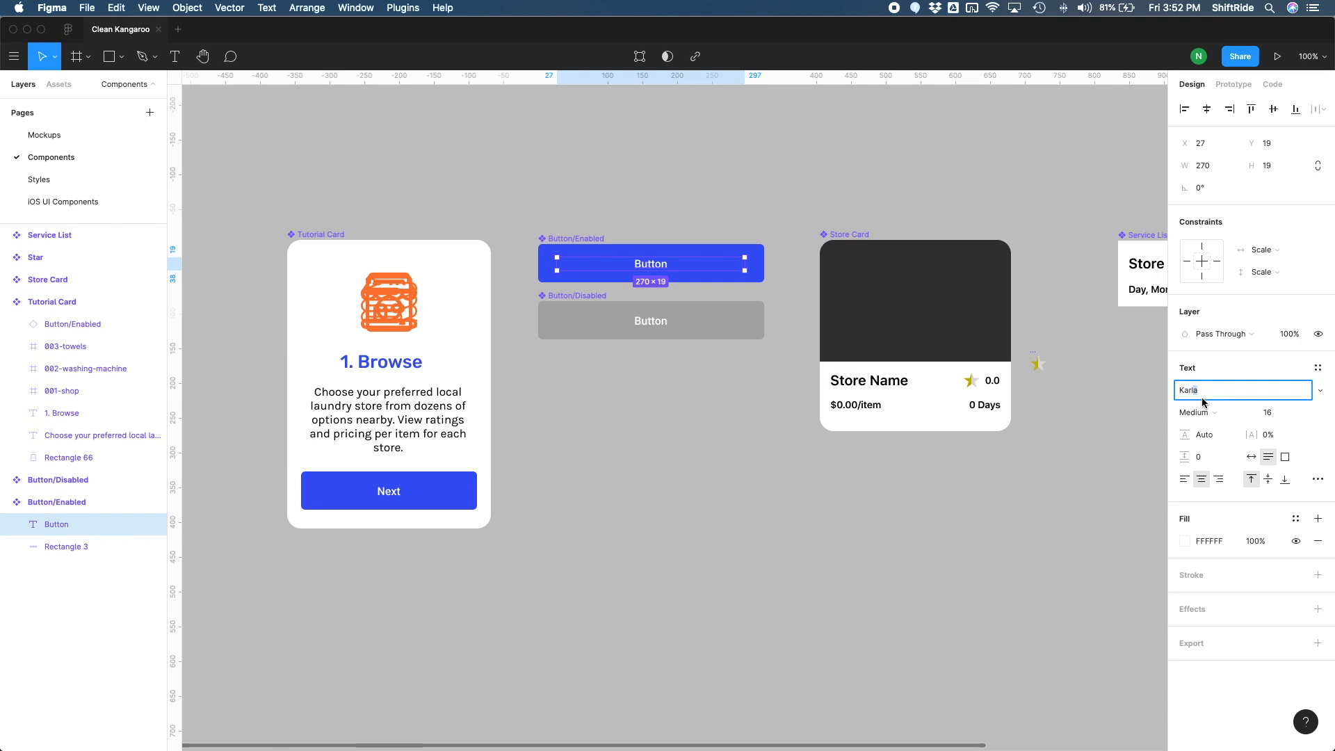
Step: Make the button label Karla Bold and save it as 'Body - Karla 17 pt bold'
left_click(1243, 390)
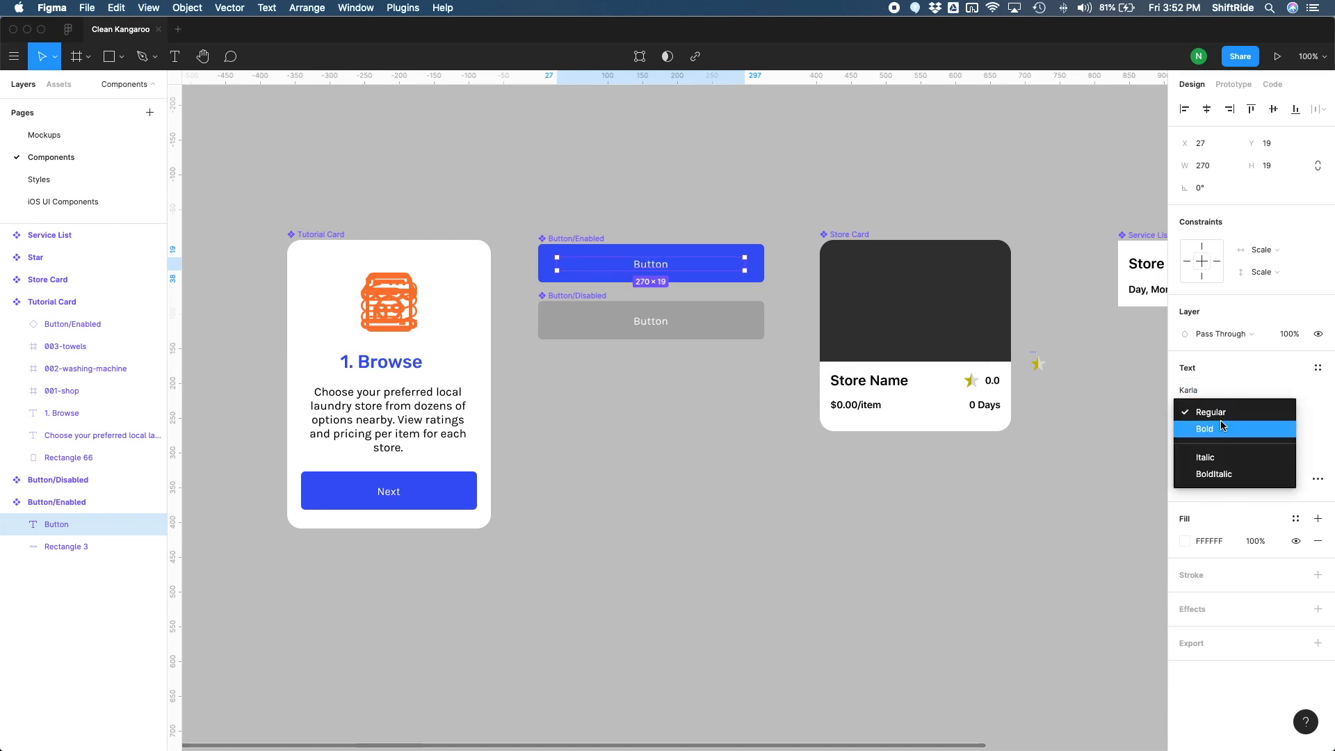
left_click(1204, 429)
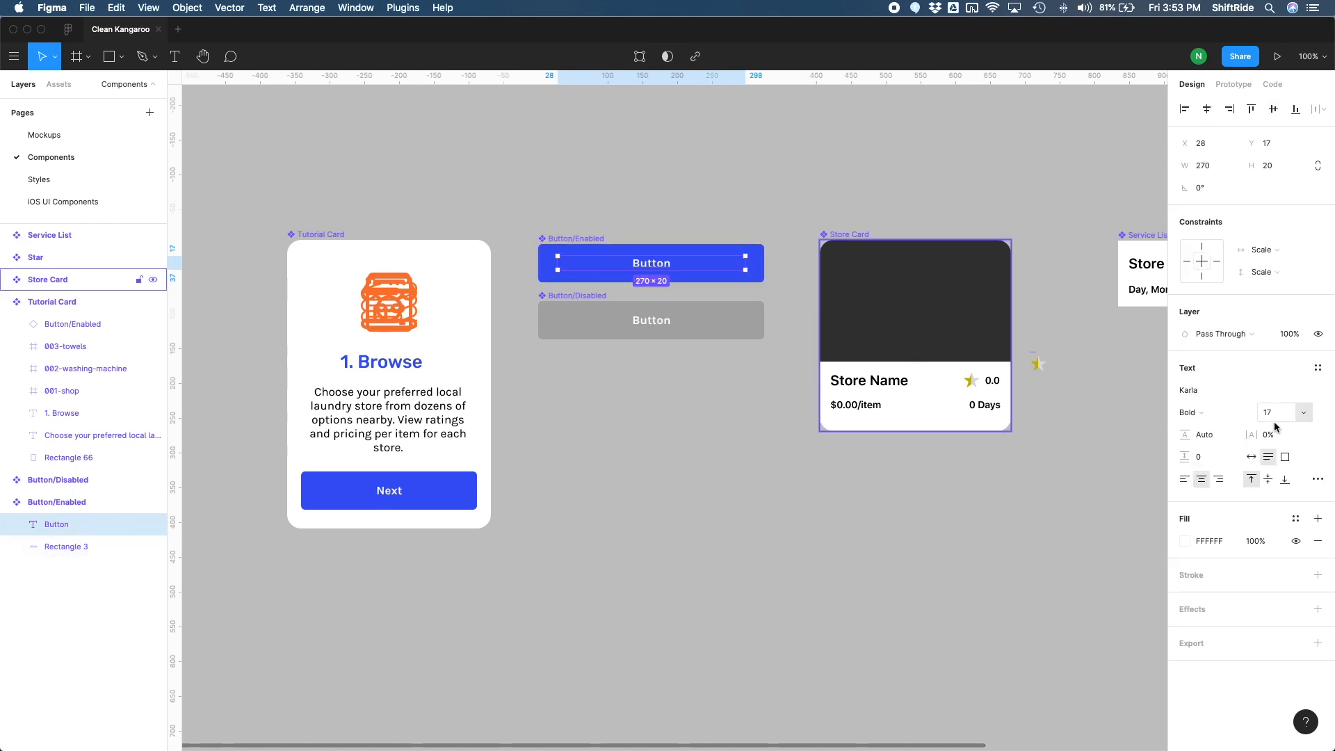
left_click(1316, 367)
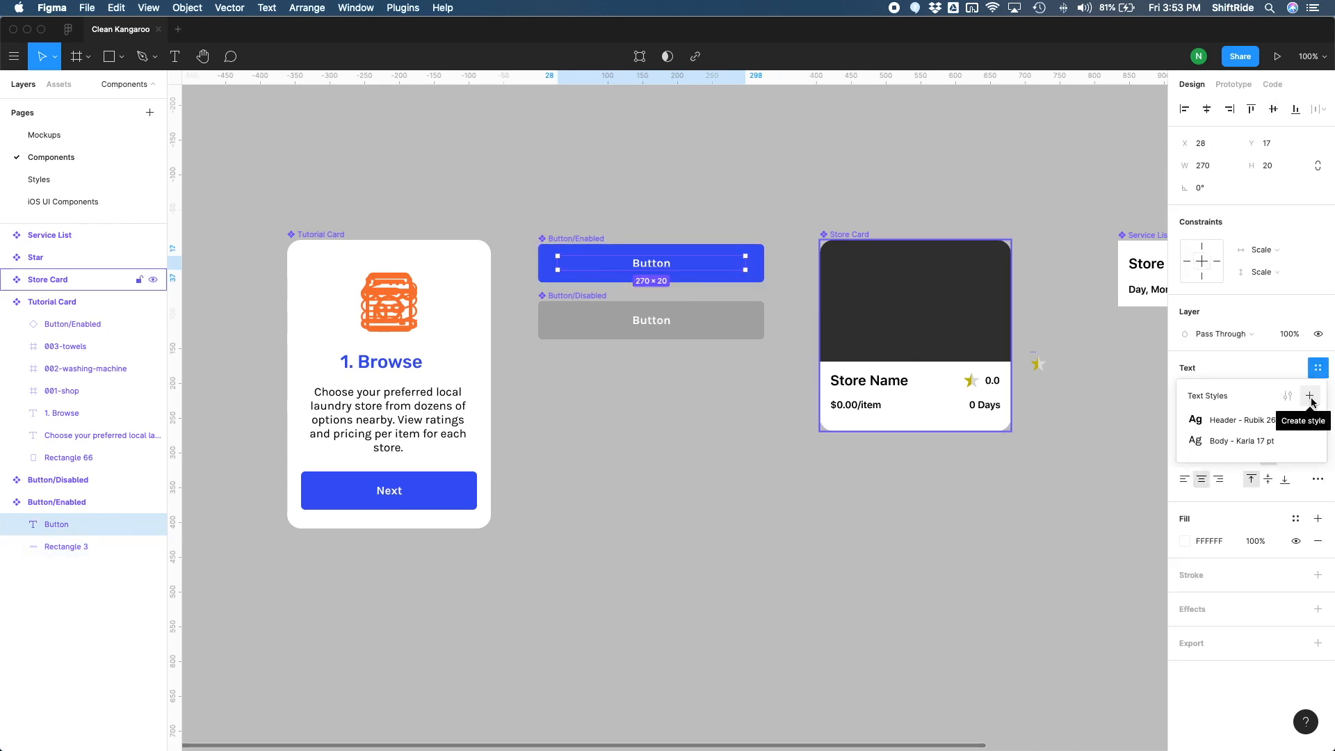
left_click(1310, 395)
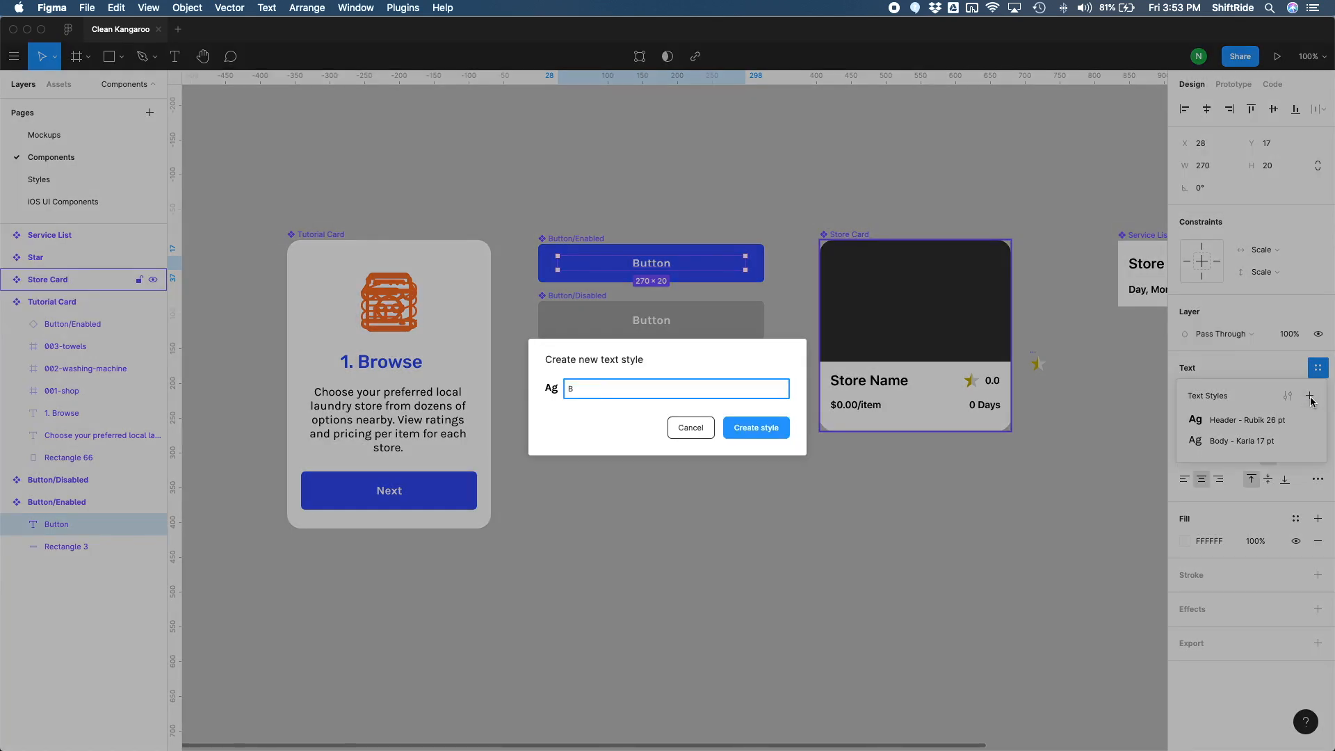
type("od")
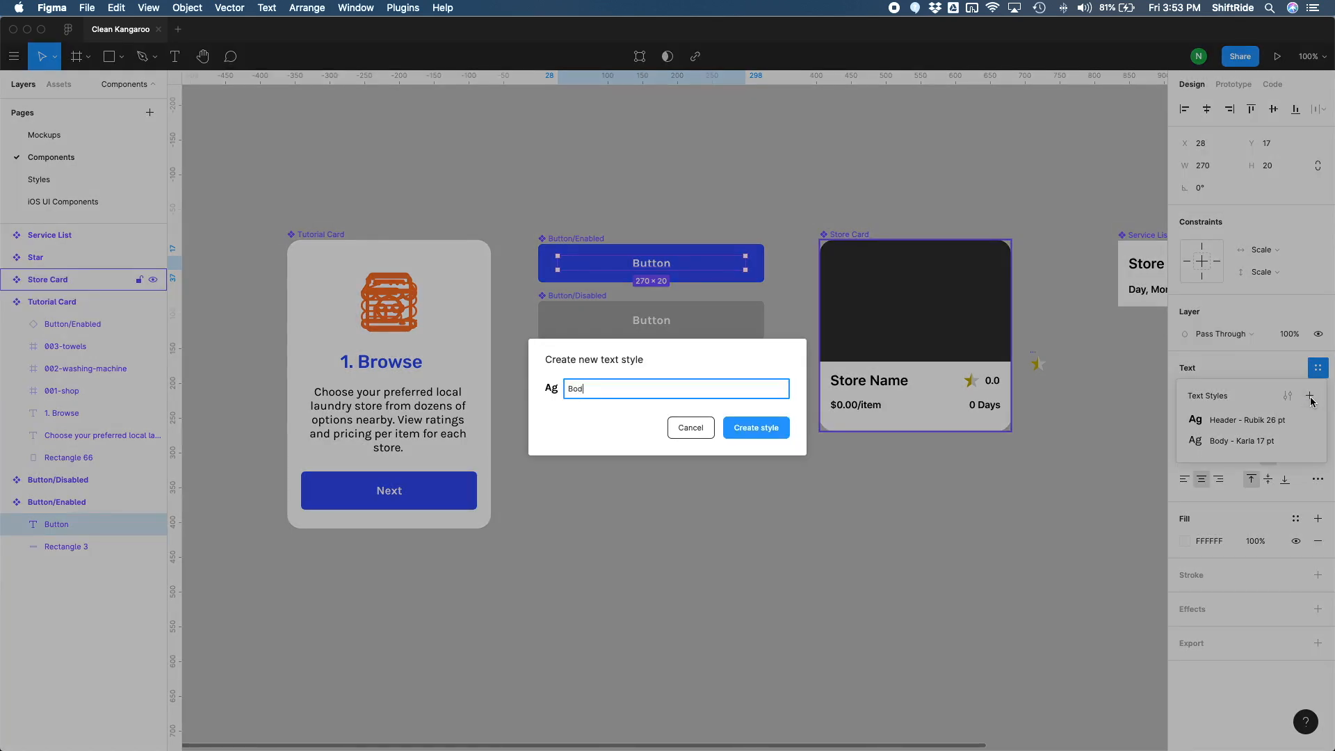
type("Body - Karla 17 pt bol")
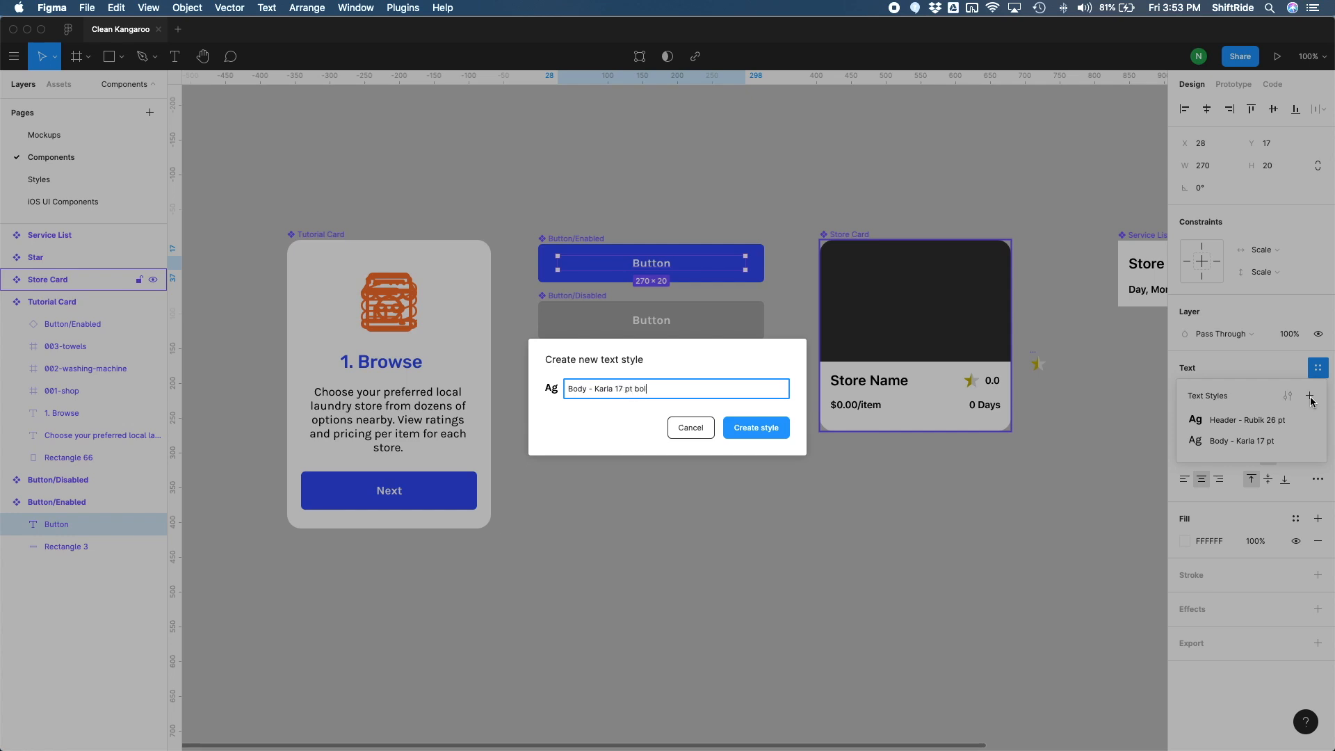
left_click(754, 426)
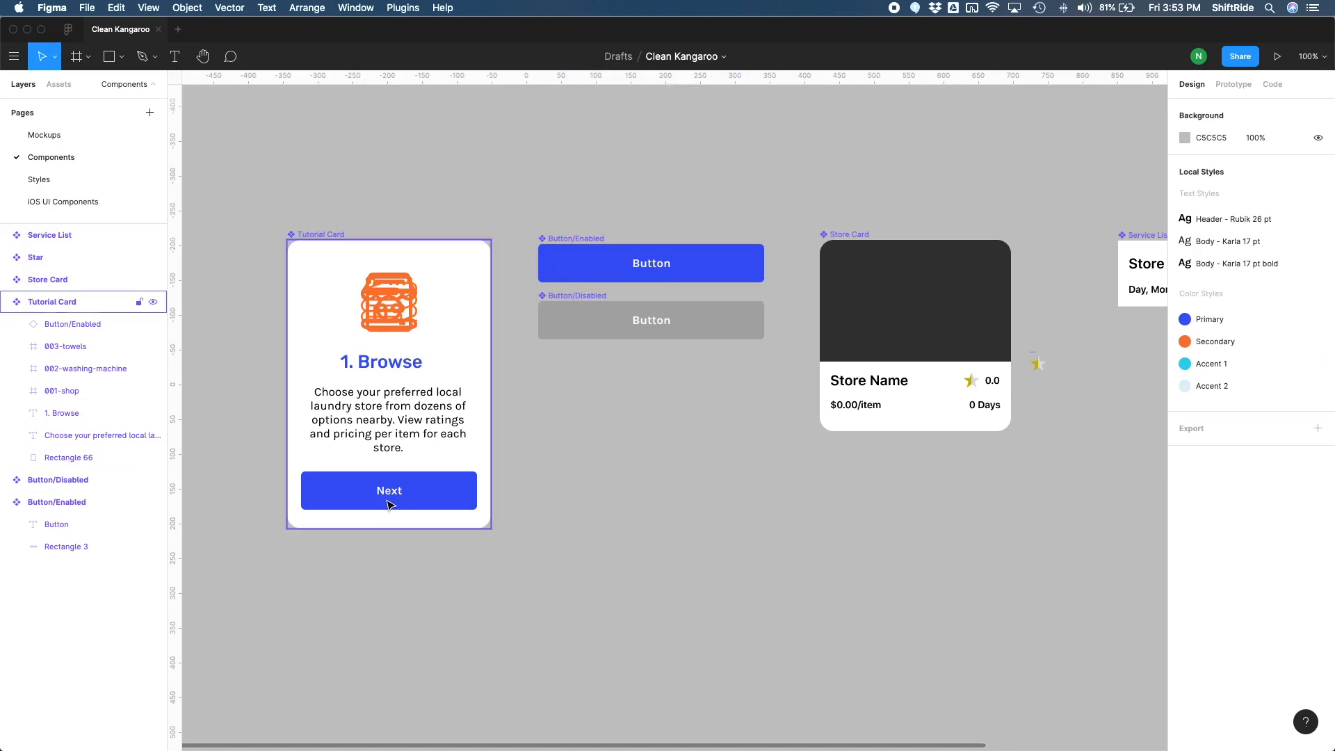
Step: Set the Store Card's Store Name text in Rubik Medium 22
left_click(388, 489)
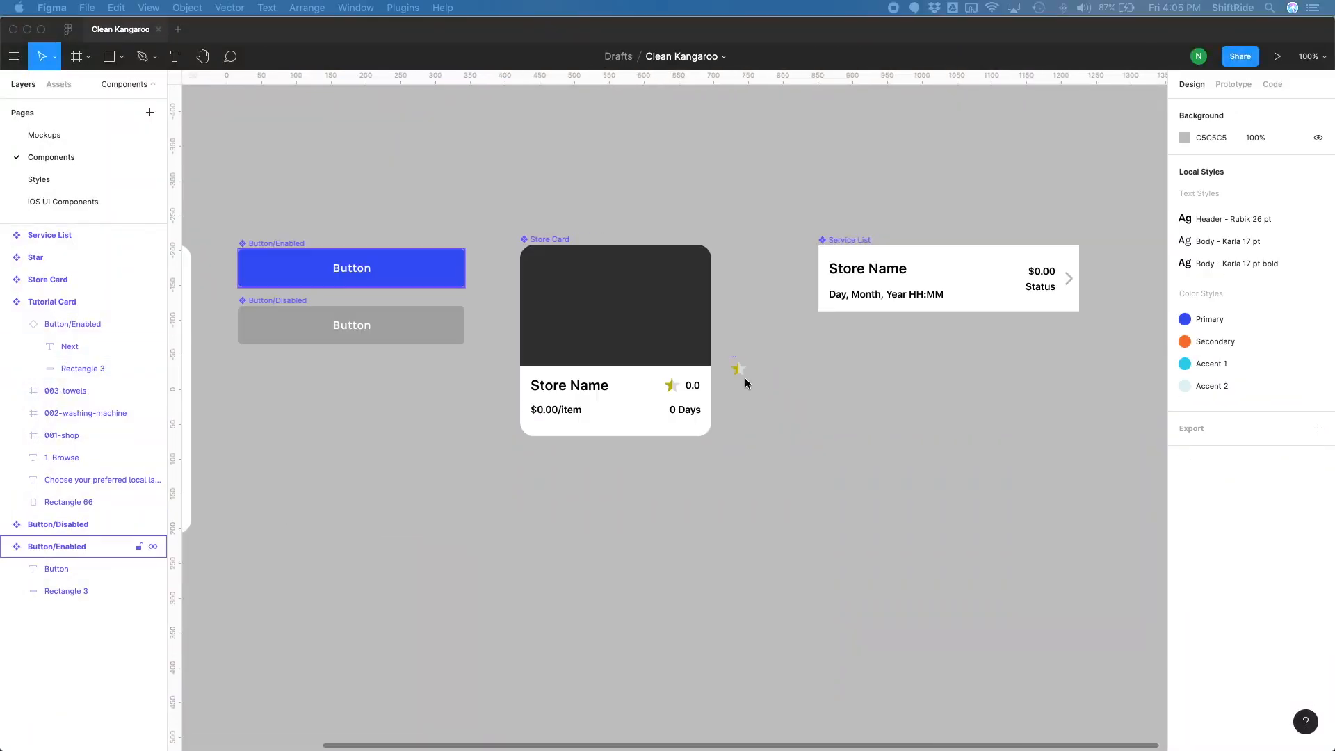
mouse_move(976, 418)
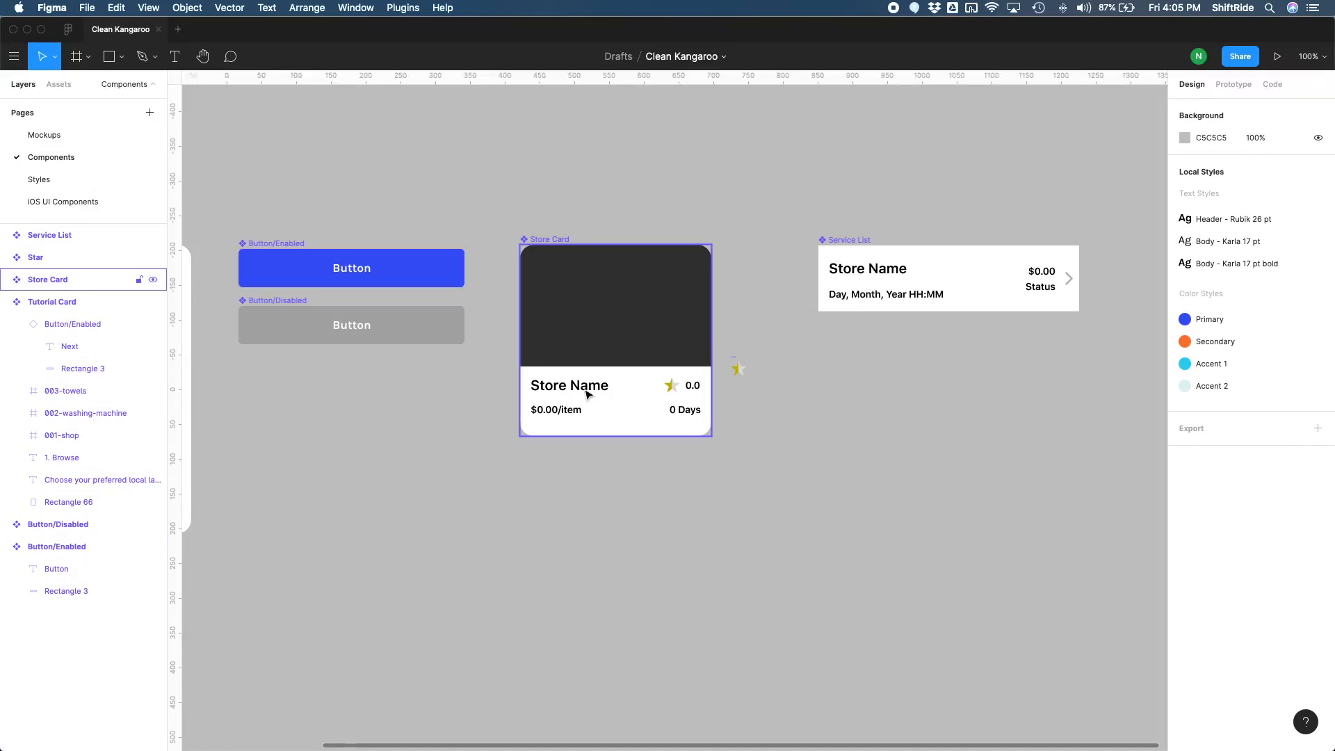
left_click(947, 277)
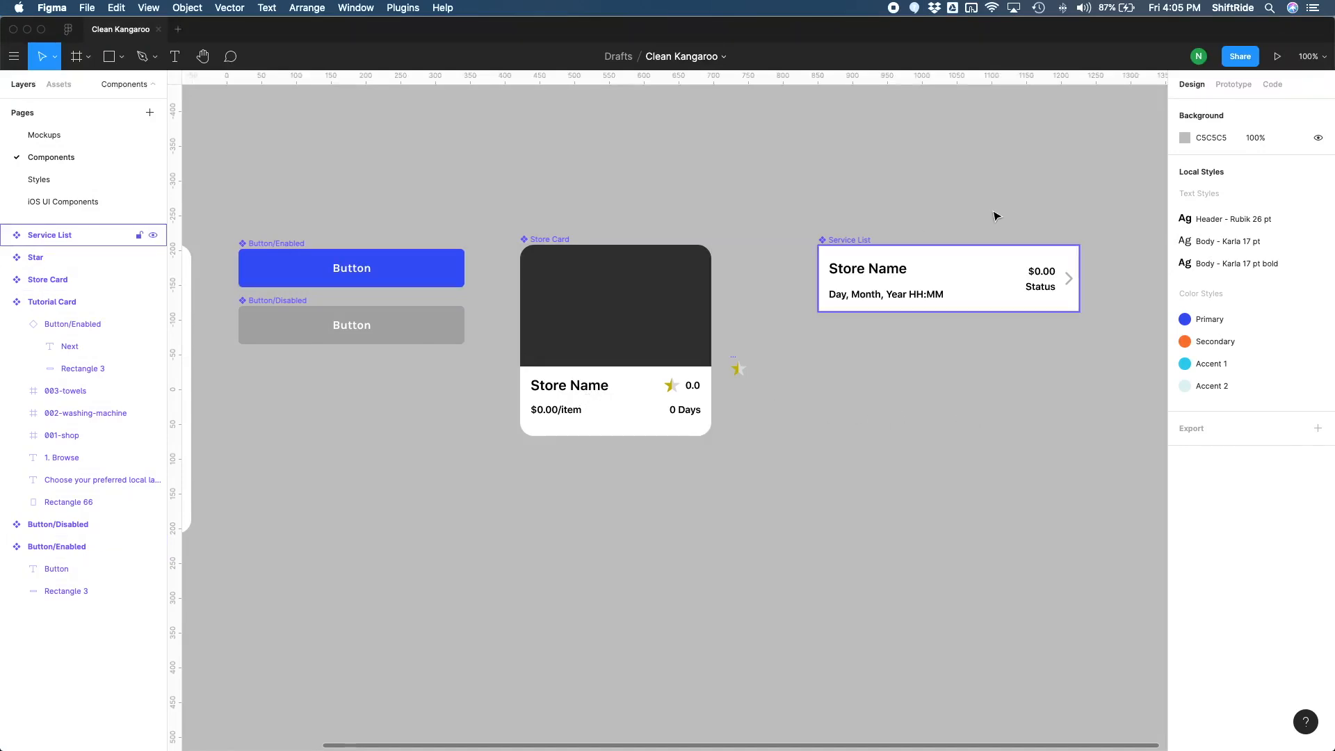
double_click(567, 386)
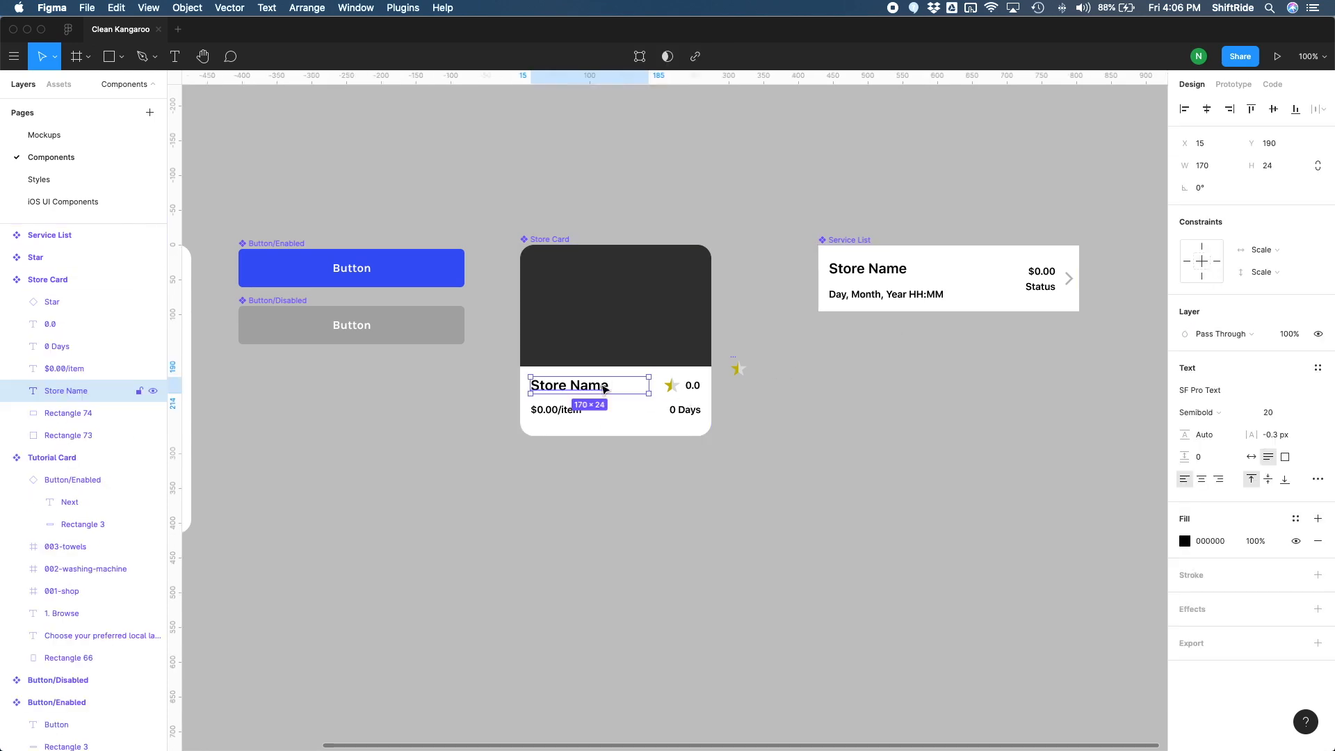
left_click(1239, 389)
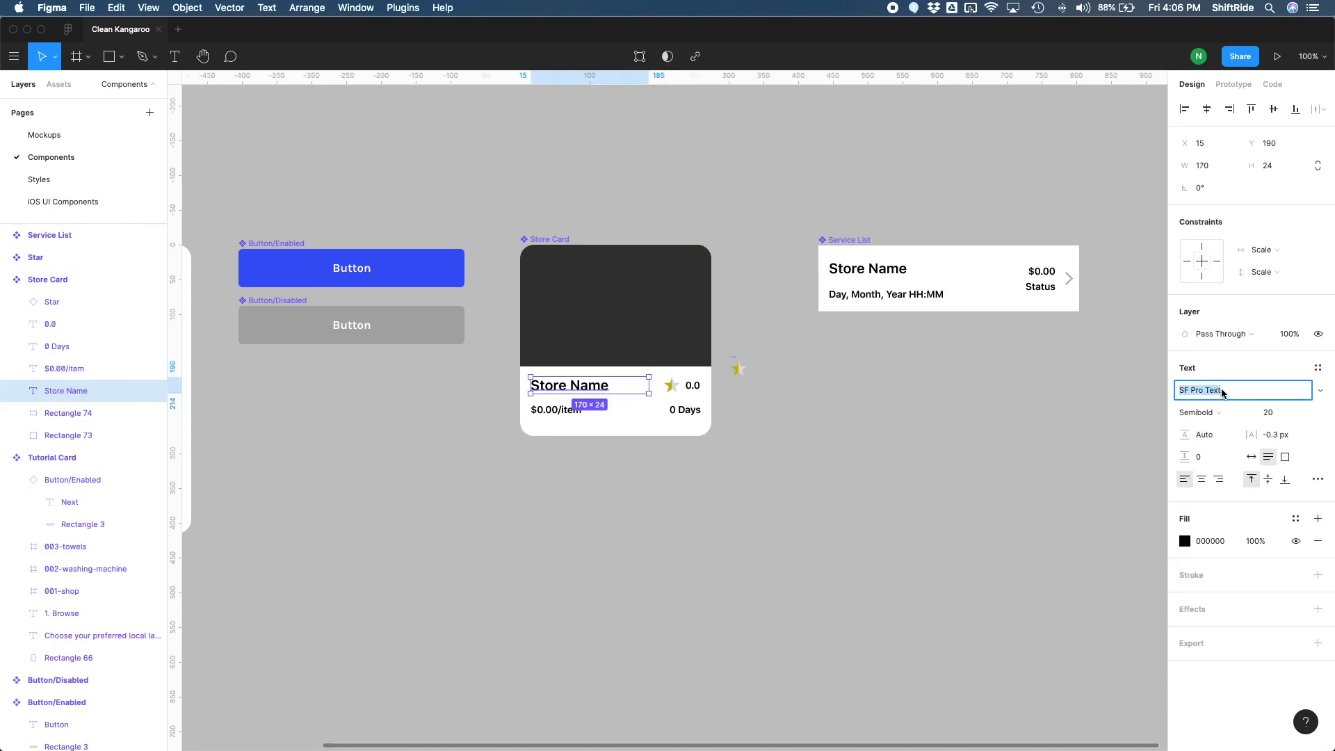
type("Rubik")
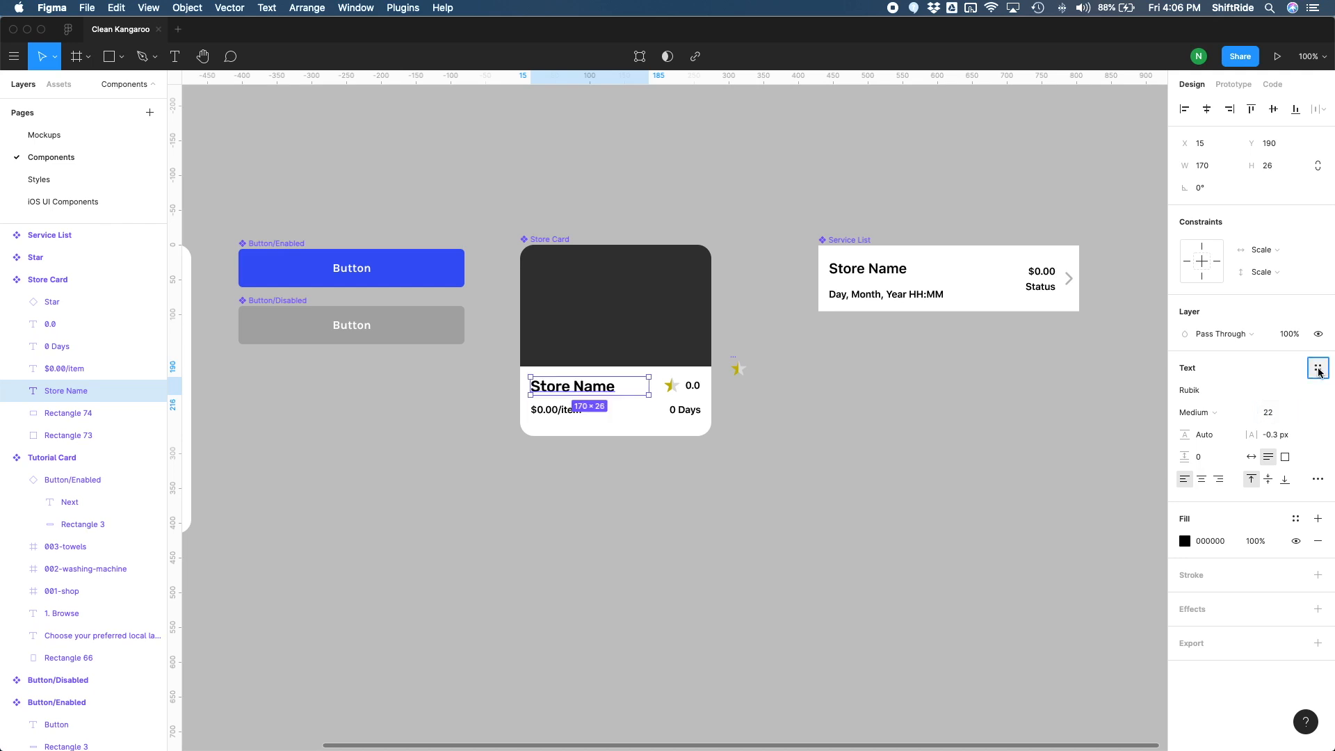
Step: Save the store name's formatting as the 'Header - Rubik 22 pt' text style
left_click(1317, 367)
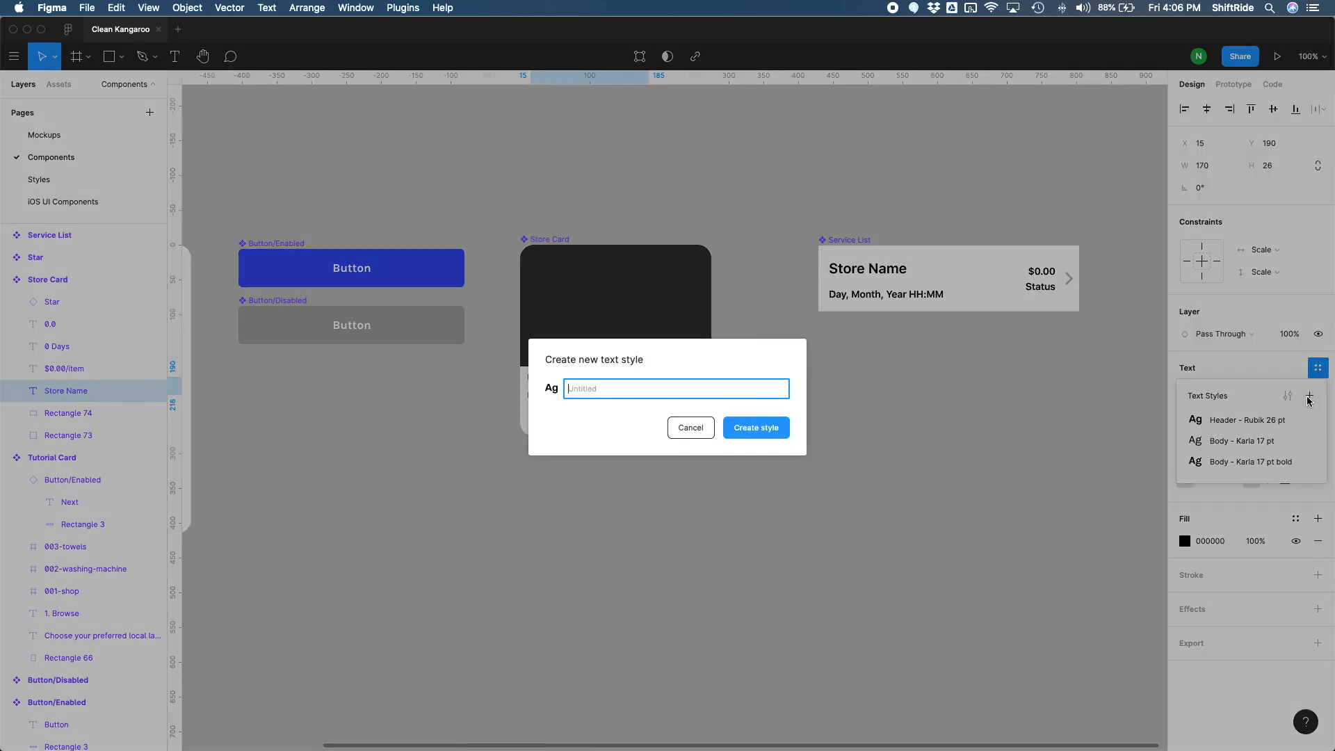
type("Header - Rubik 22")
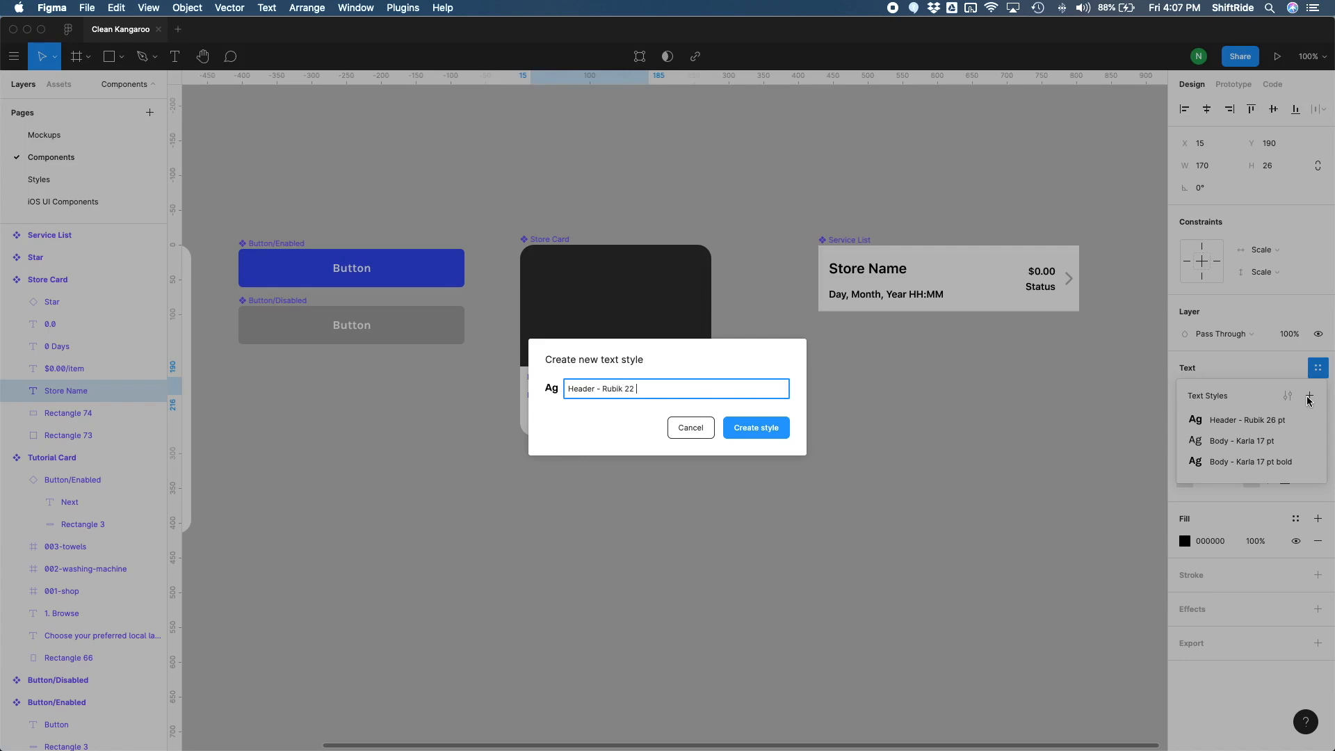
left_click(753, 427)
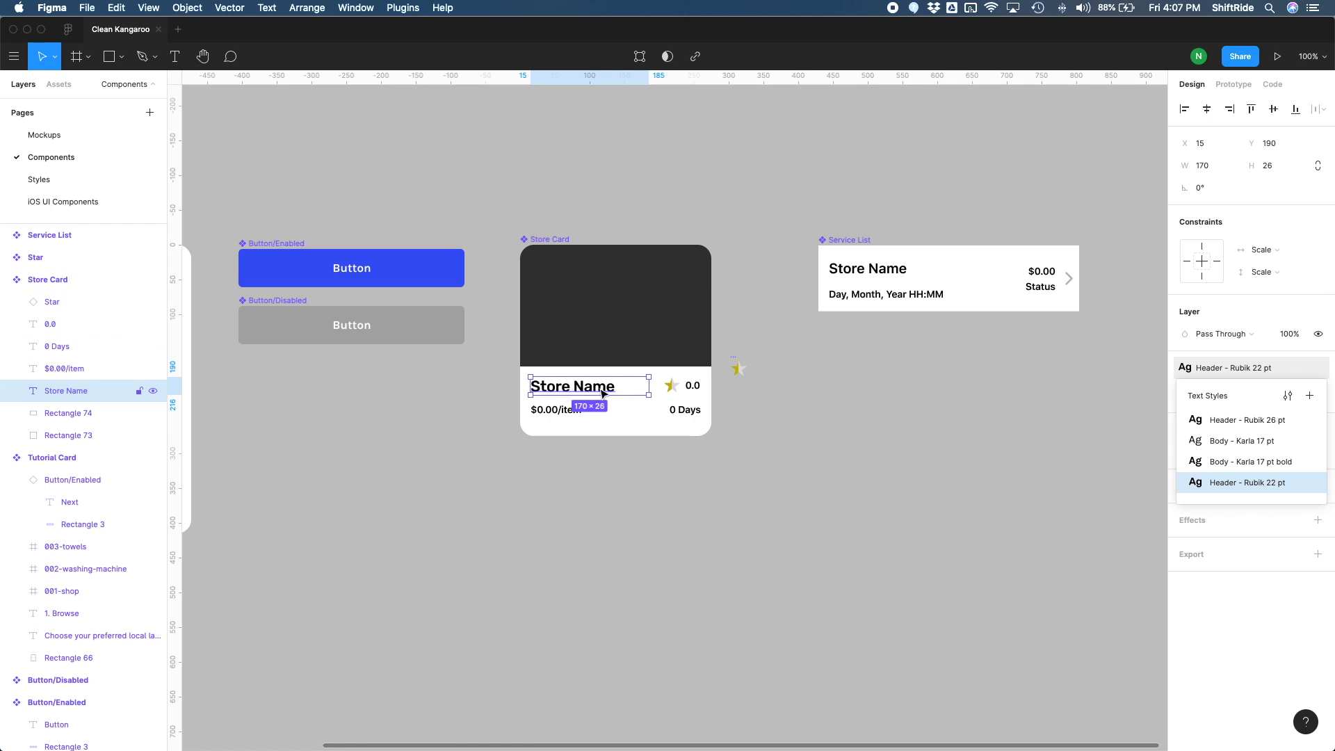
mouse_move(609, 394)
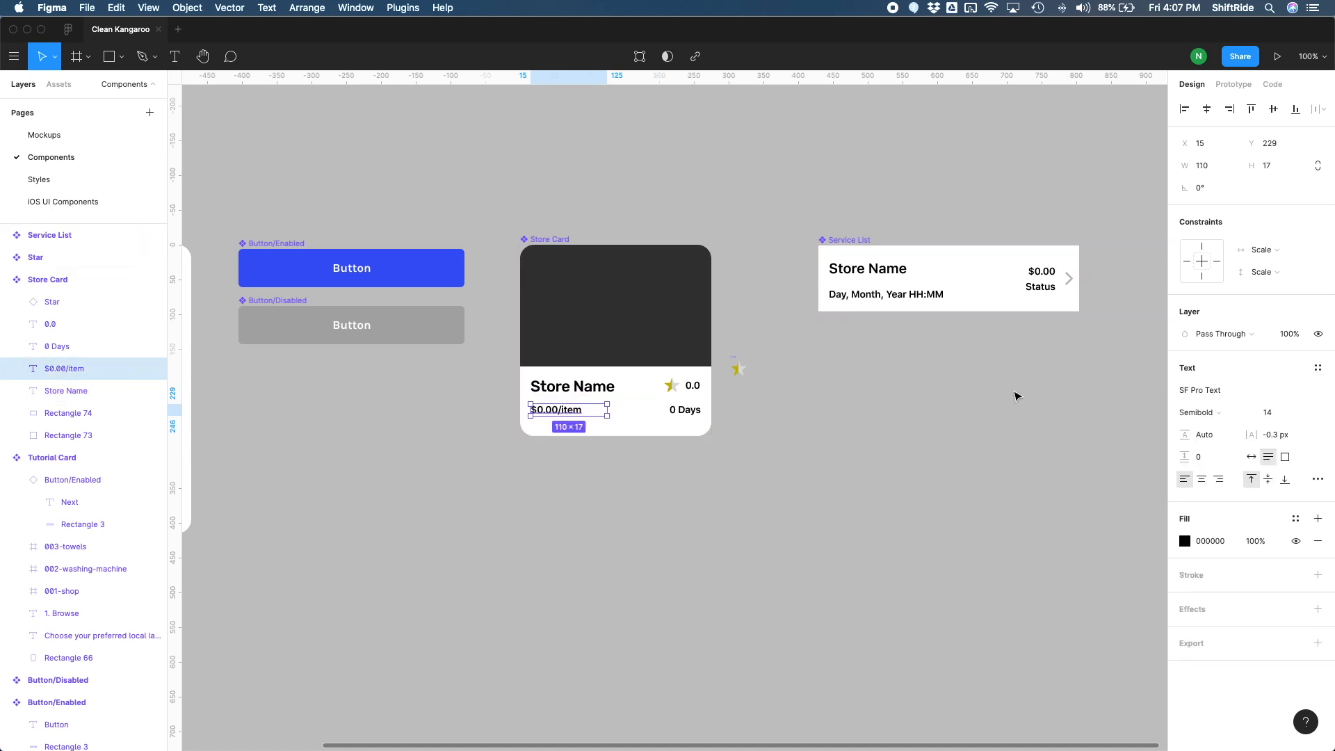
Step: Apply Body - Karla 17 pt to the $0.00/item and 0 Days labels, then select the Service List
left_click(1317, 368)
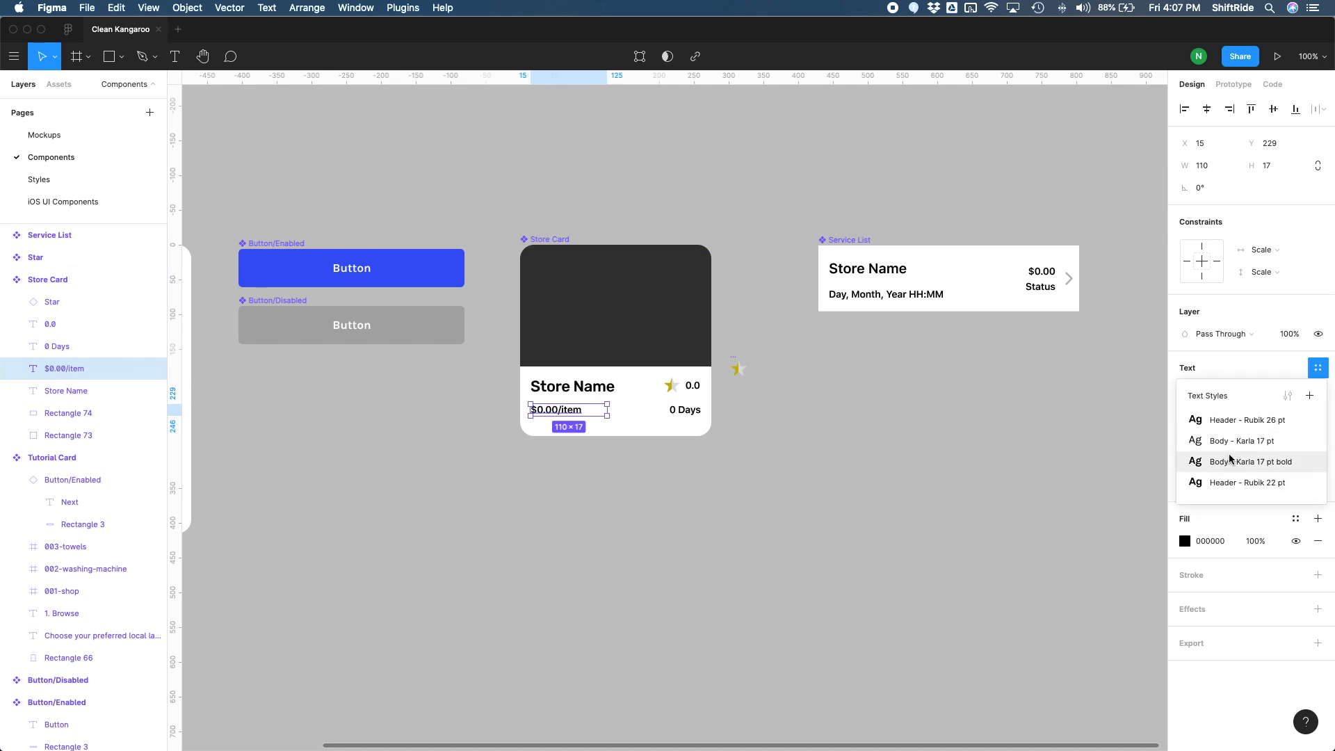
mouse_move(1240, 440)
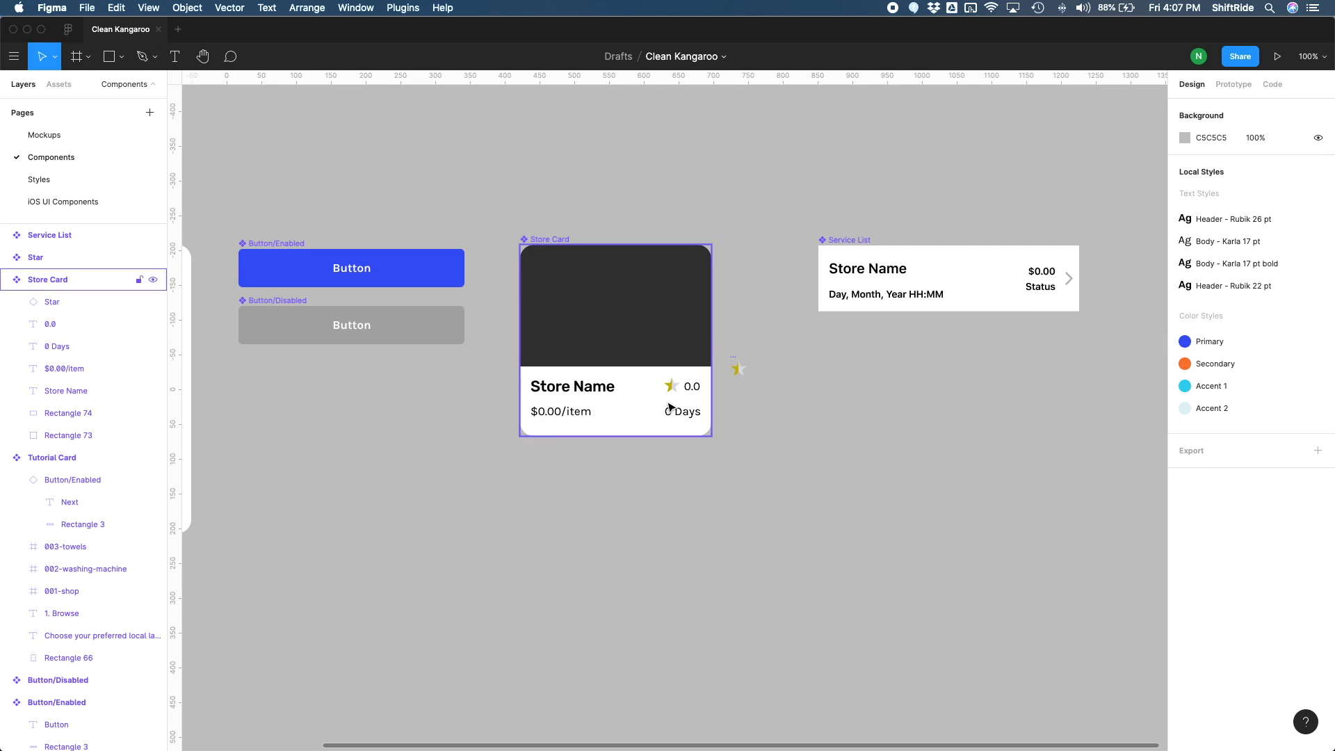
left_click(817, 439)
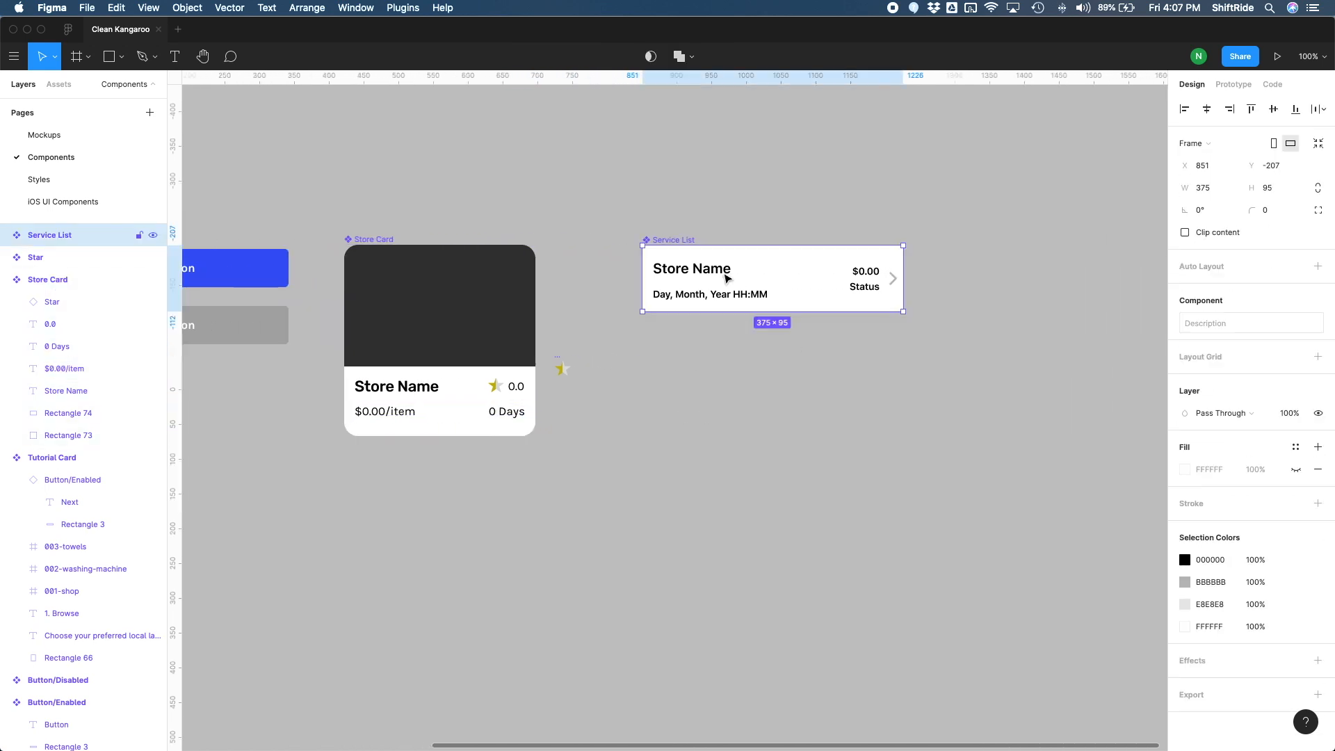
Step: Restyle the Service List store name with Header - Rubik 22 and date, price, status with Body - Karla 17
double_click(691, 267)
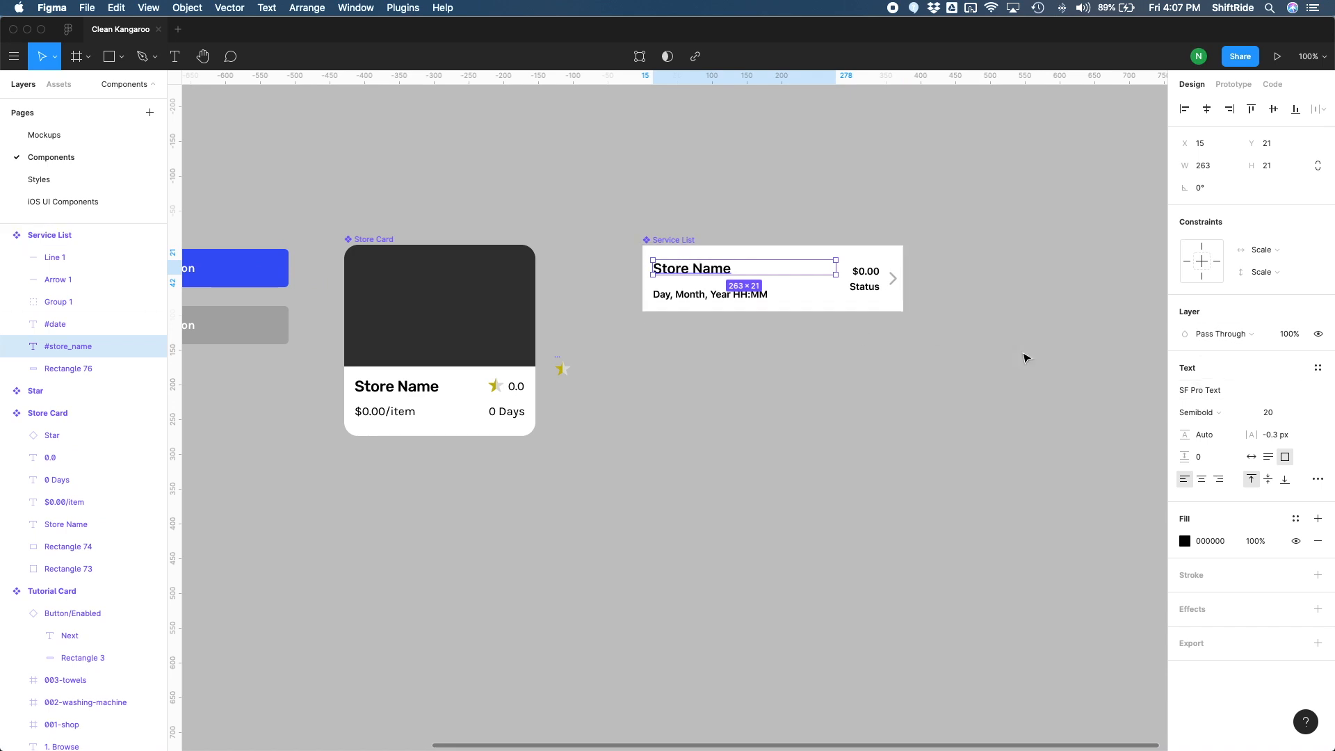
left_click(1317, 367)
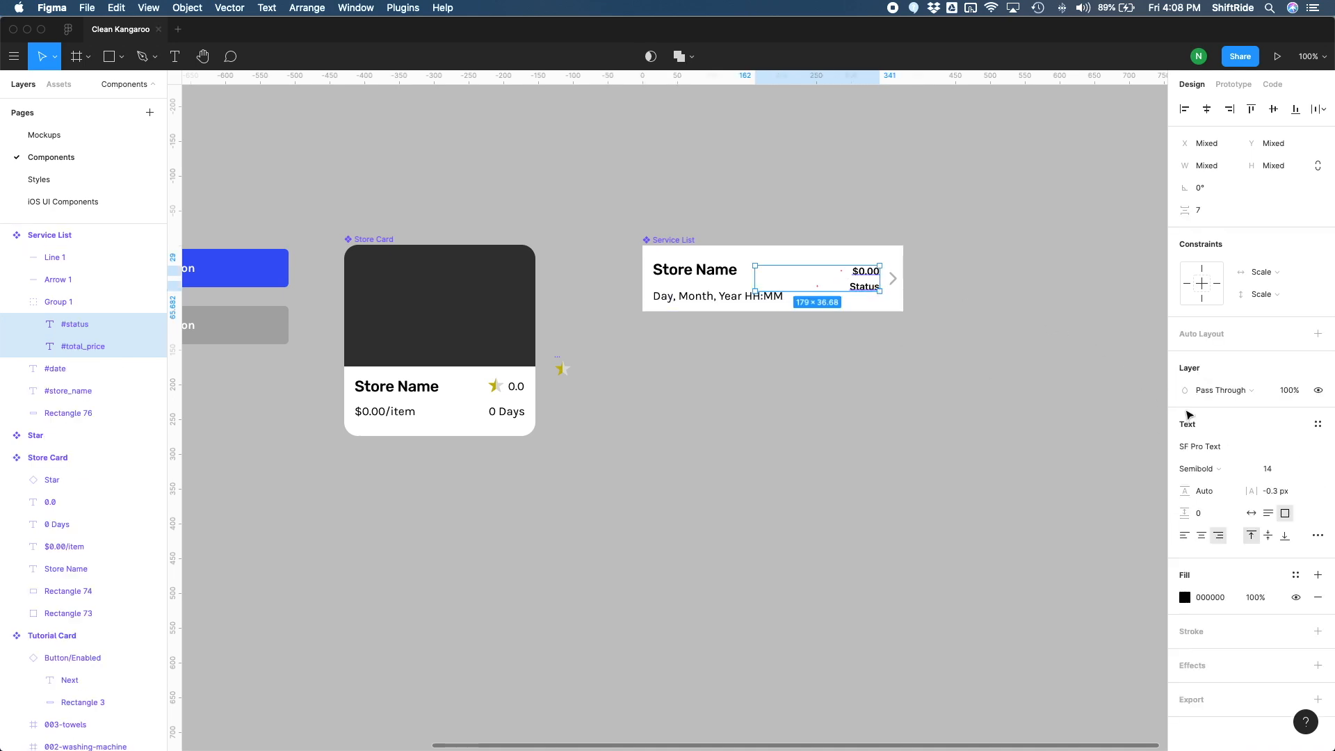
left_click(1317, 424)
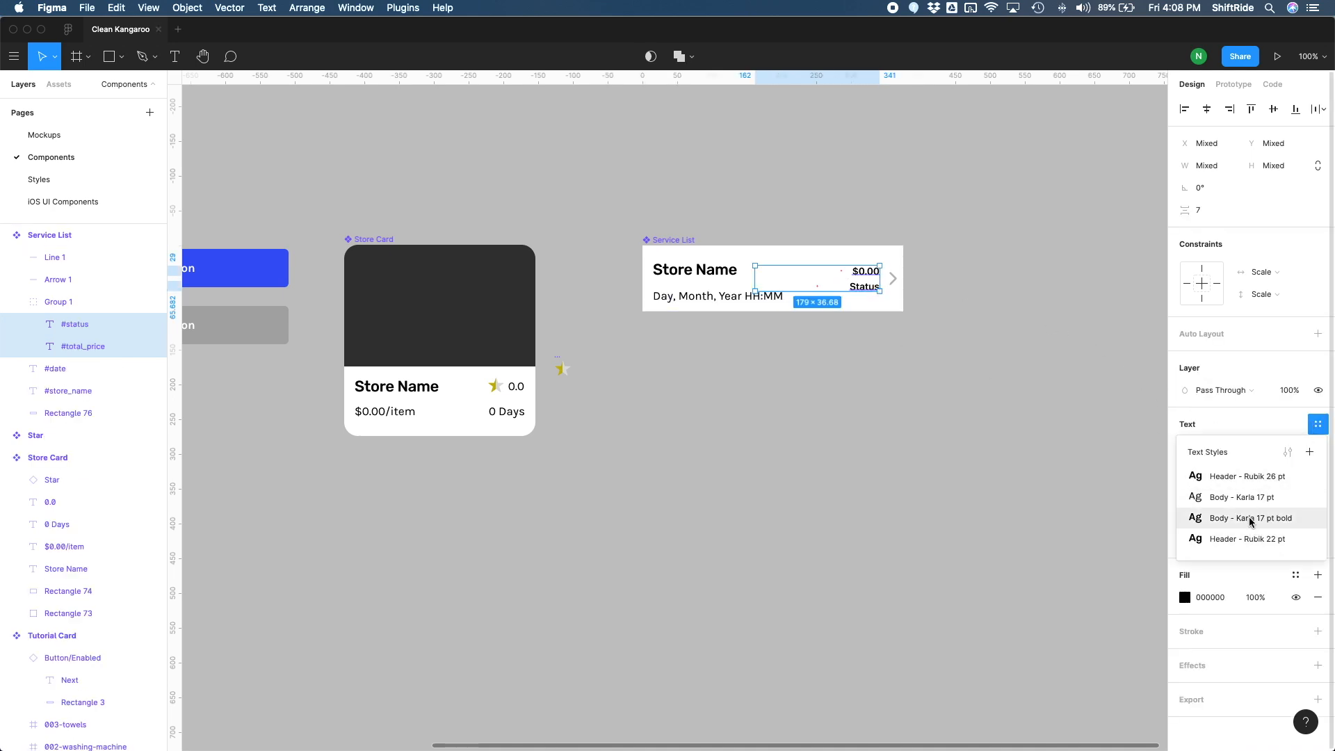
left_click(1241, 496)
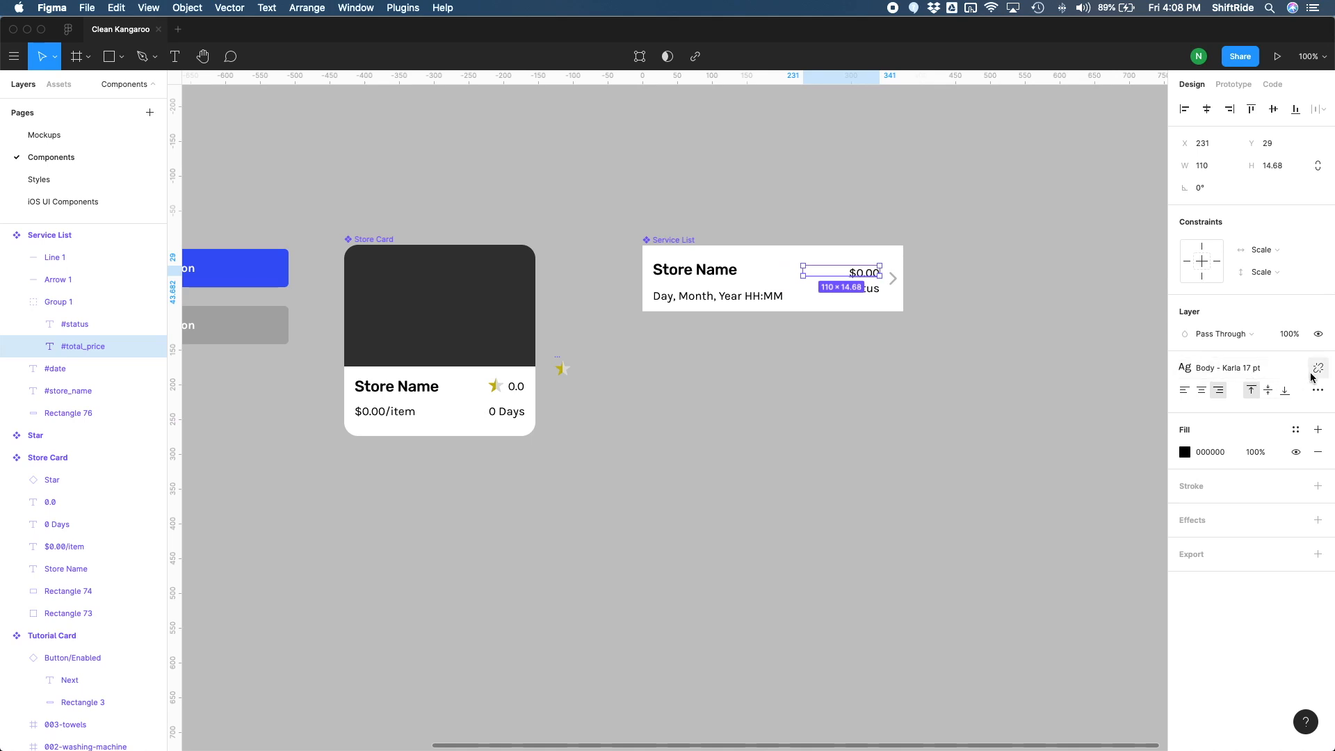
Step: Detach the #total_price text from Body - Karla and reopen its saved text styles
left_click(1318, 367)
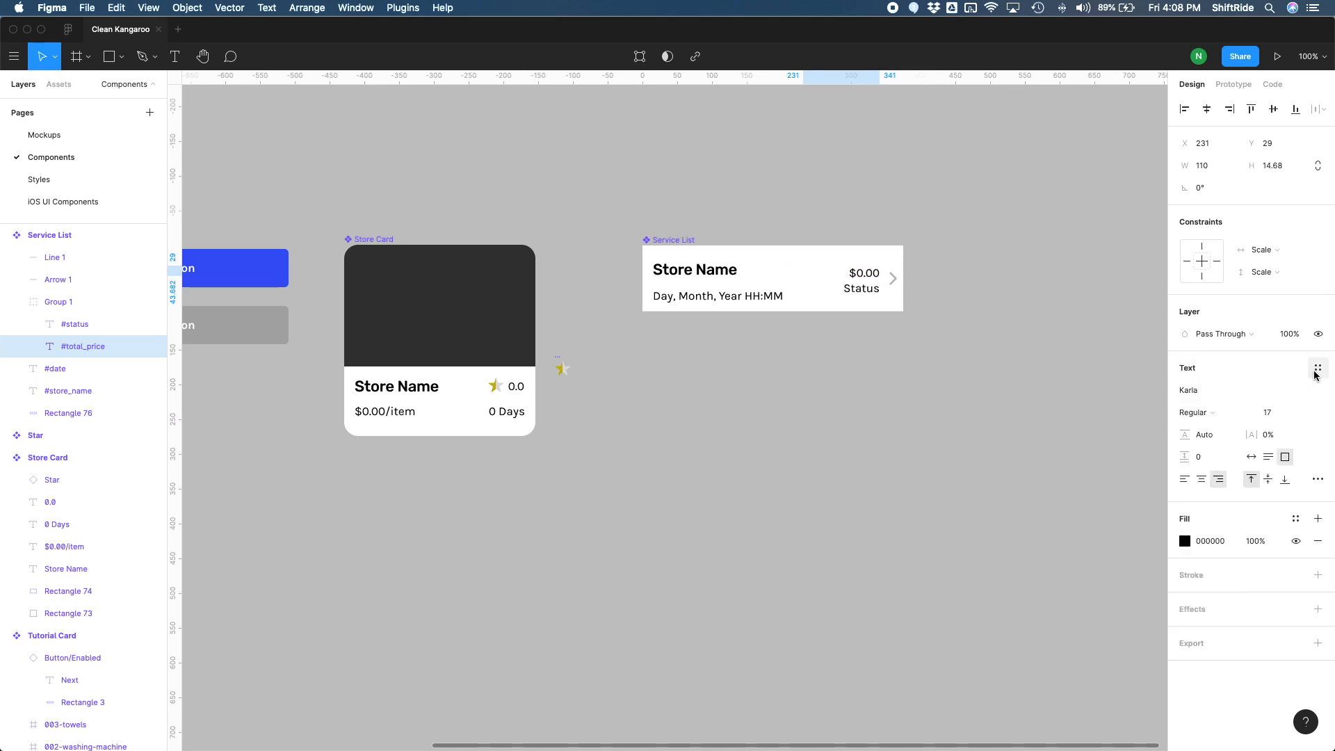
left_click(1318, 367)
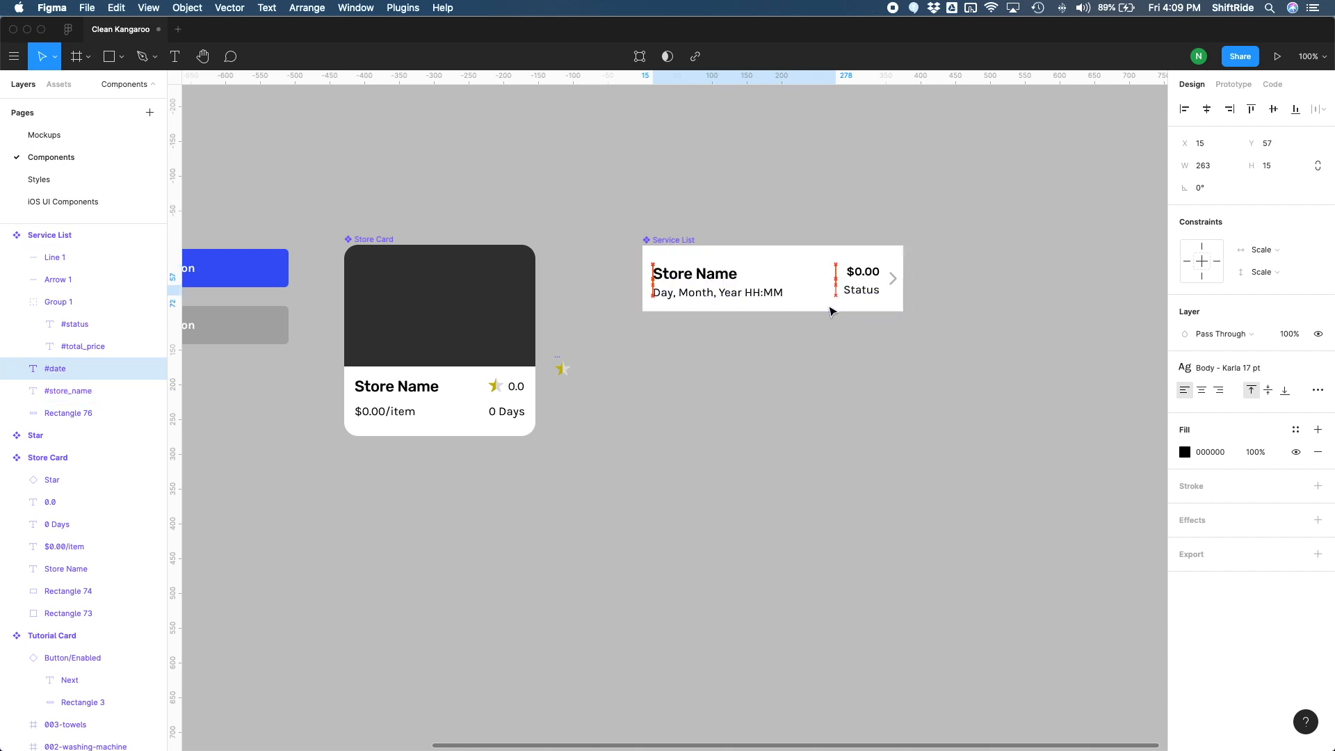
Step: Bold the price, group #store_name with #date and align both text groups to vertical centers
left_click(971, 321)
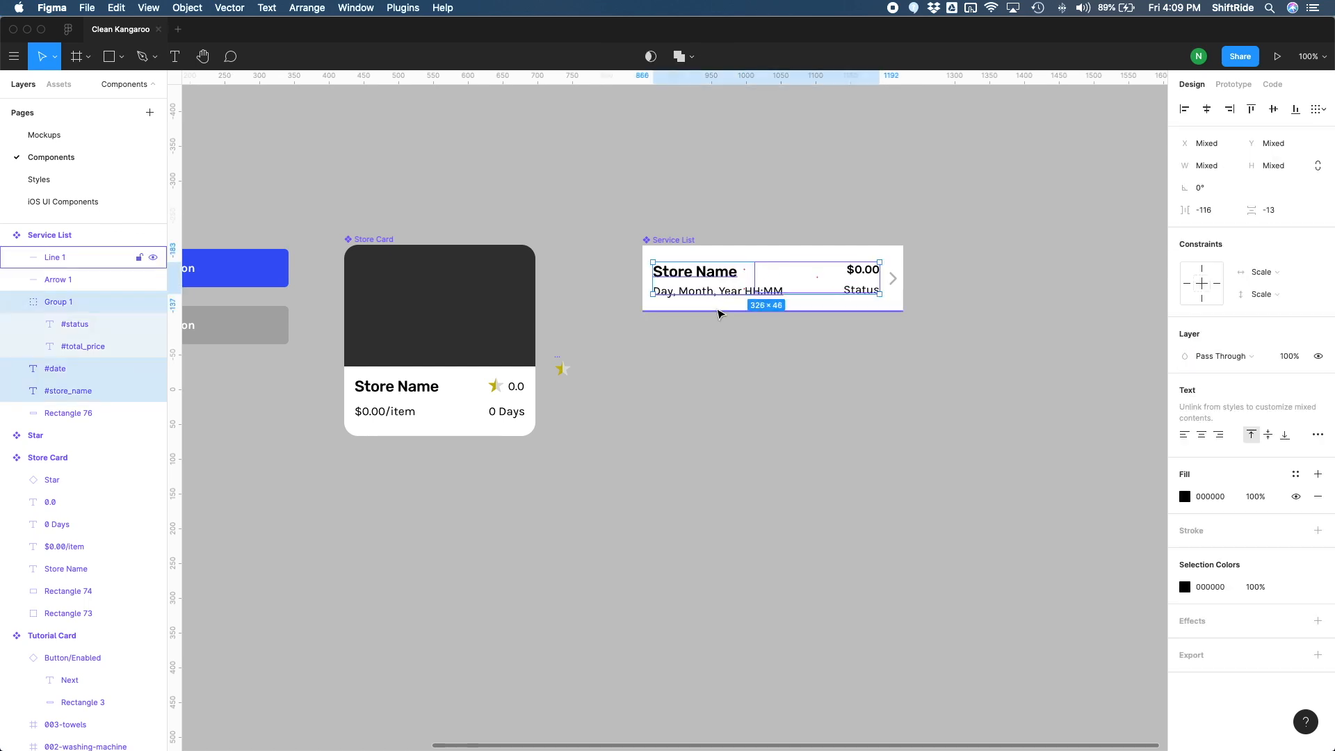
left_click(694, 271)
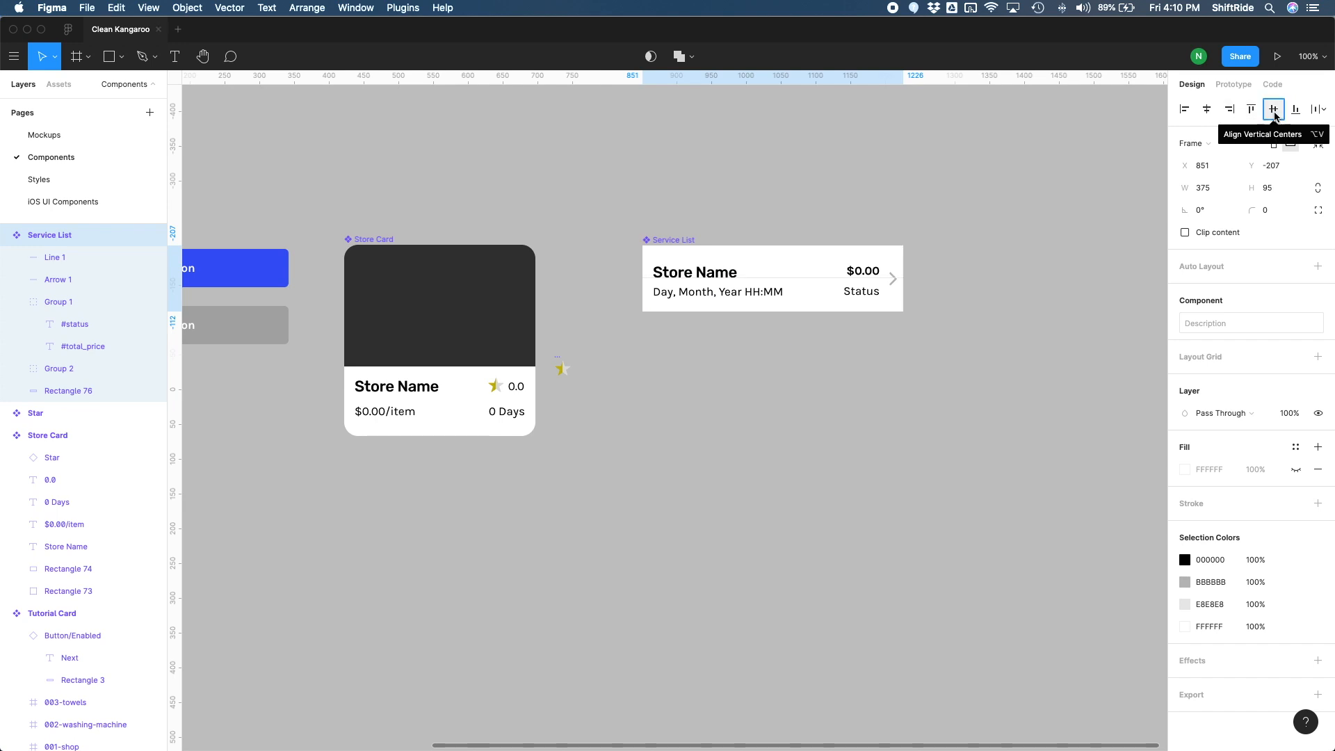
left_click(301, 221)
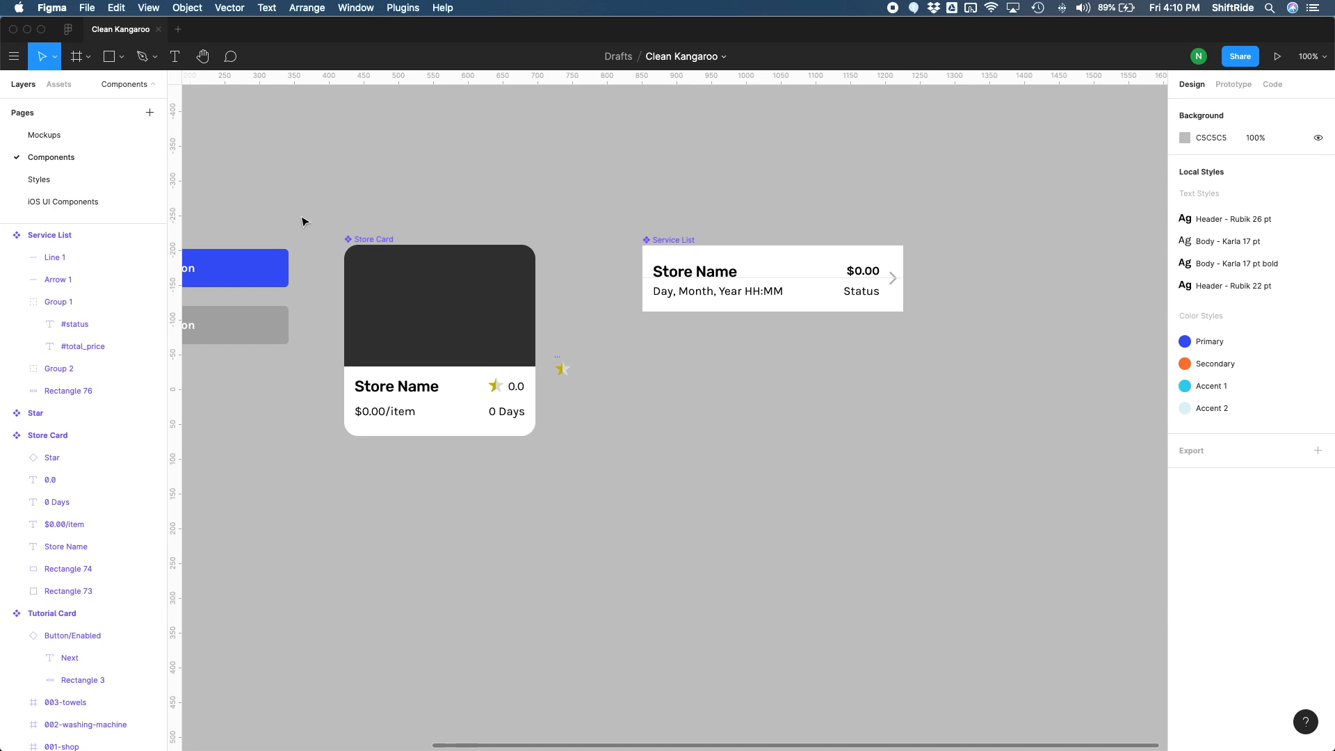